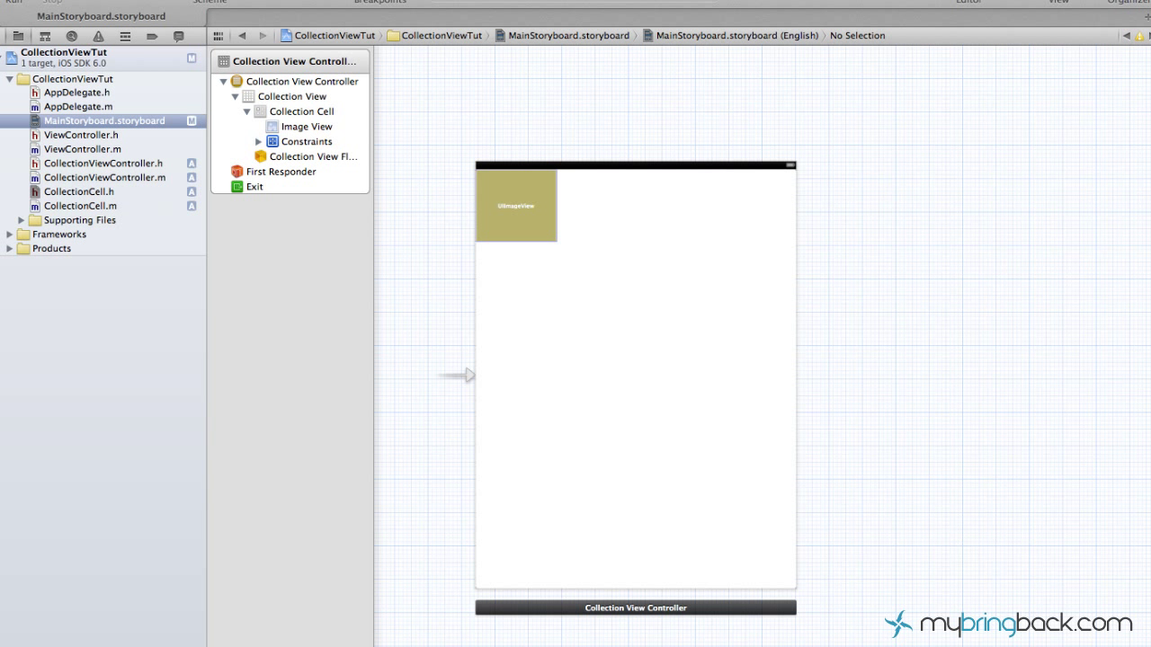
mouse_move(152, 228)
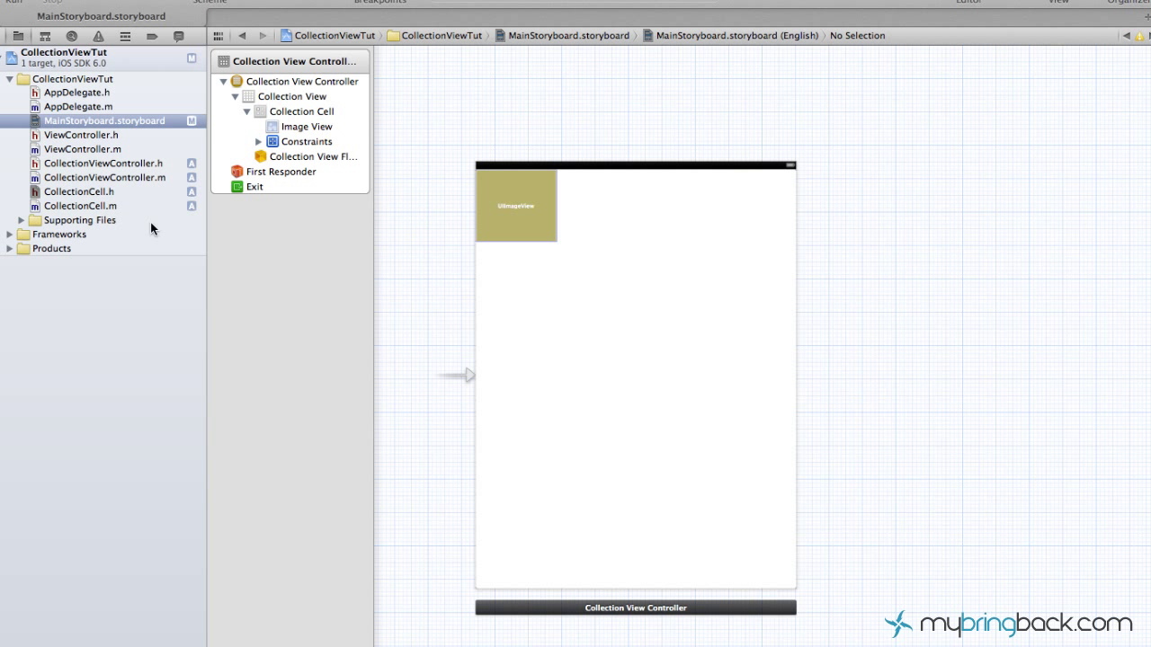
mouse_move(299, 213)
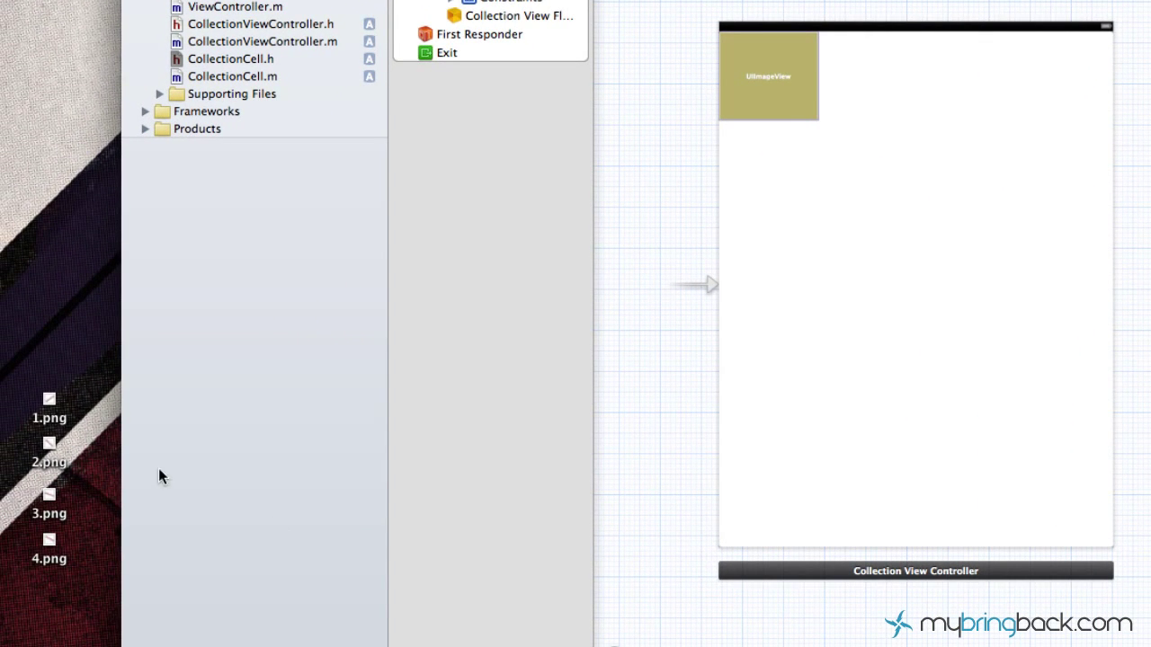
mouse_move(52, 402)
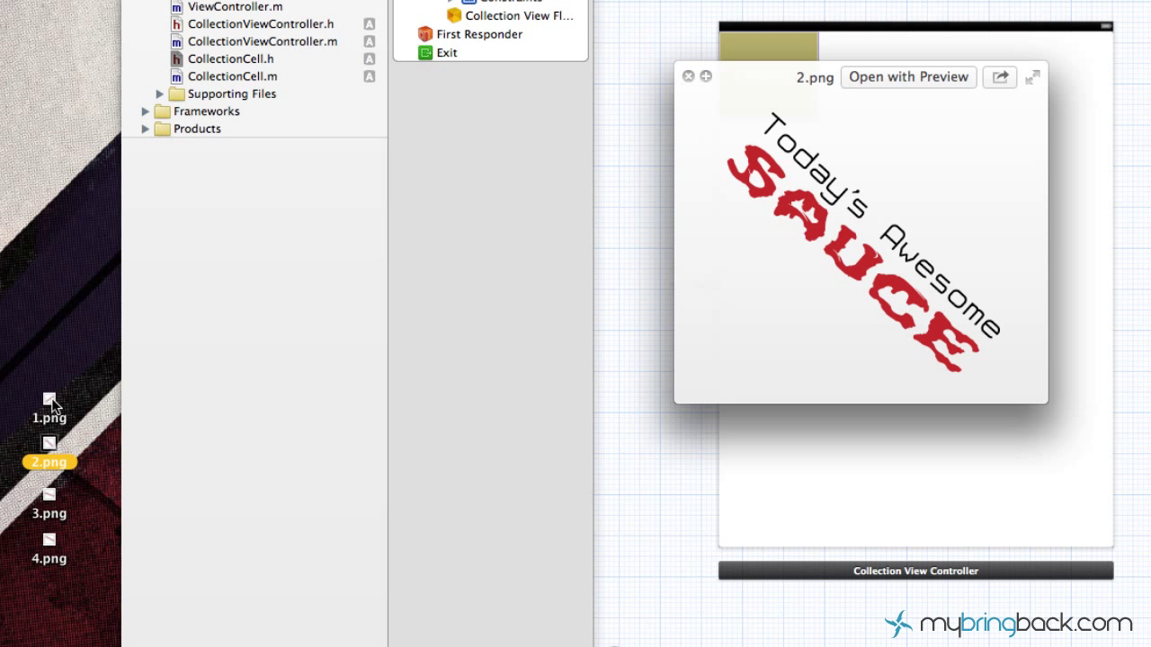
Quick Look through the rotated 'Today's Awesome Sauce' images 1.png to 4.png on the desktop
click(50, 416)
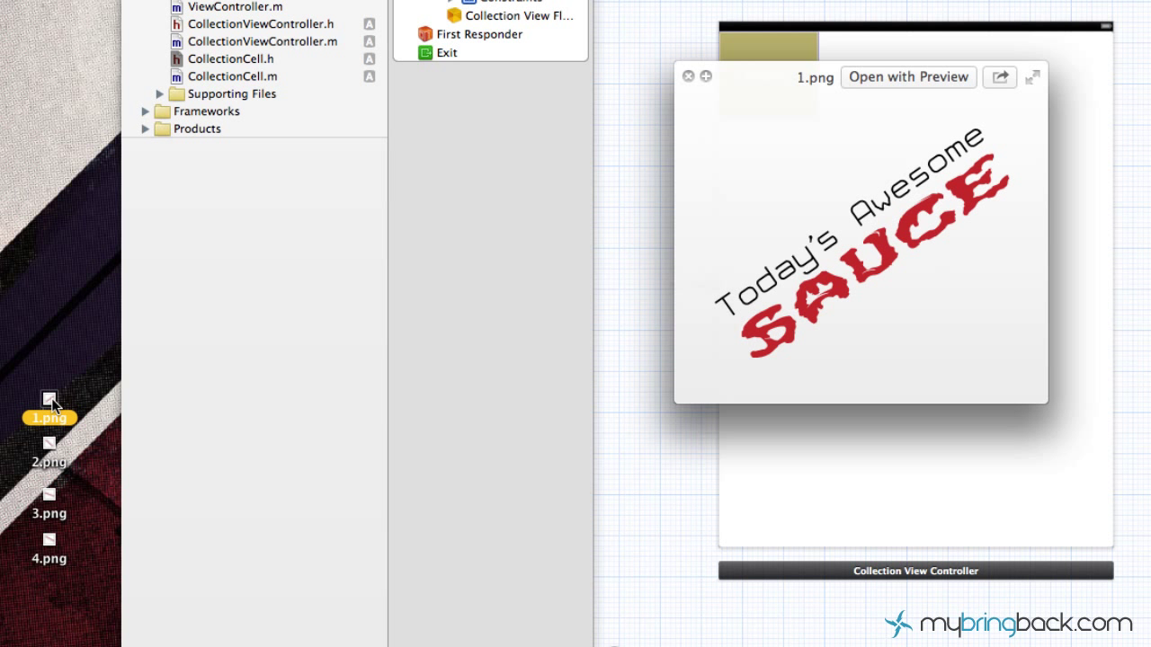
click(49, 513)
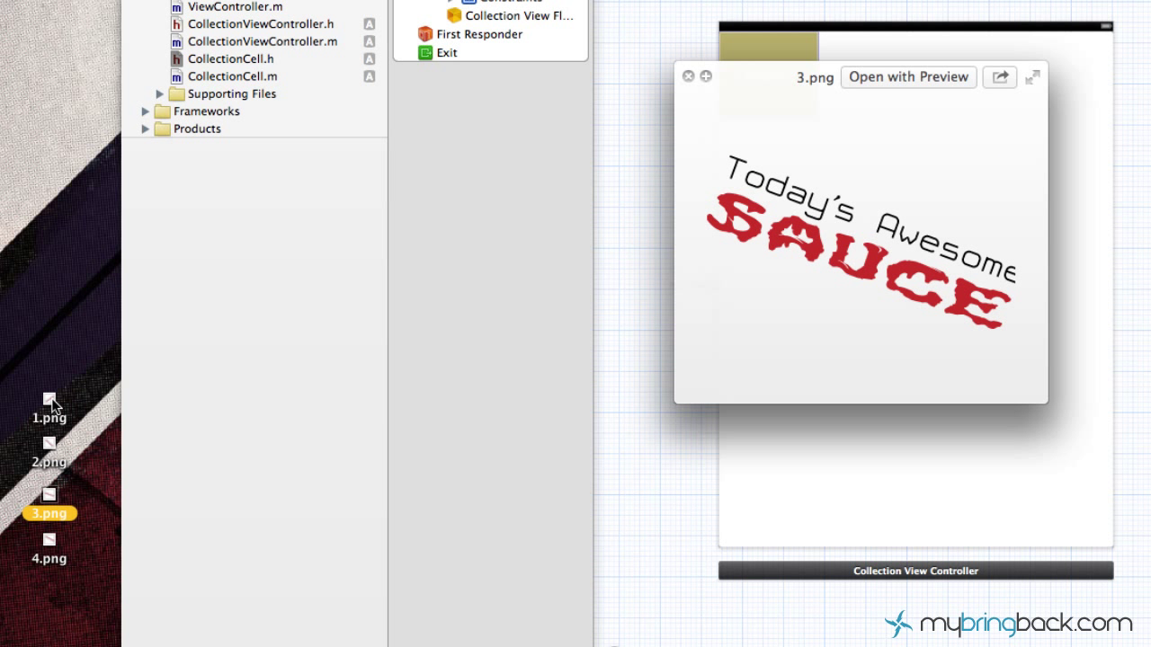
click(50, 559)
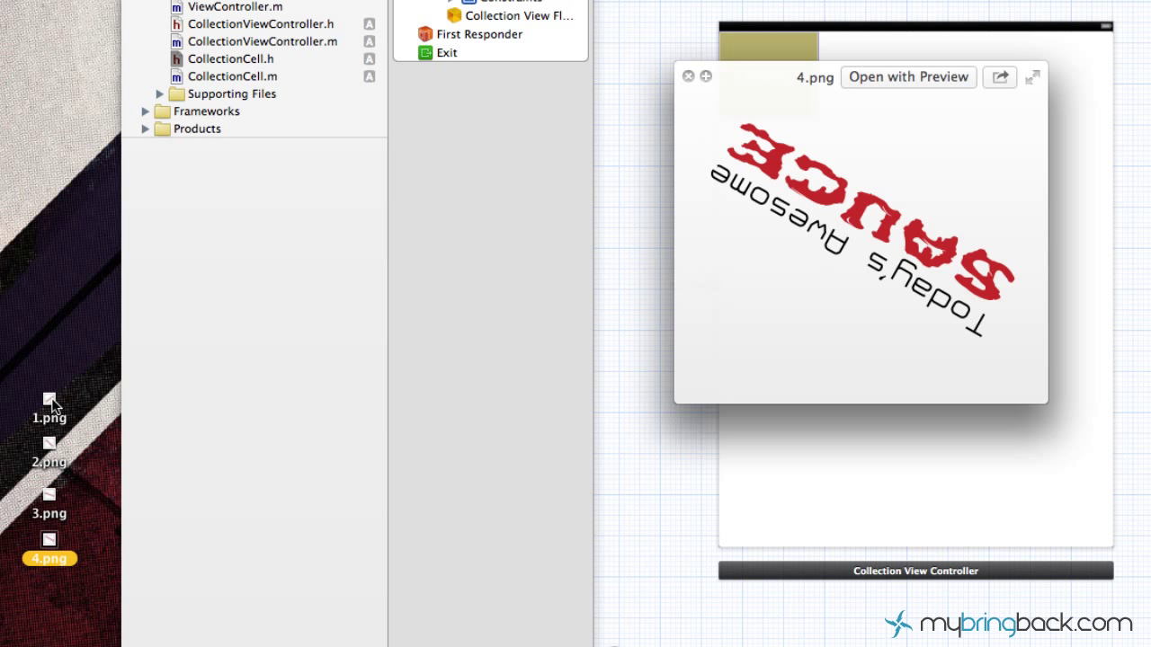
click(49, 461)
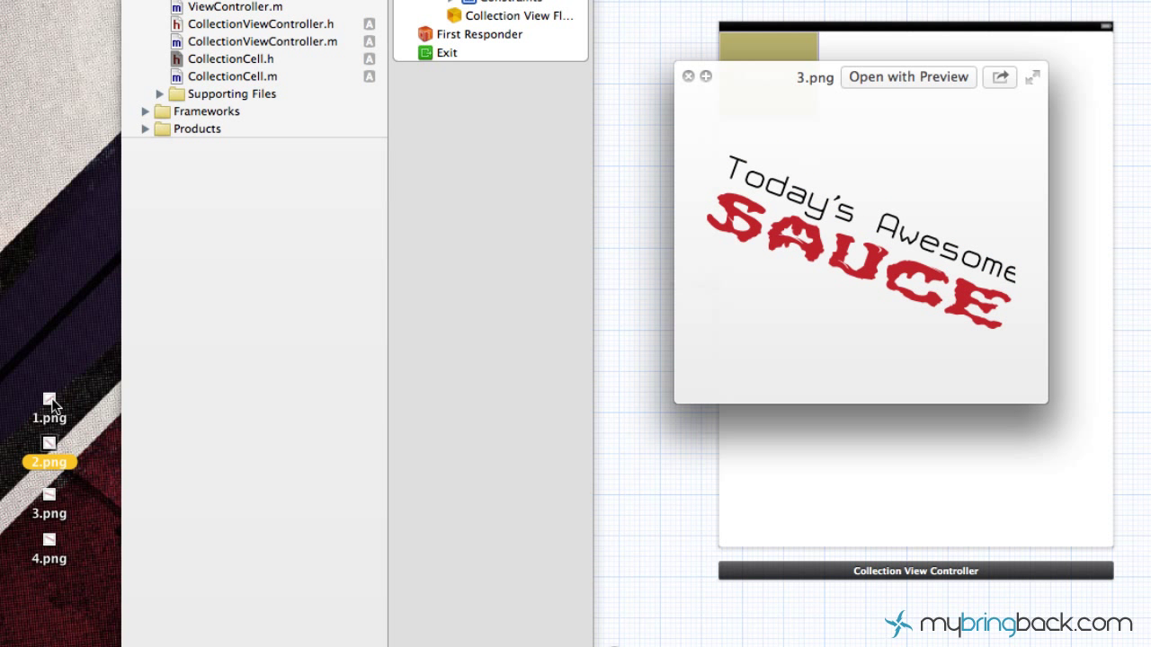
click(50, 417)
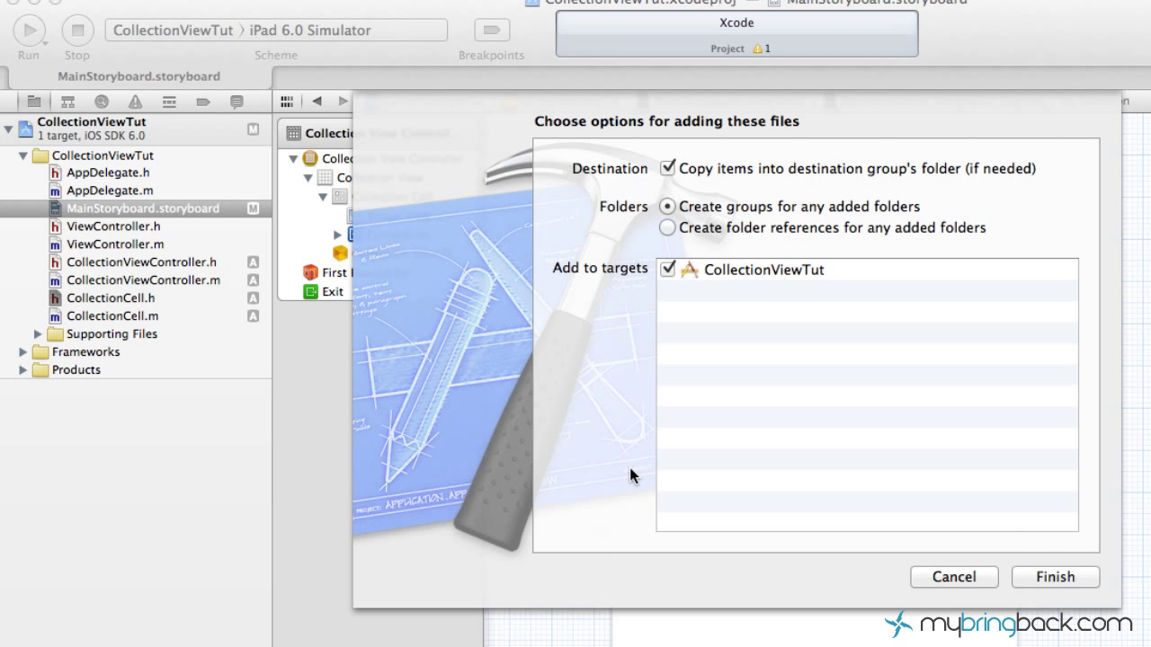
mouse_move(677, 186)
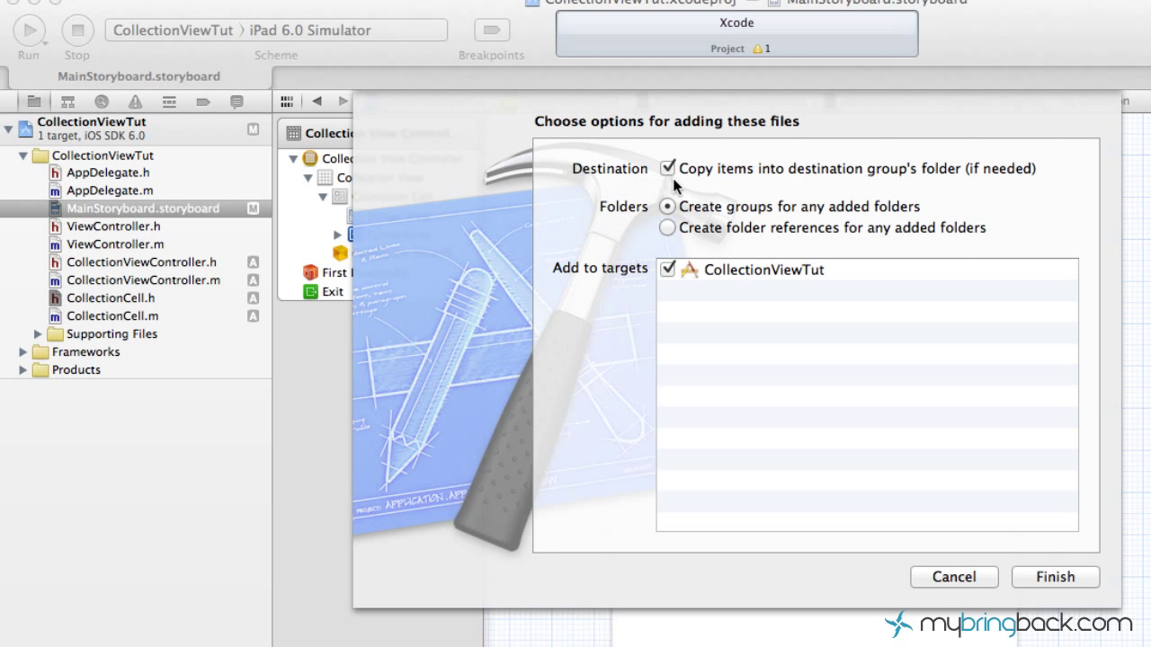
mouse_move(839, 178)
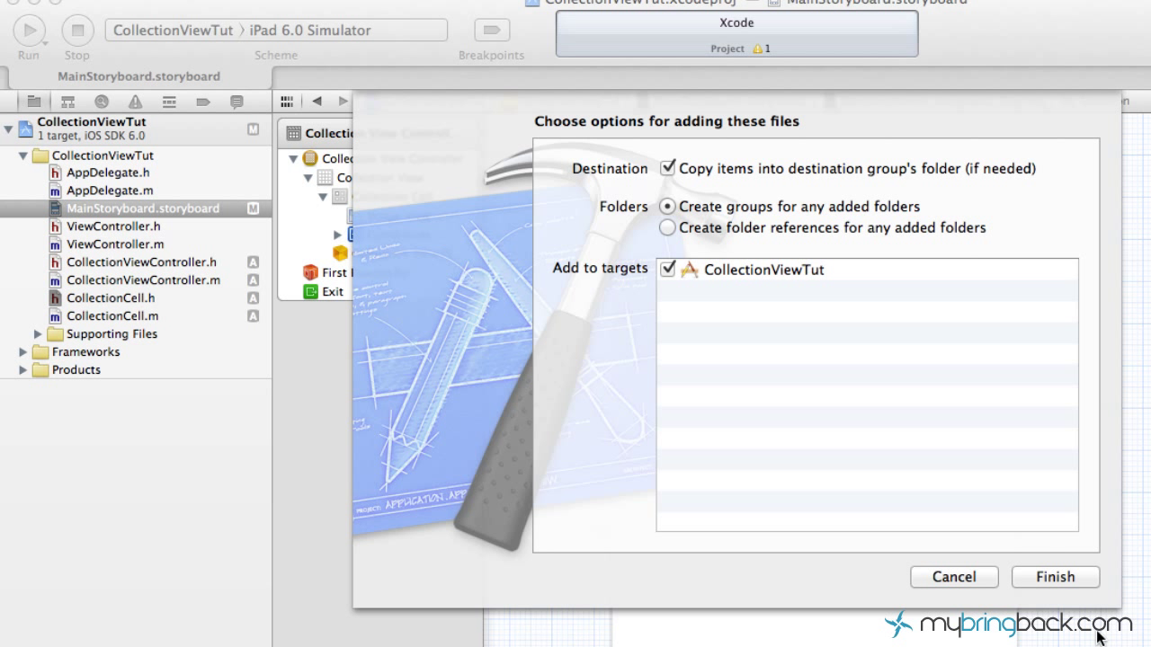
mouse_move(1055, 578)
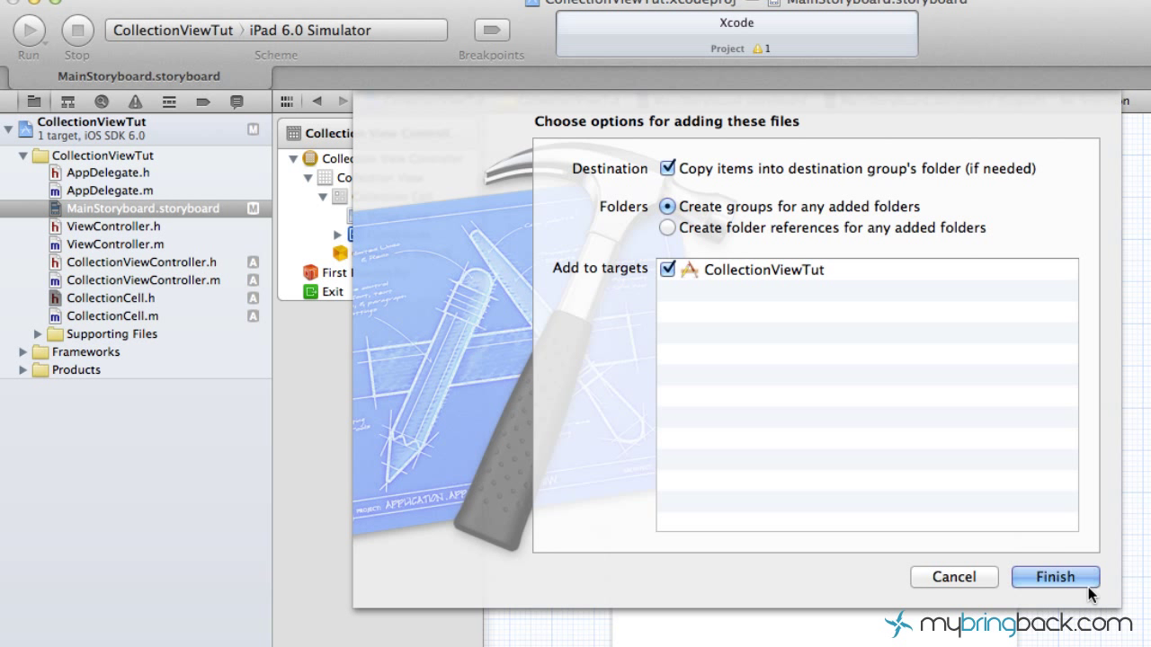
Finish adding the four PNGs to CollectionViewTut and view 2.png in Xcode
click(1054, 577)
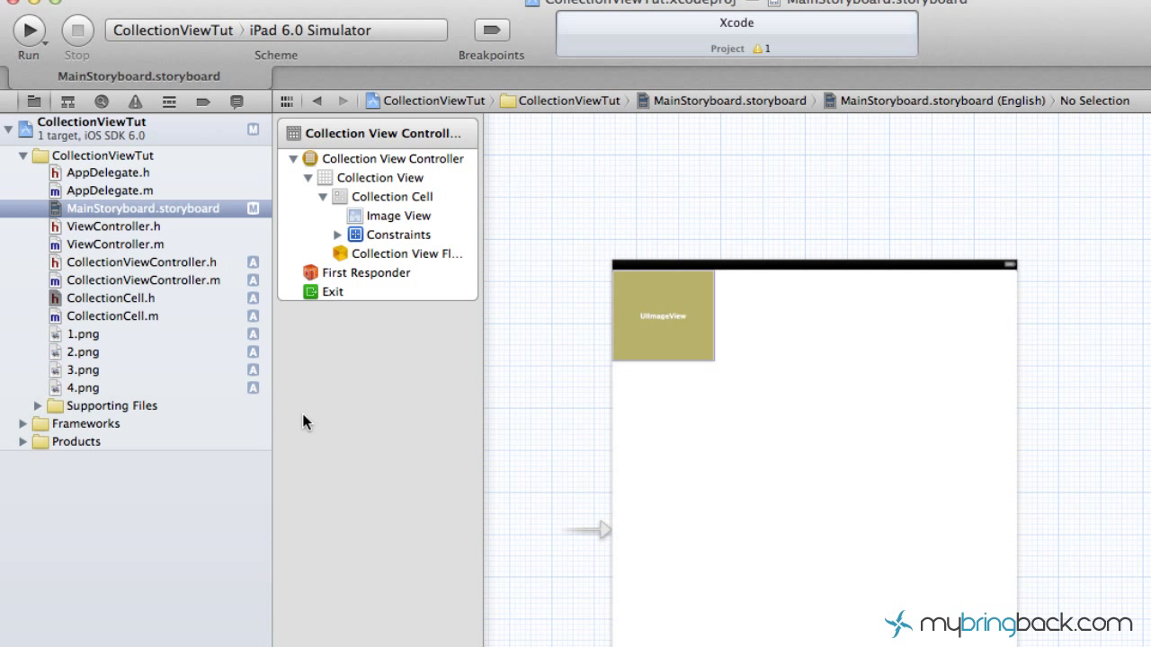
mouse_move(77, 374)
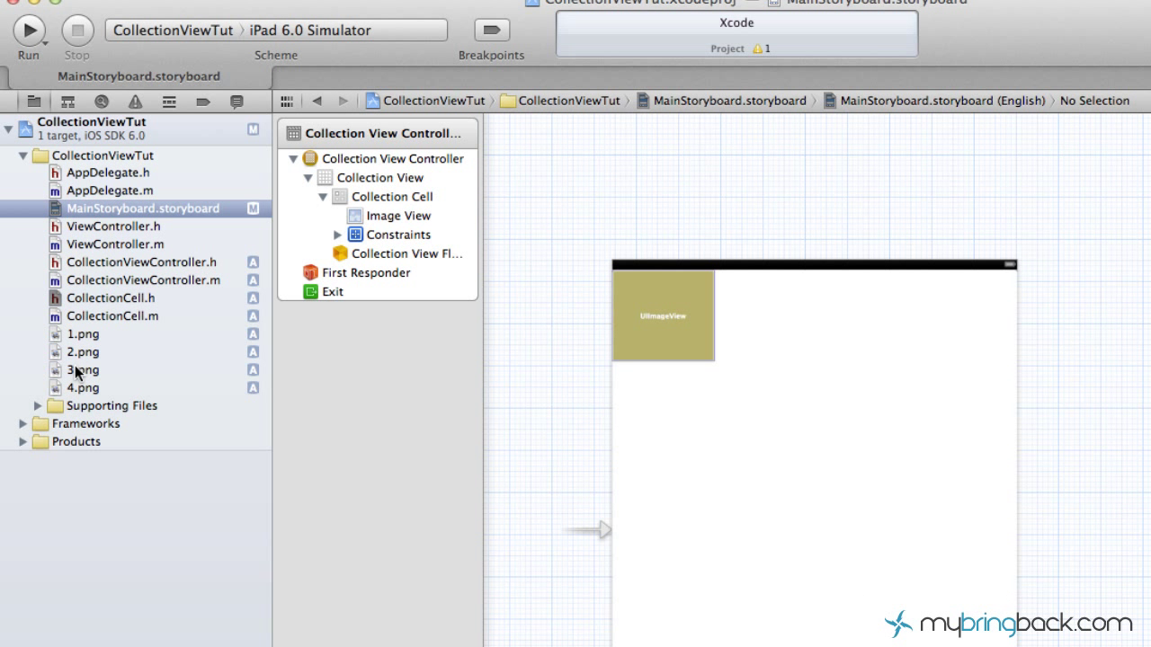
mouse_move(98, 340)
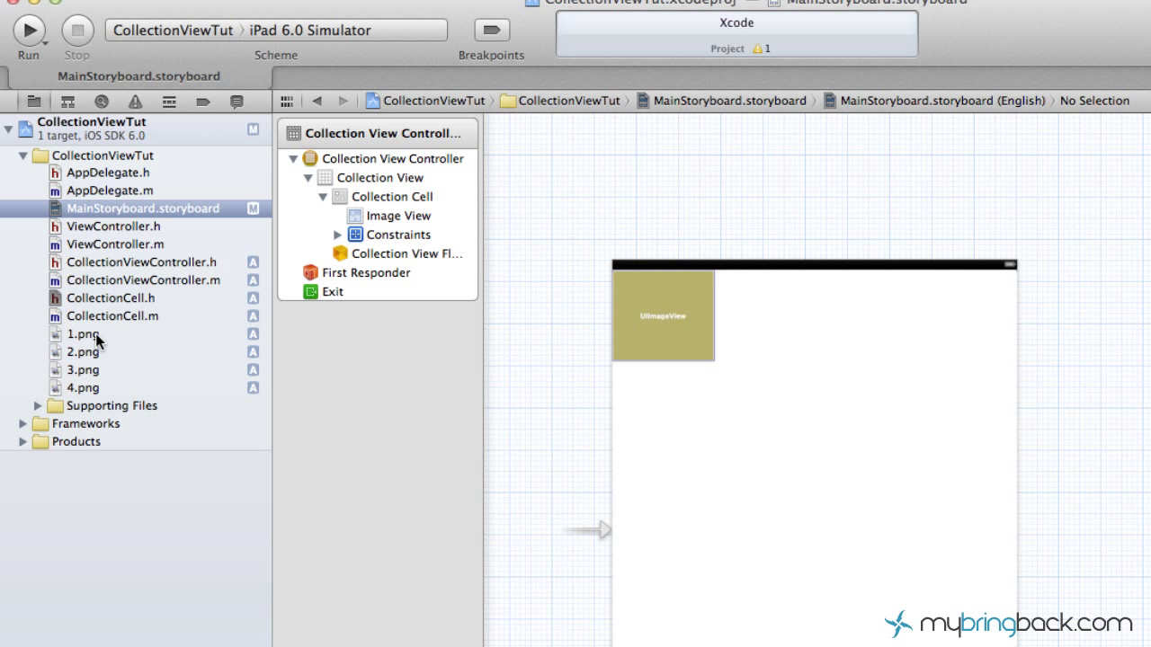
click(83, 352)
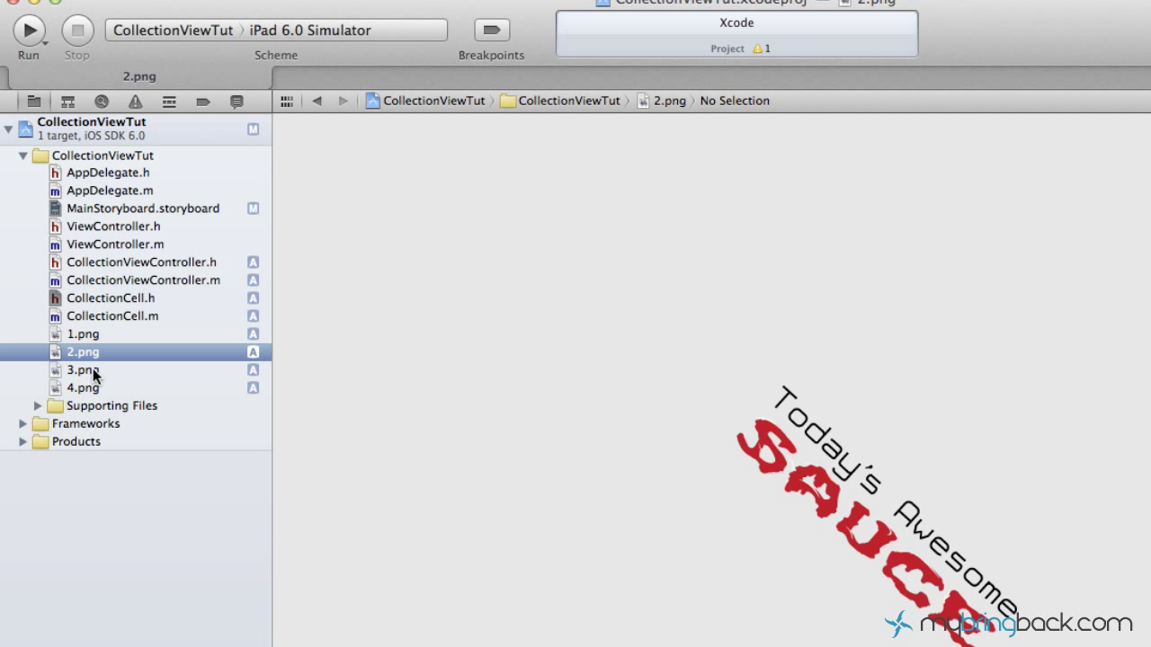
mouse_move(364, 381)
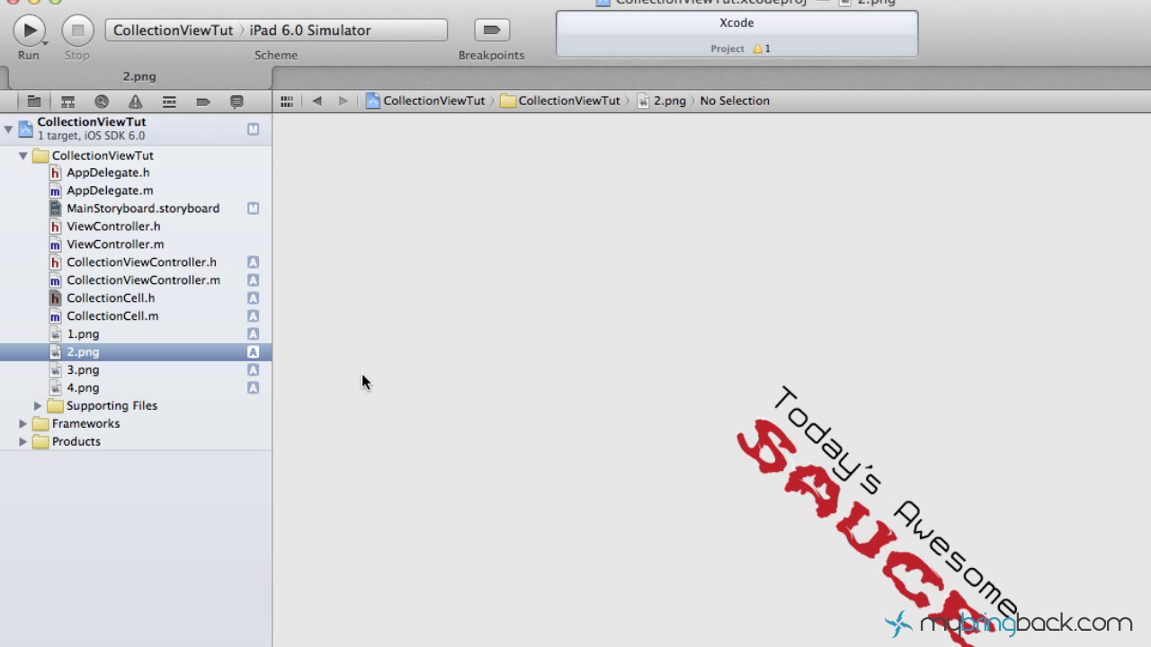
mouse_move(124, 321)
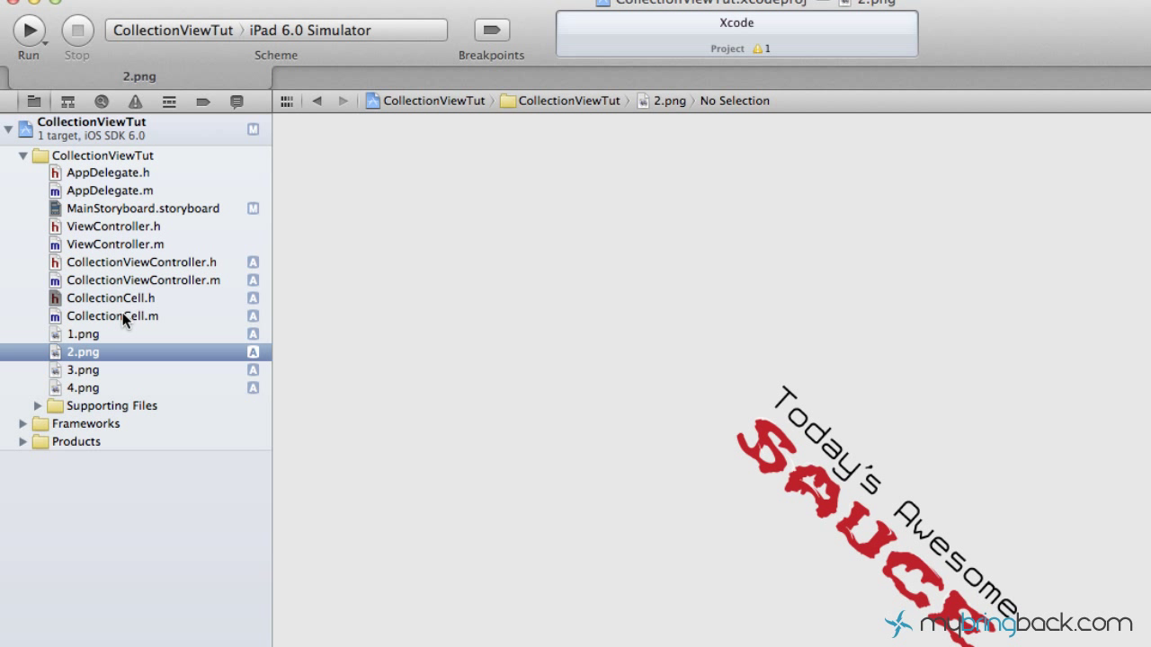
mouse_move(153, 285)
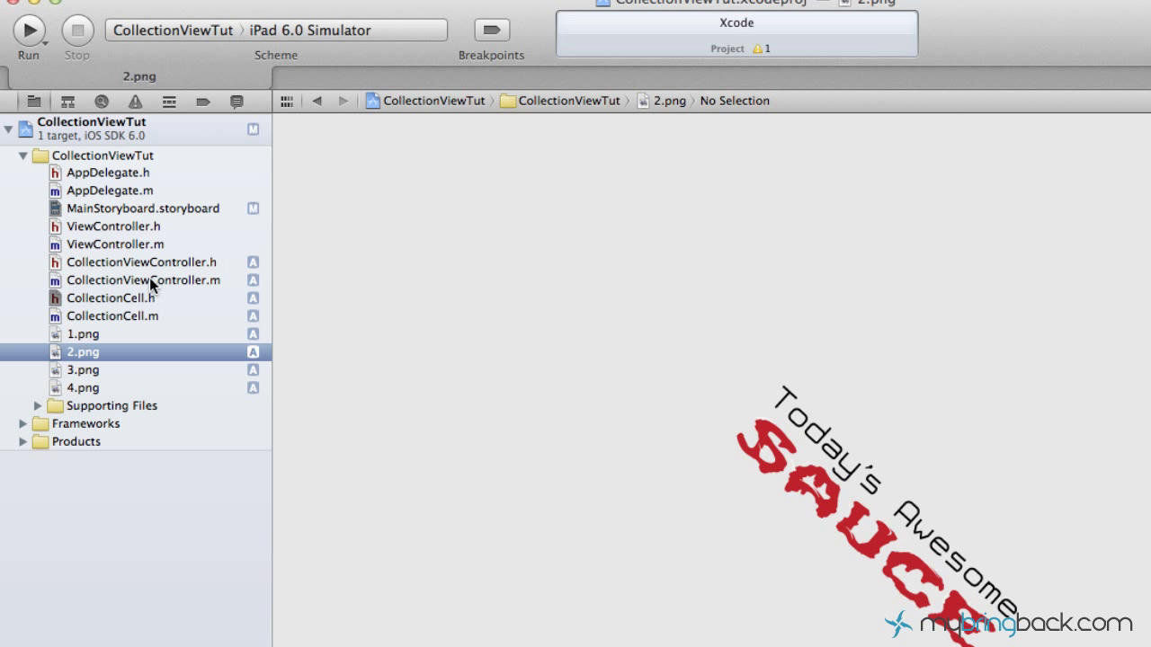
mouse_move(128, 289)
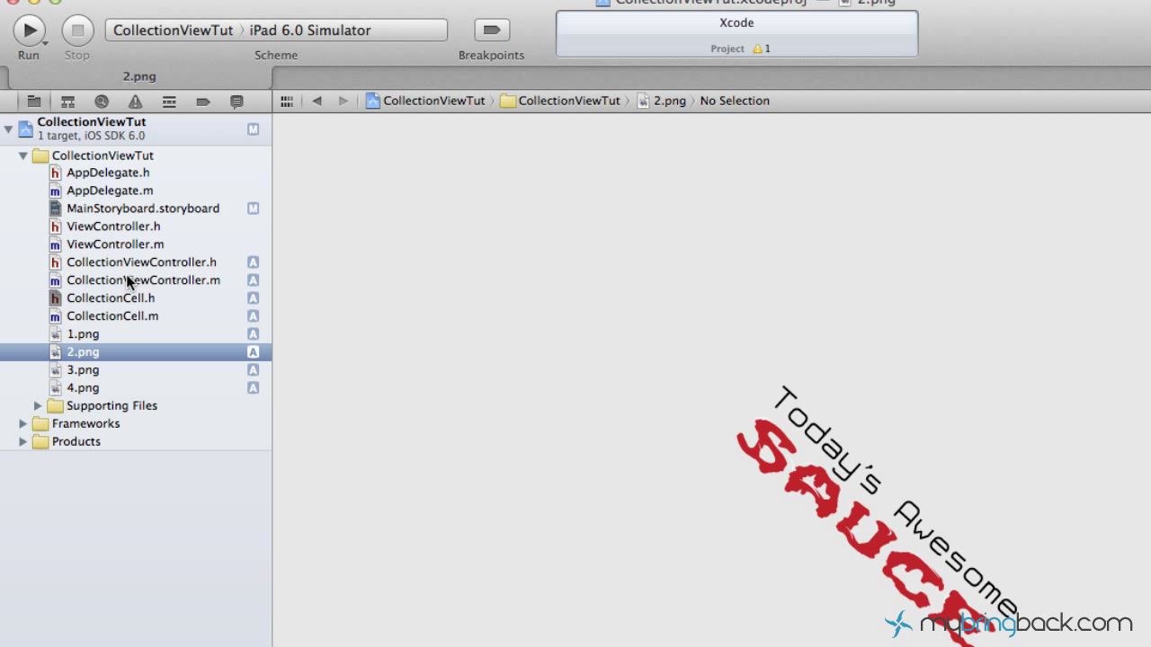
Open CollectionViewController.m and add #import "CollectionCell.h" below the first import
click(143, 280)
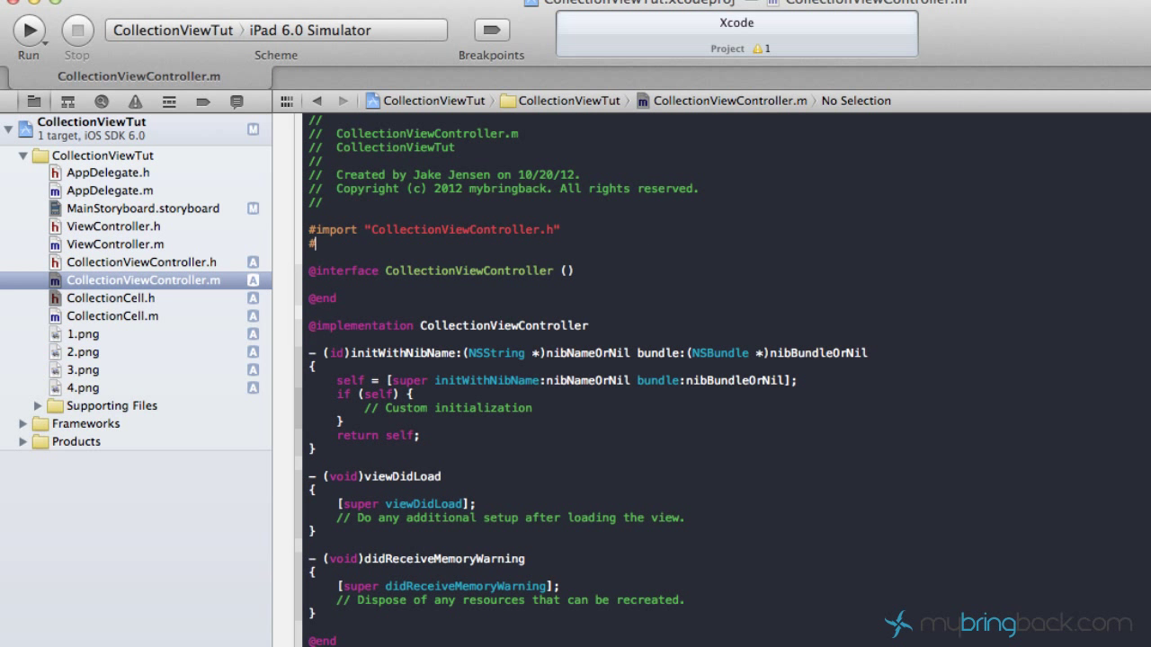
text(impot)
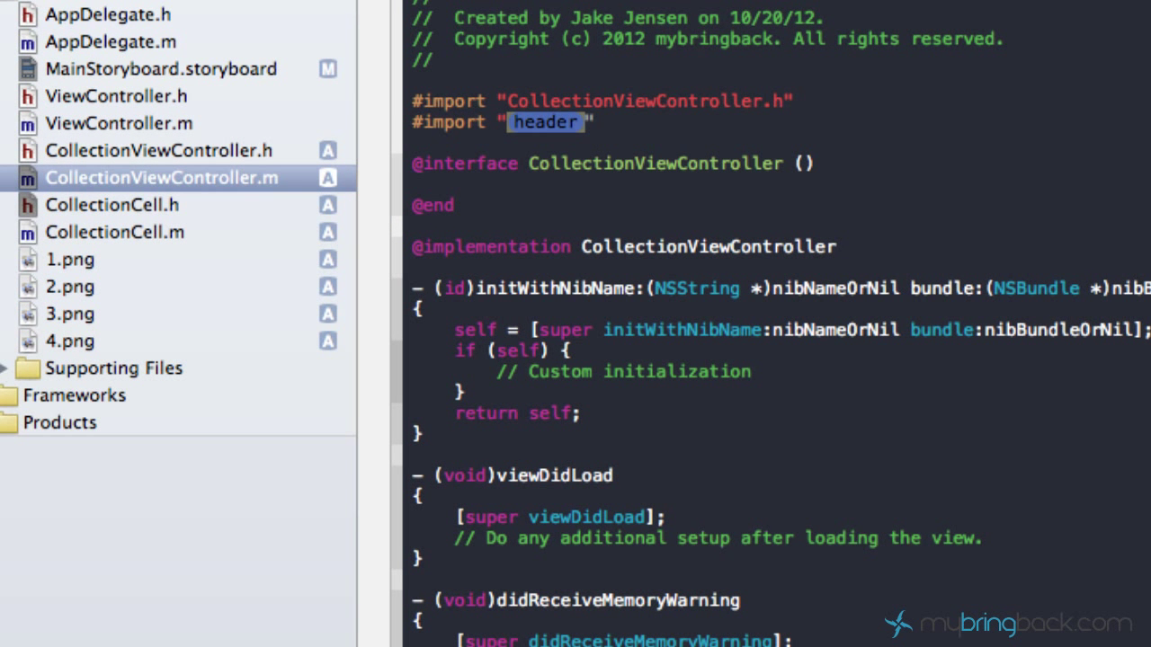
text(Cole)
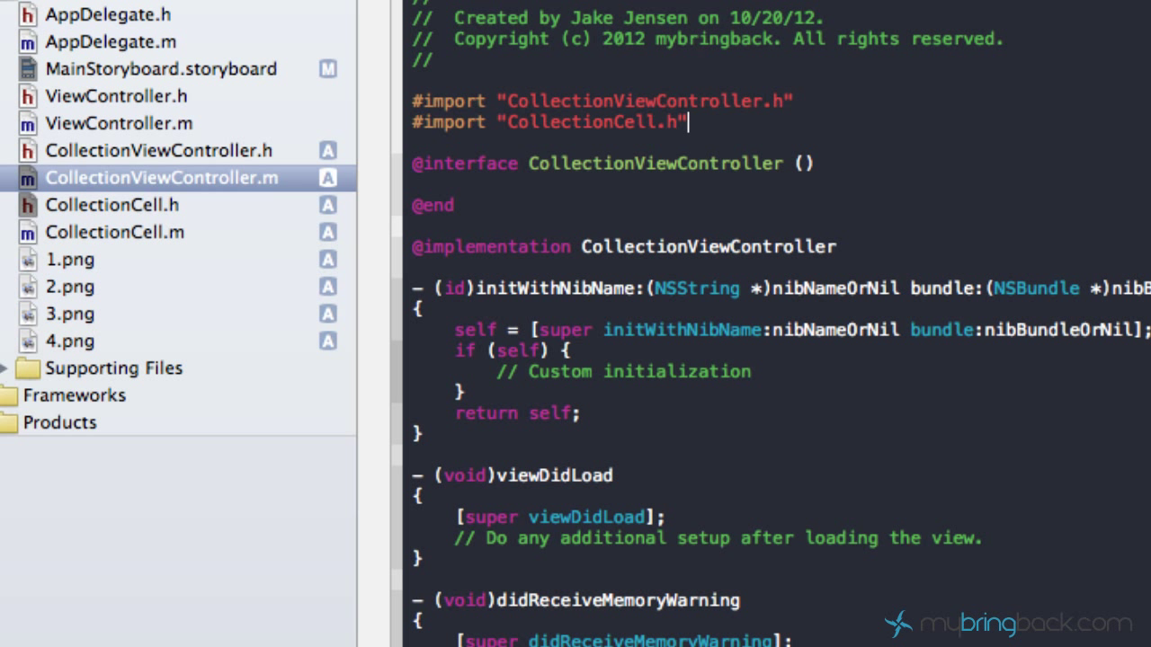
mouse_move(971, 110)
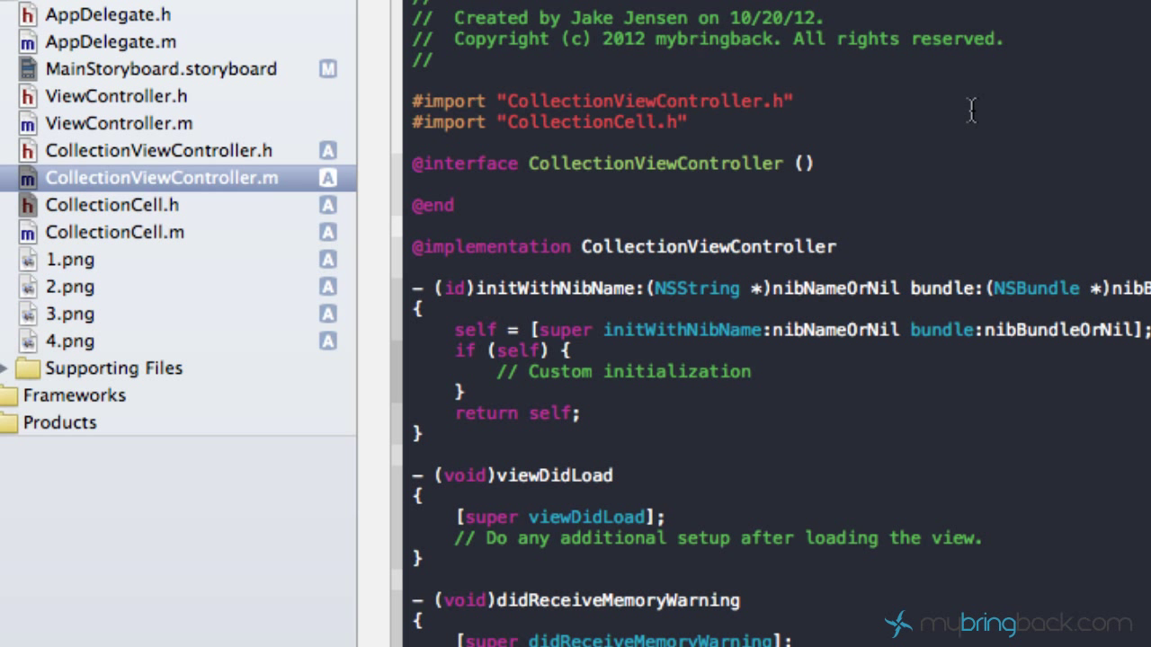
mouse_move(630, 106)
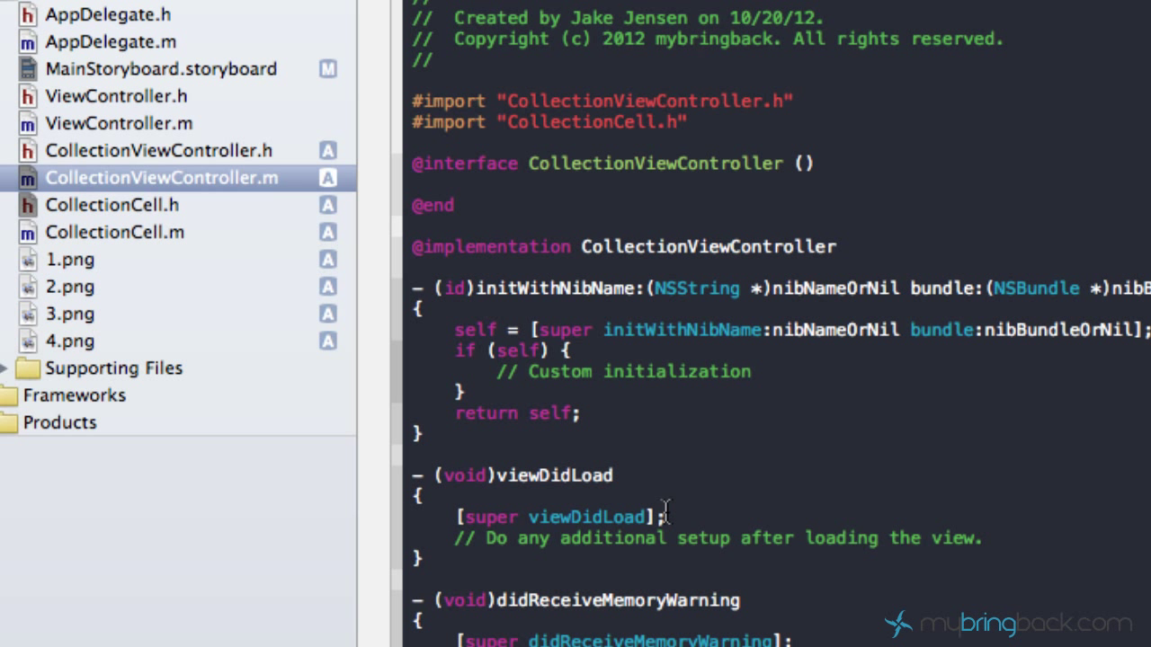
click(793, 101)
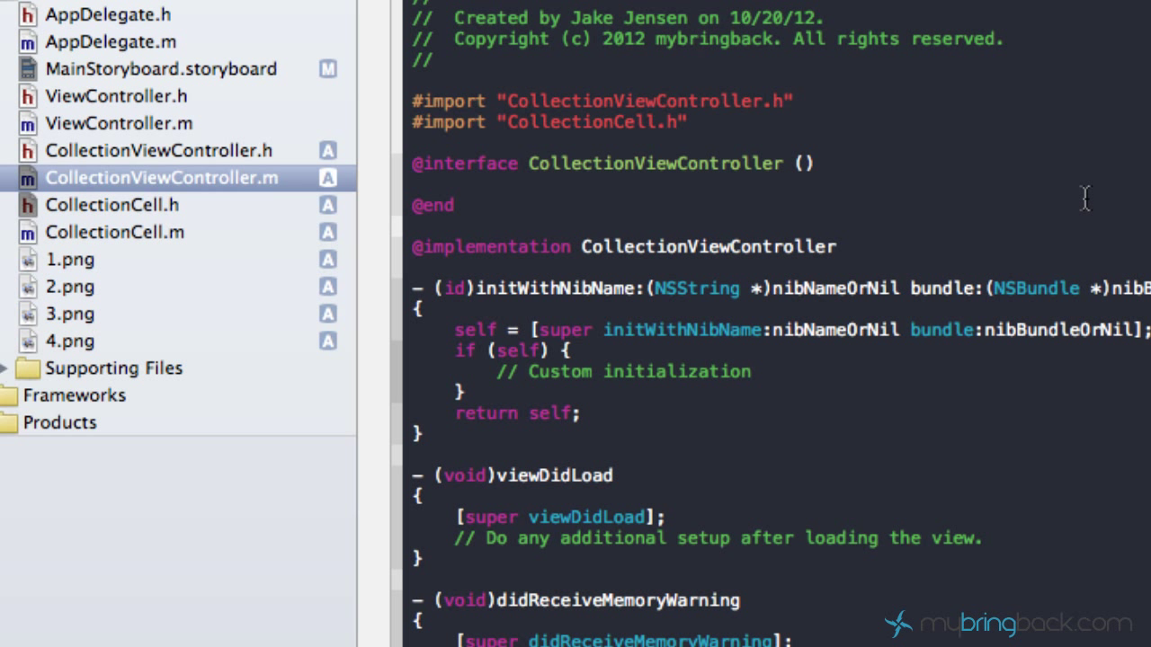
Declare NSArray *arrayCollectionImages; inside the class extension's braces
click(814, 163)
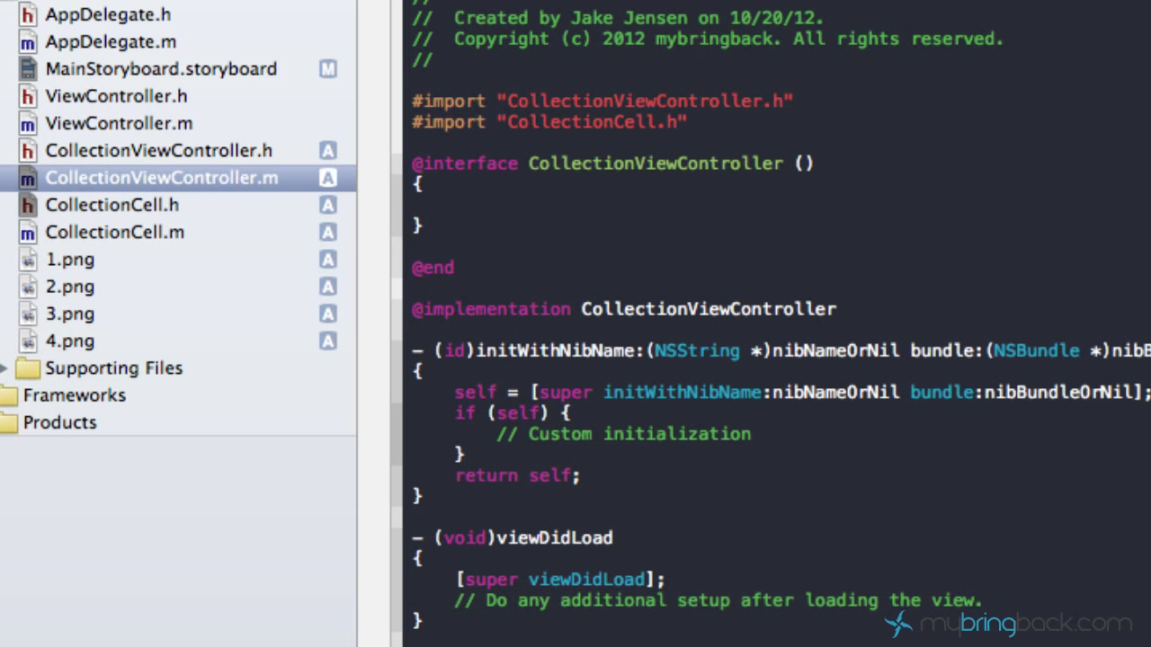
text(NSArray *)
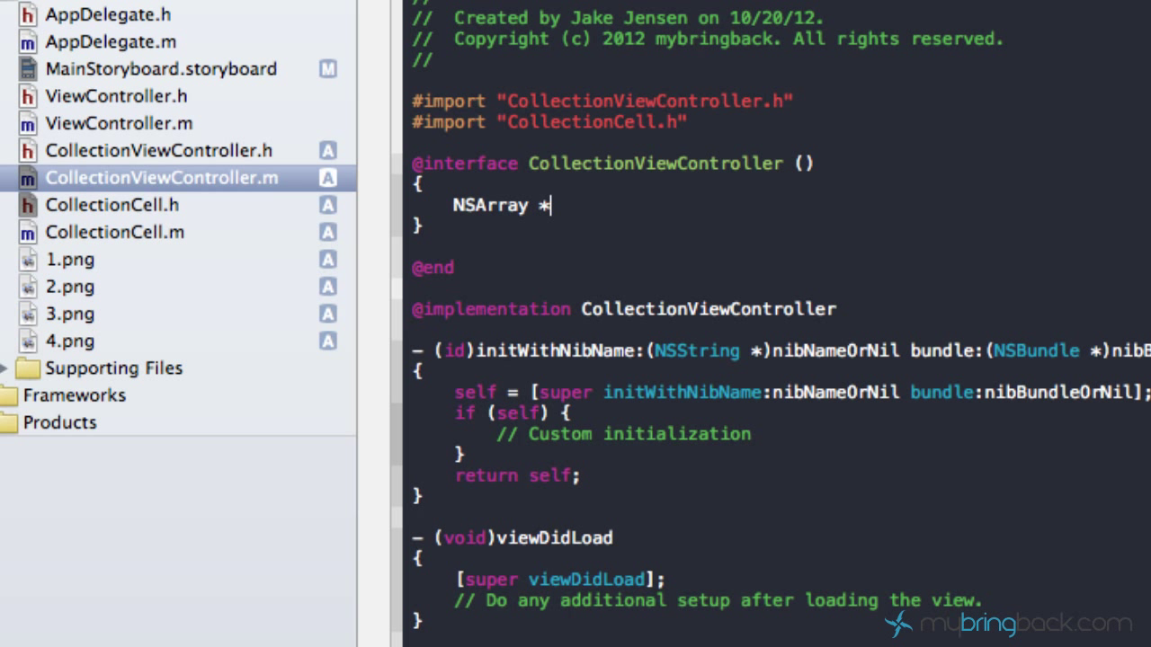
text(arra)
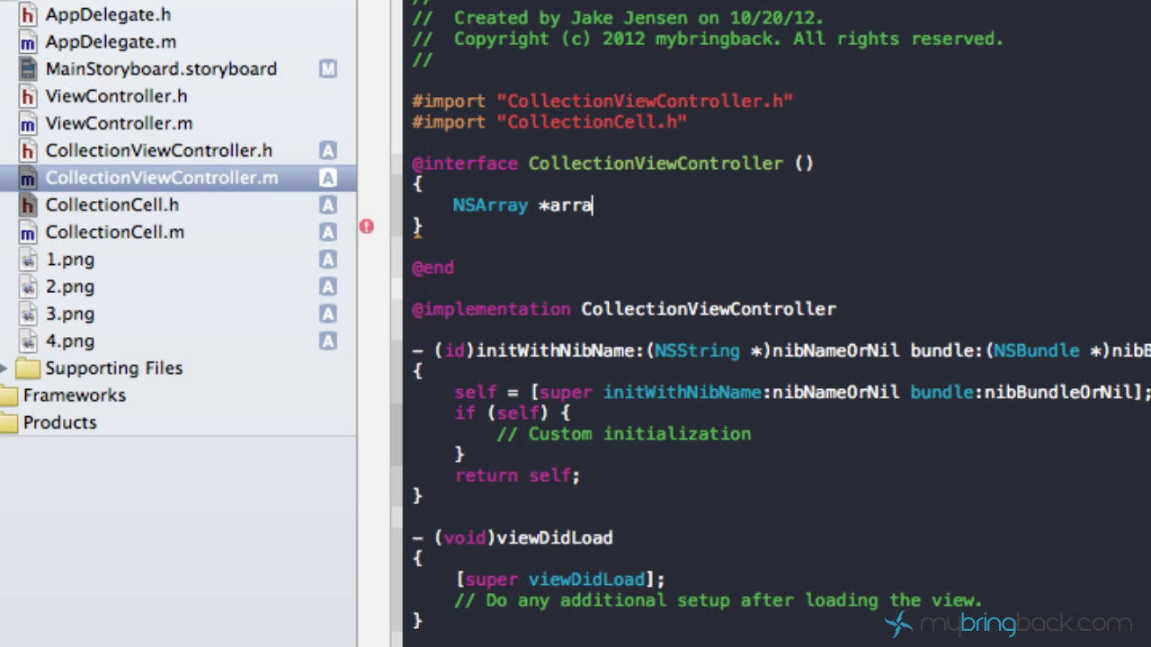
text(yCollection)
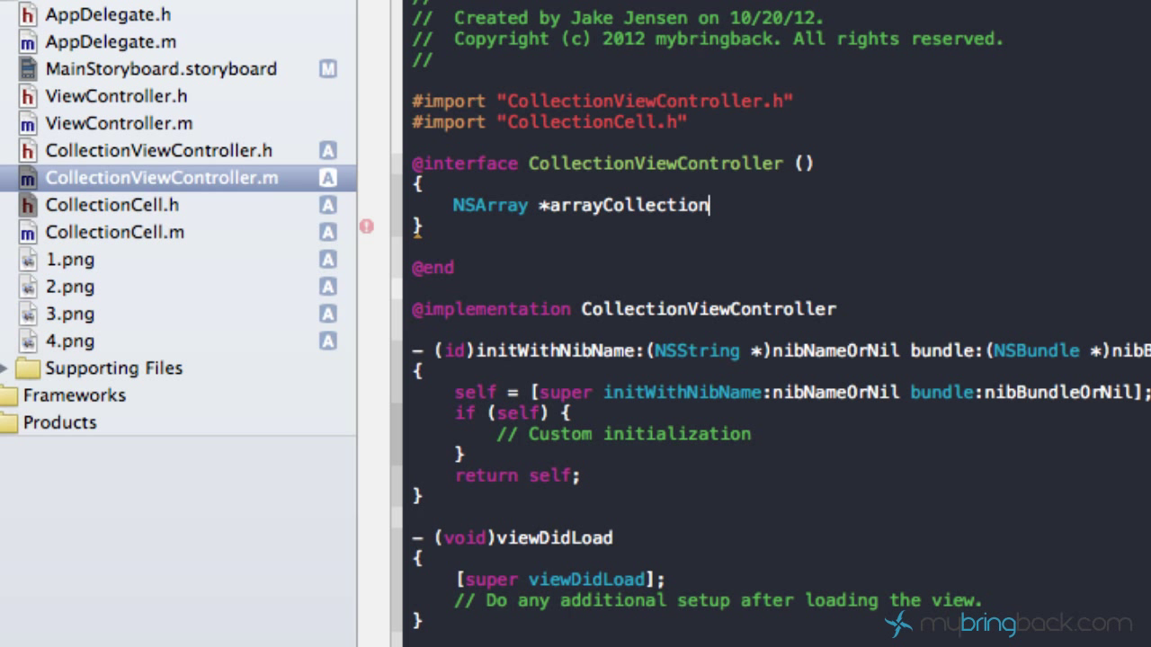
text(Images;)
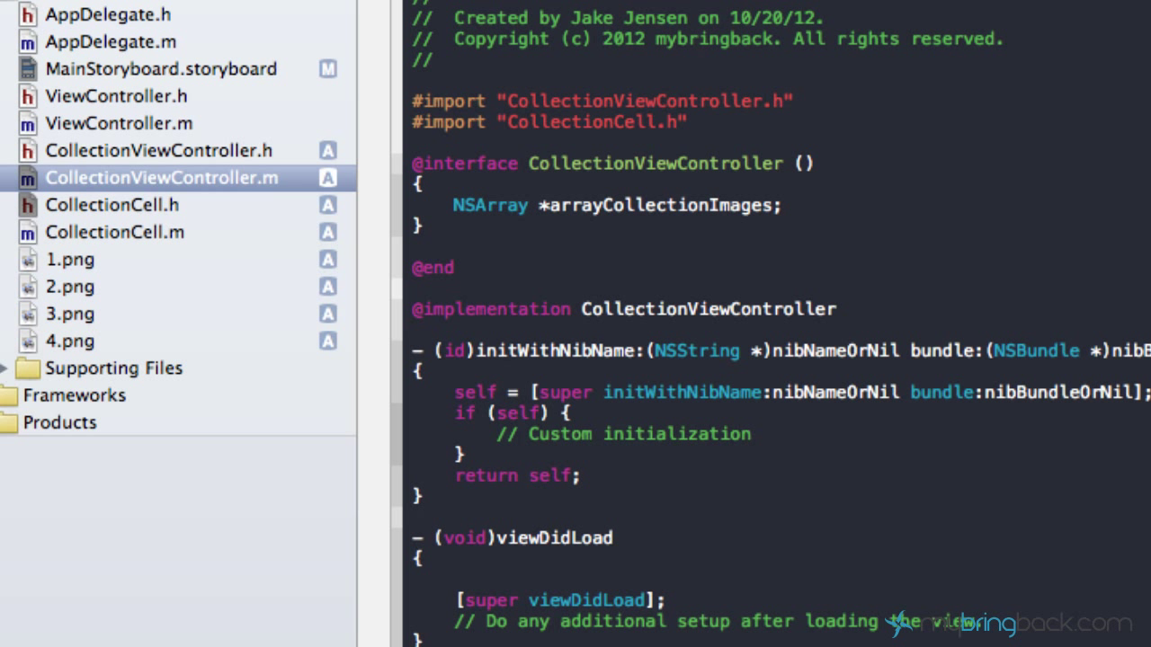
Start viewDidLoad's line arrayCollectionImages = [[NSArray alloc] initWithObjects:] using autocomplete
text(aa)
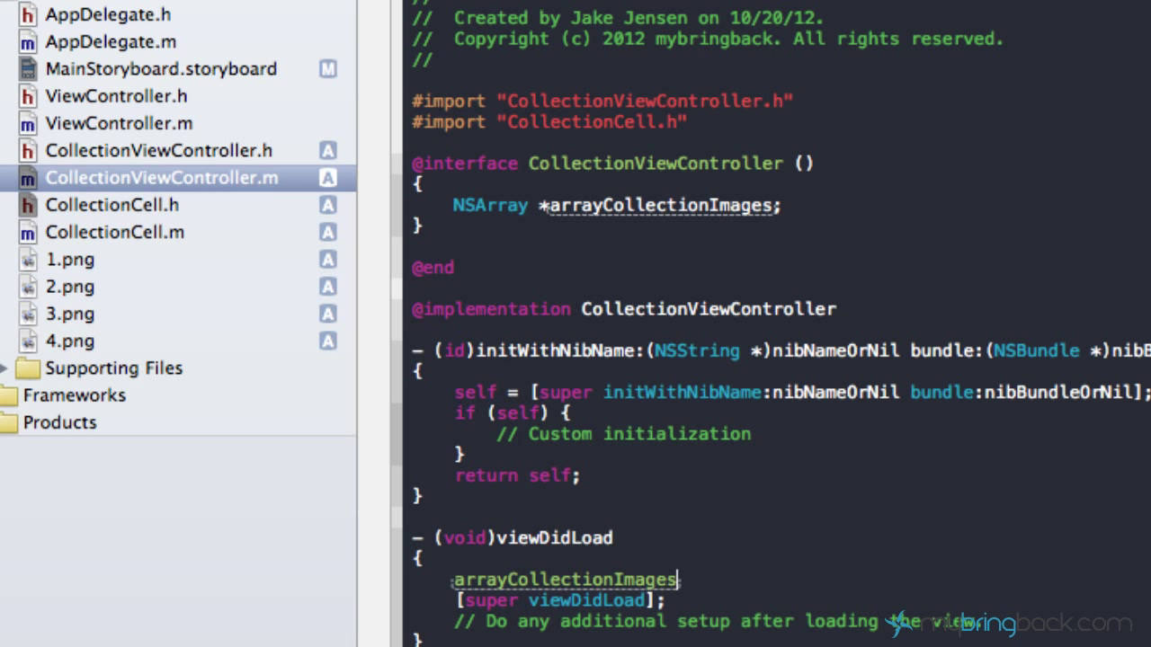
text(= [[NSA)
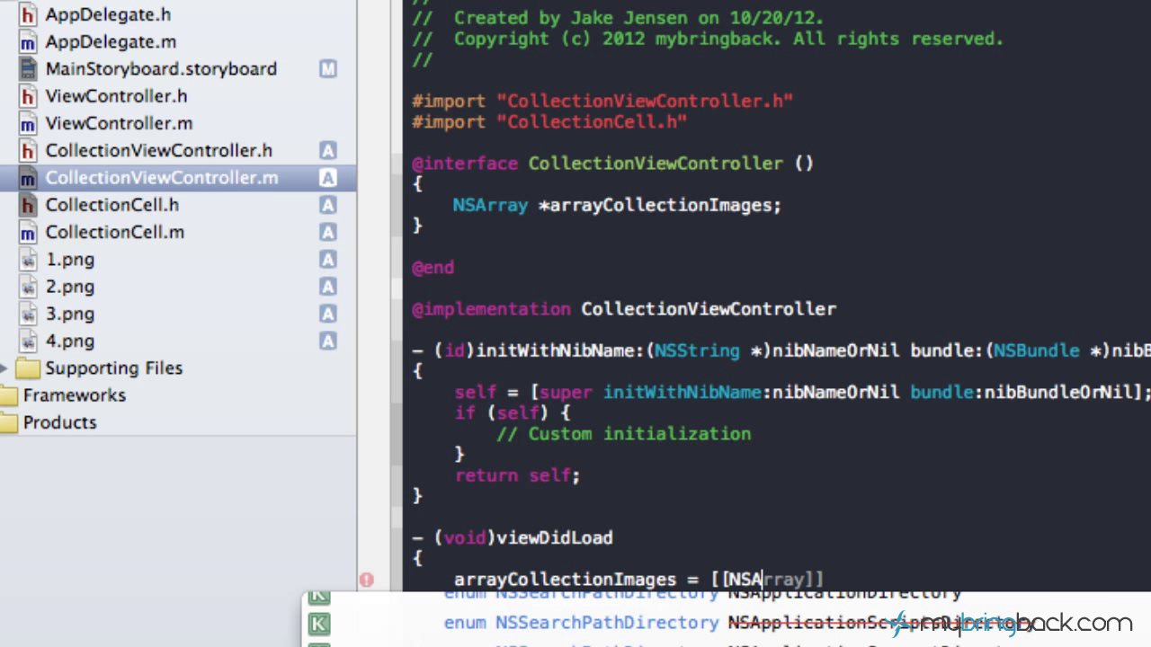
text(alloc]])
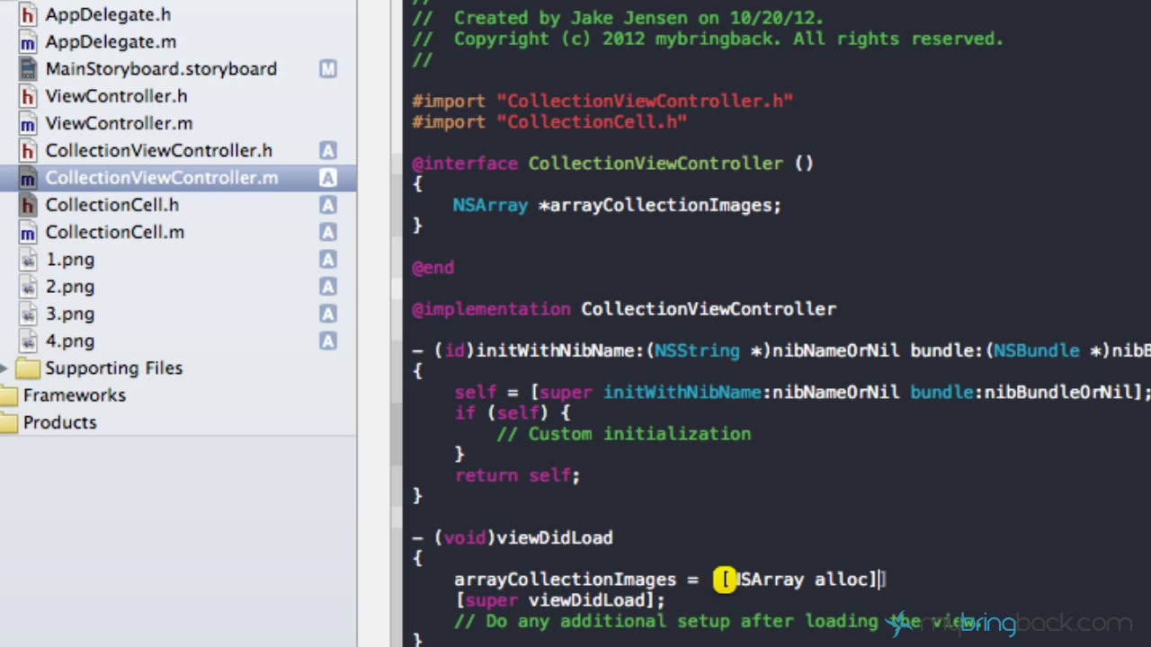
text(initWithObjects:)
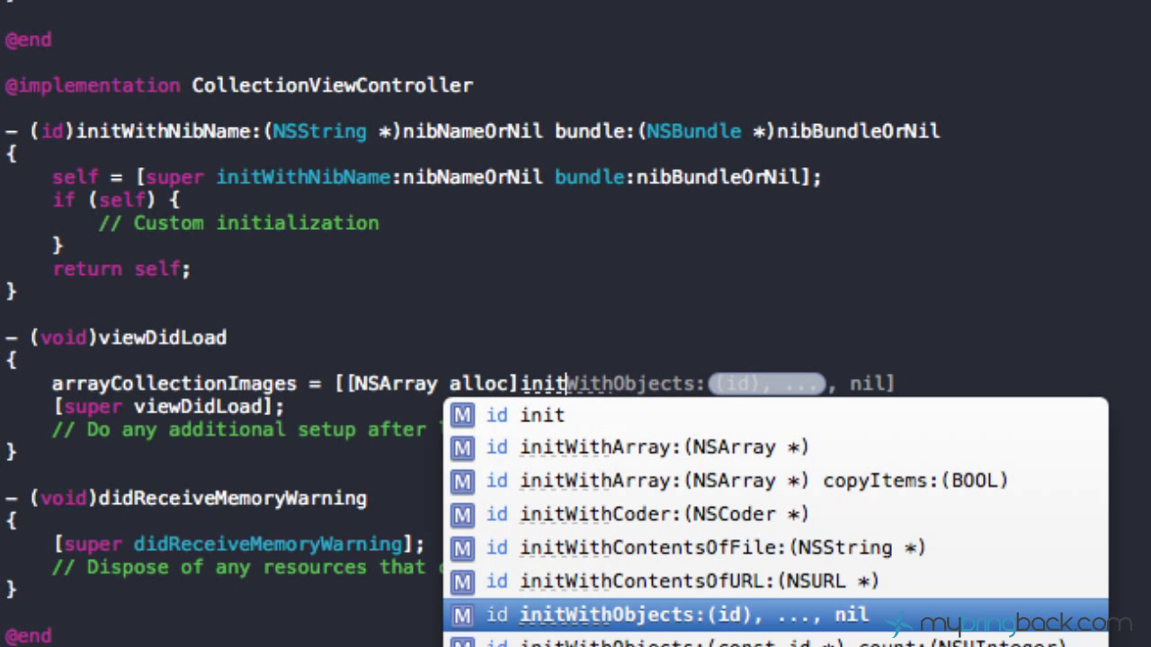
click(674, 615)
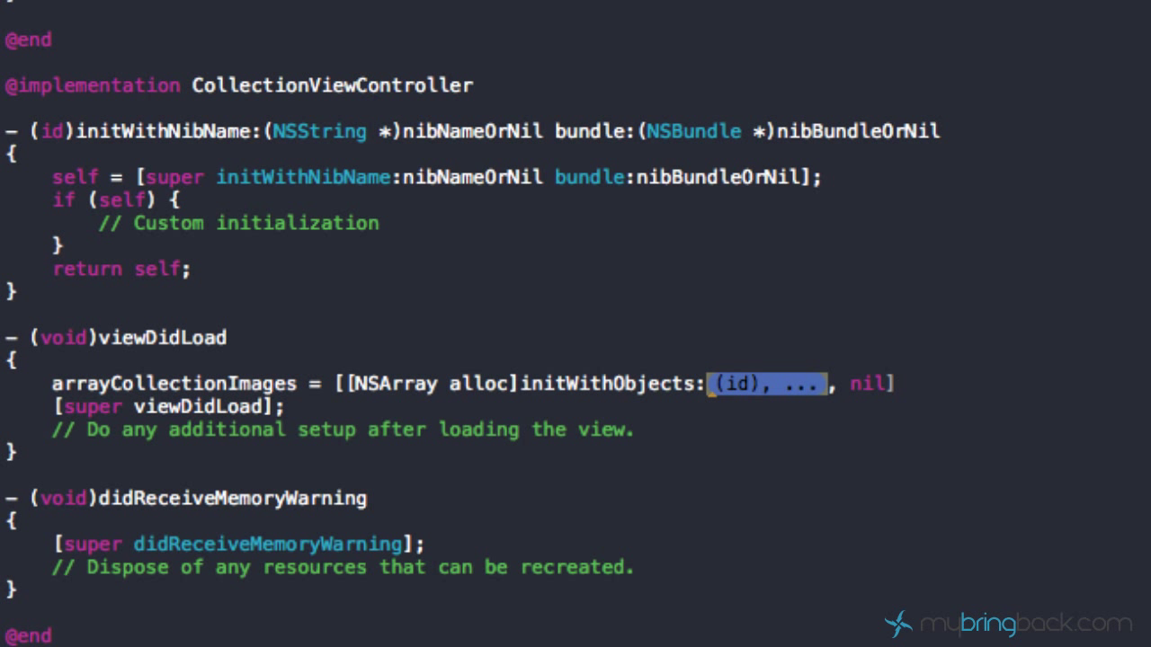
Fill the objects list with @"1.png", @"2.png", @"3.png", @"4.png", nil
text(@")
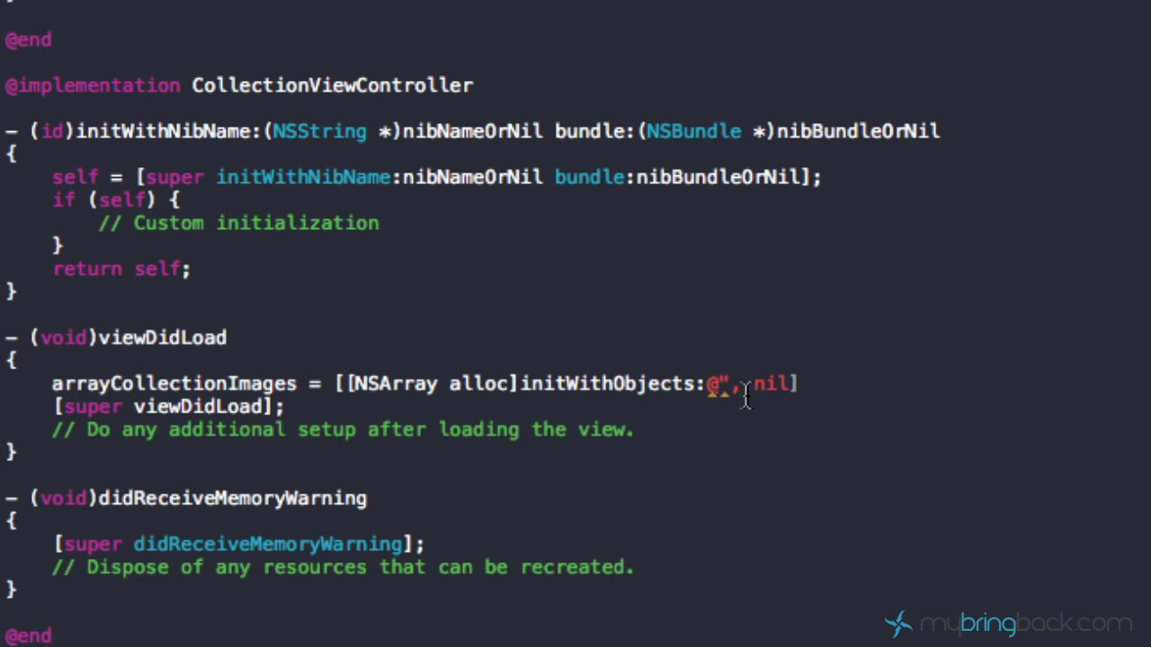
text(1.)
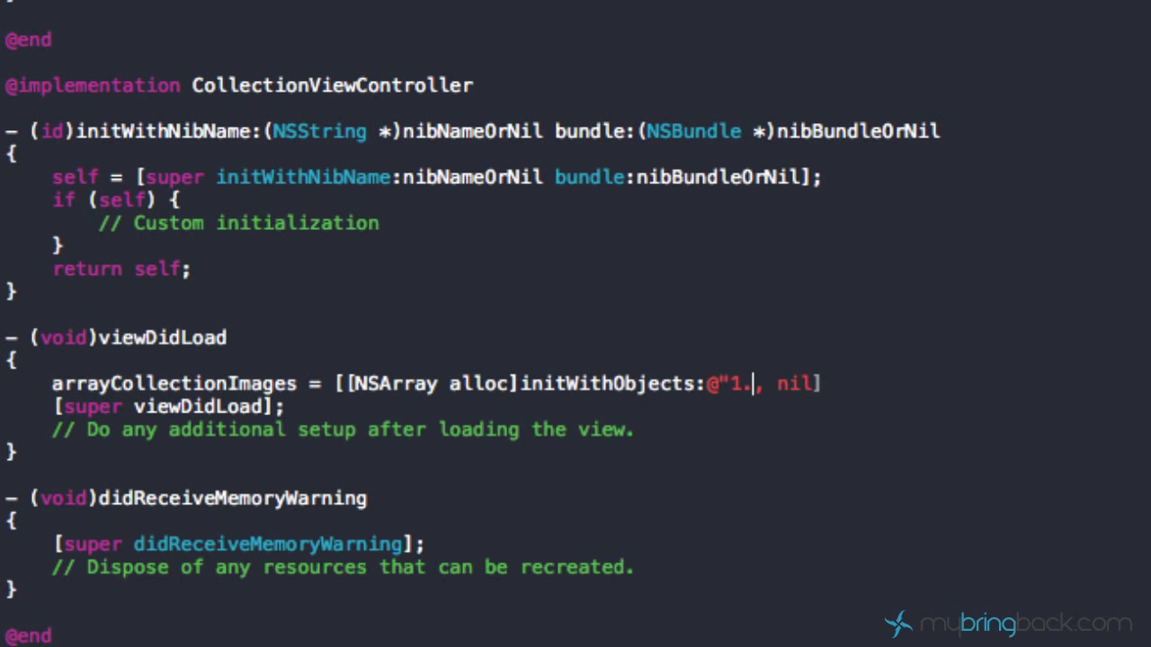
text(png",)
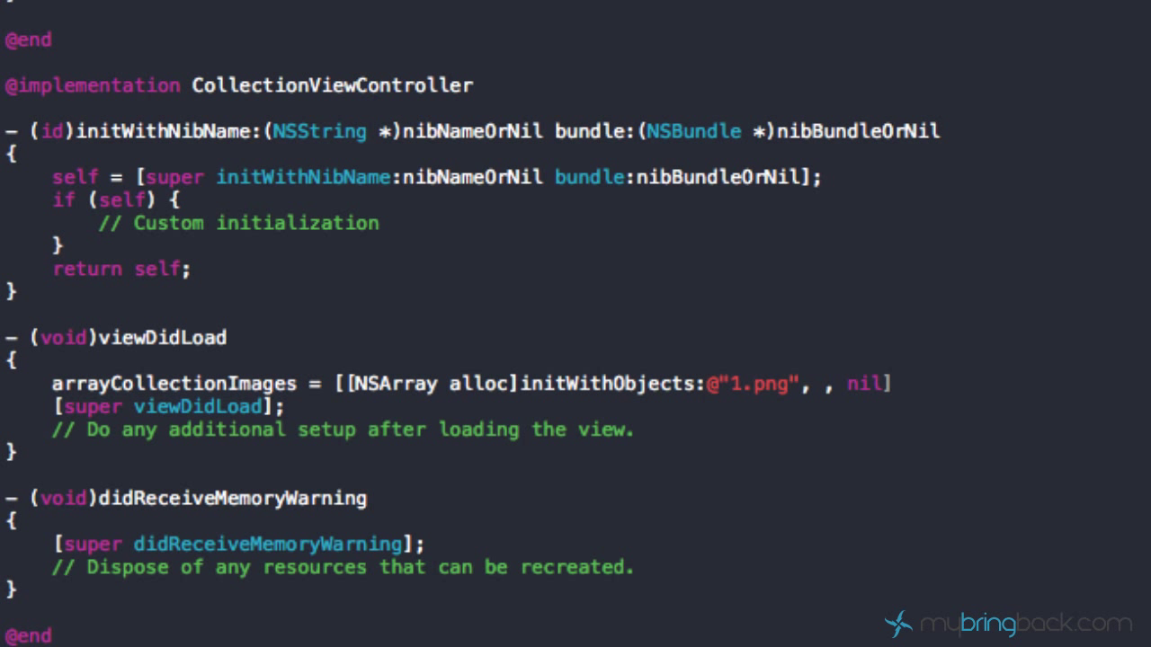
text(@)
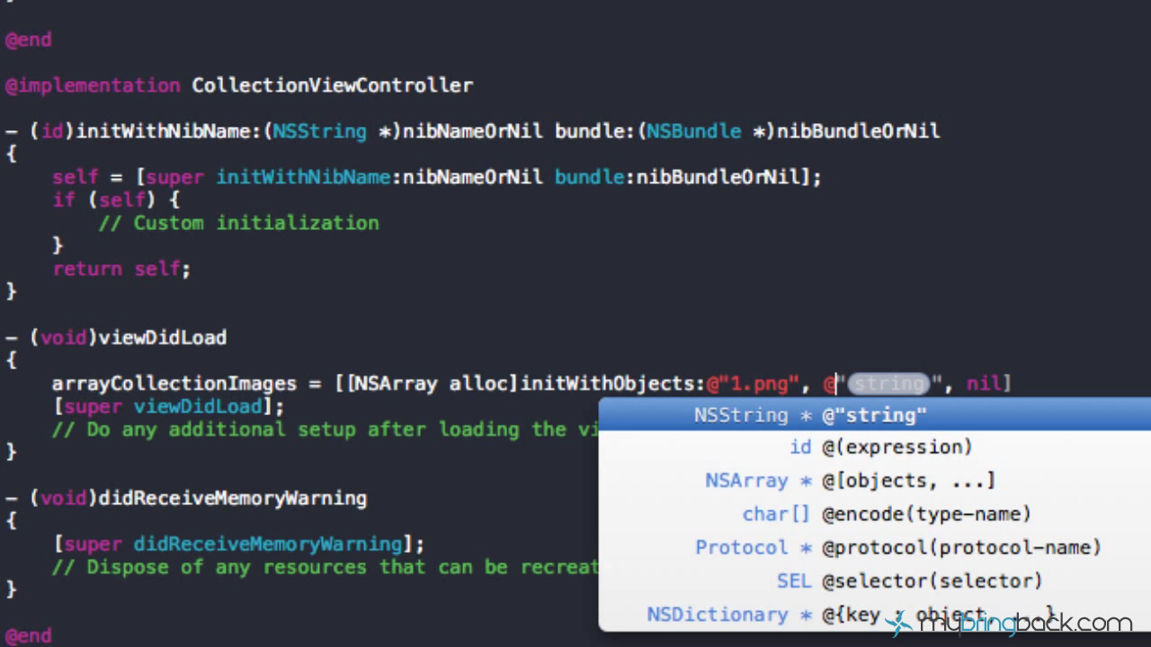
text(2.)
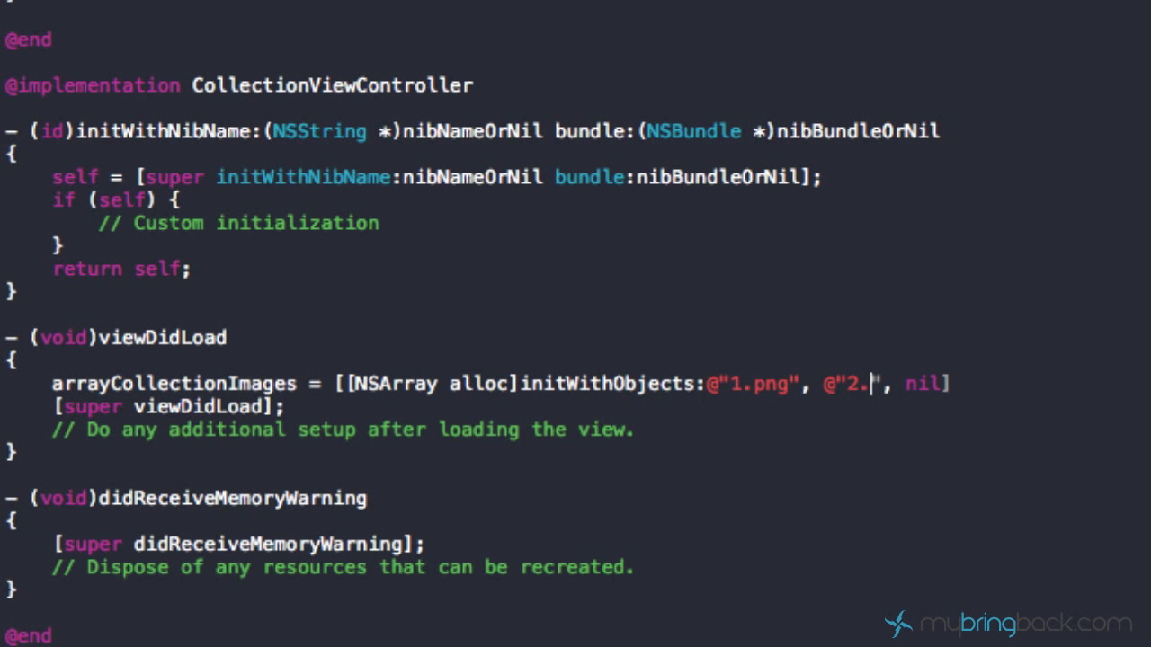
text(png)
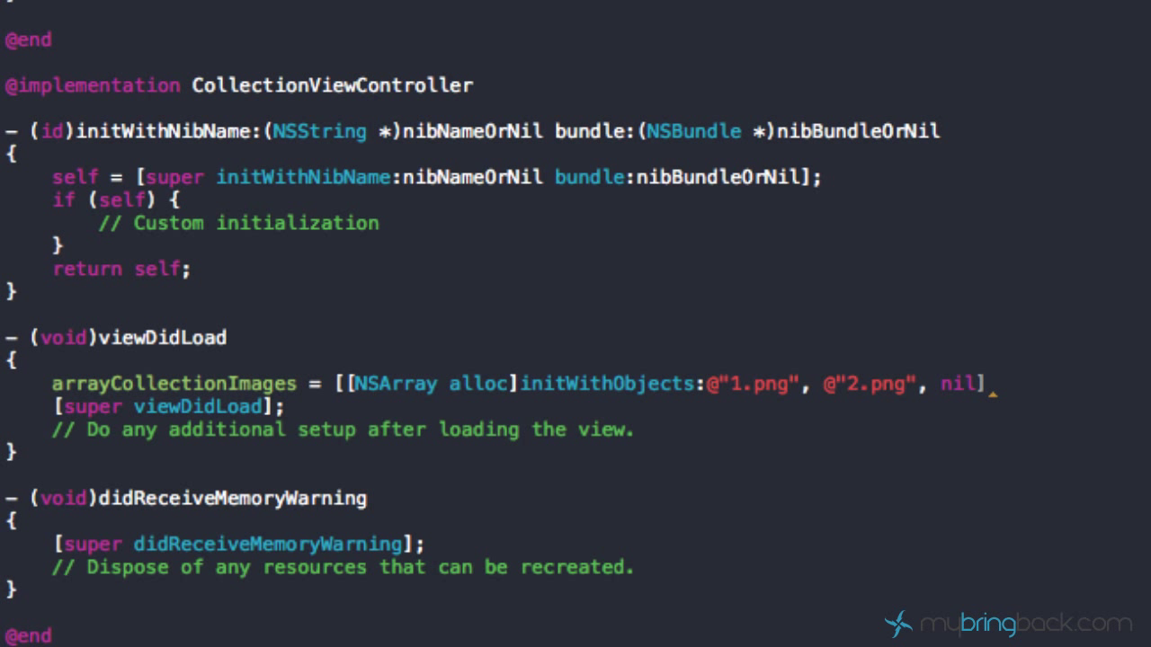
double_click(868, 384)
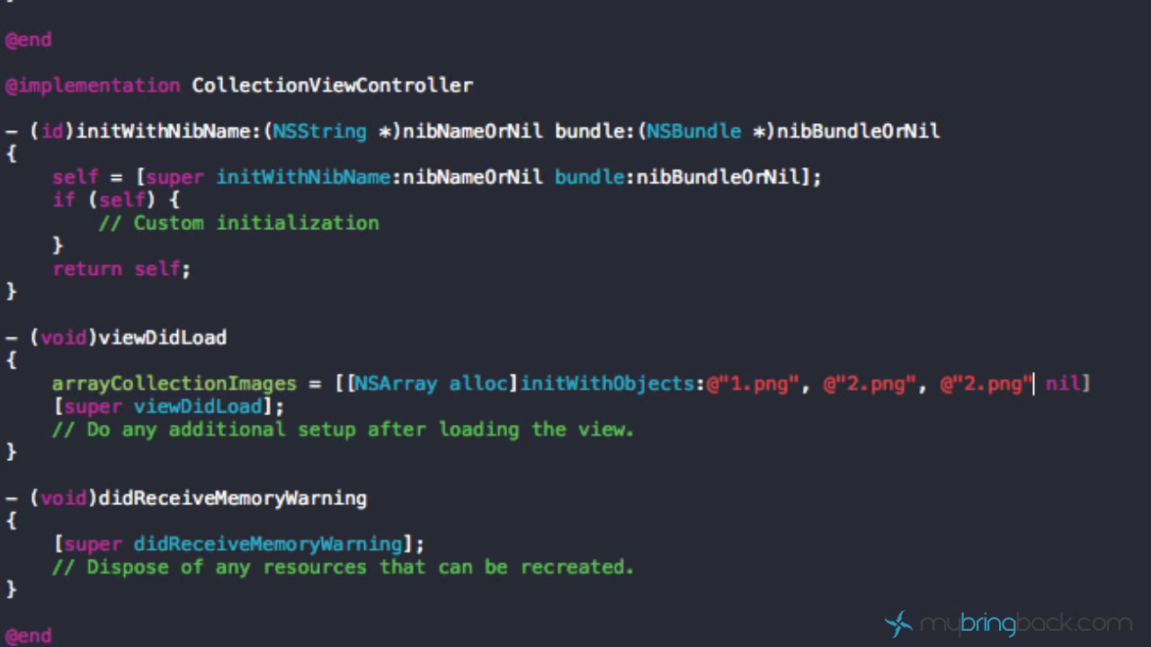
text(, @"3)
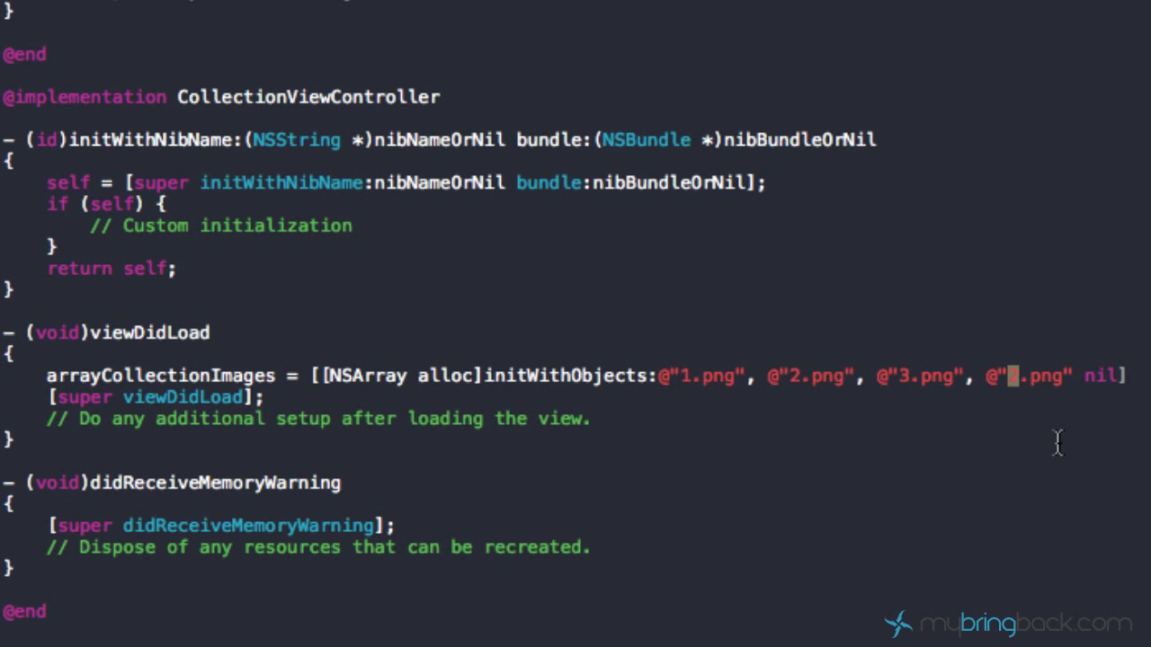
text(4)
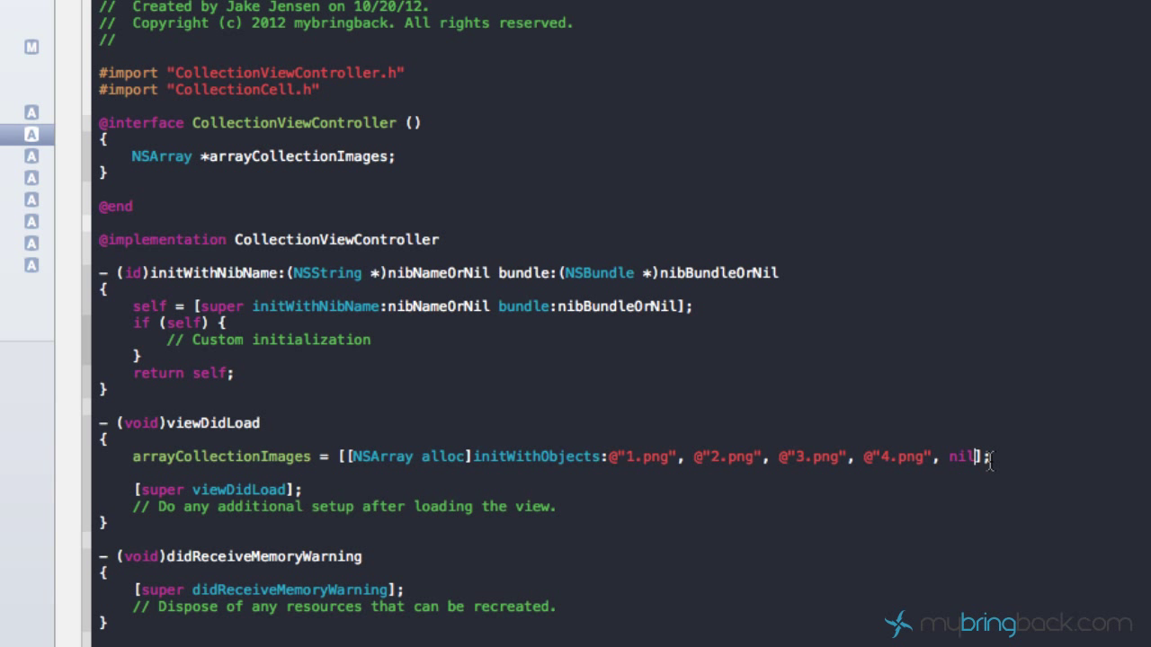
mouse_move(535, 593)
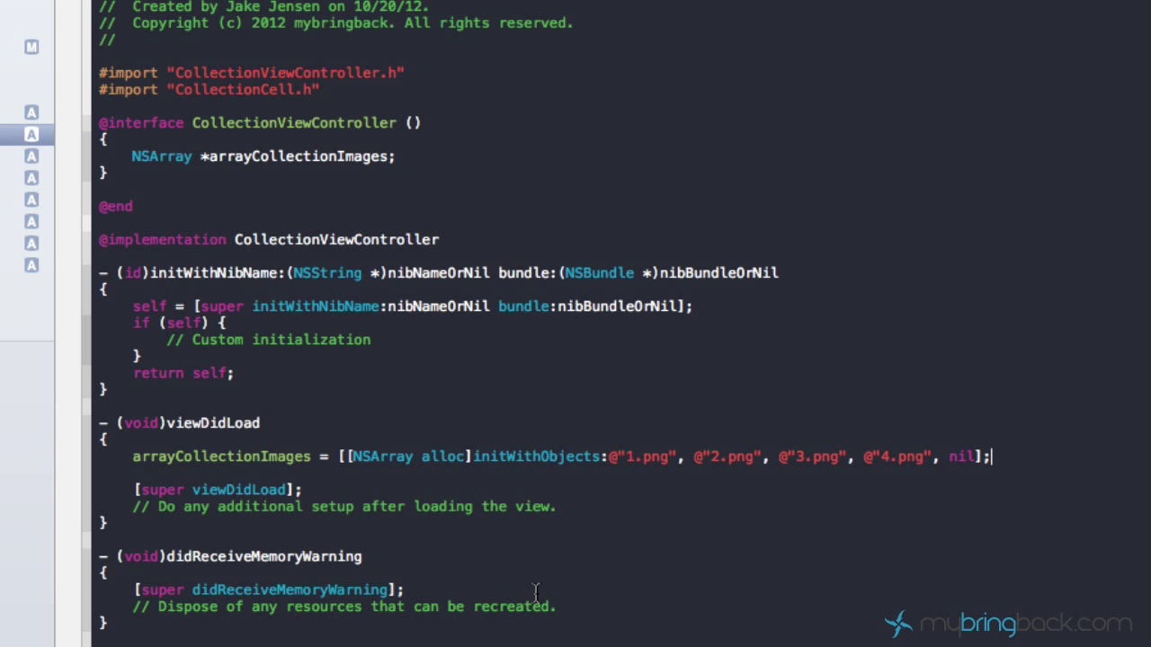
mouse_move(536, 592)
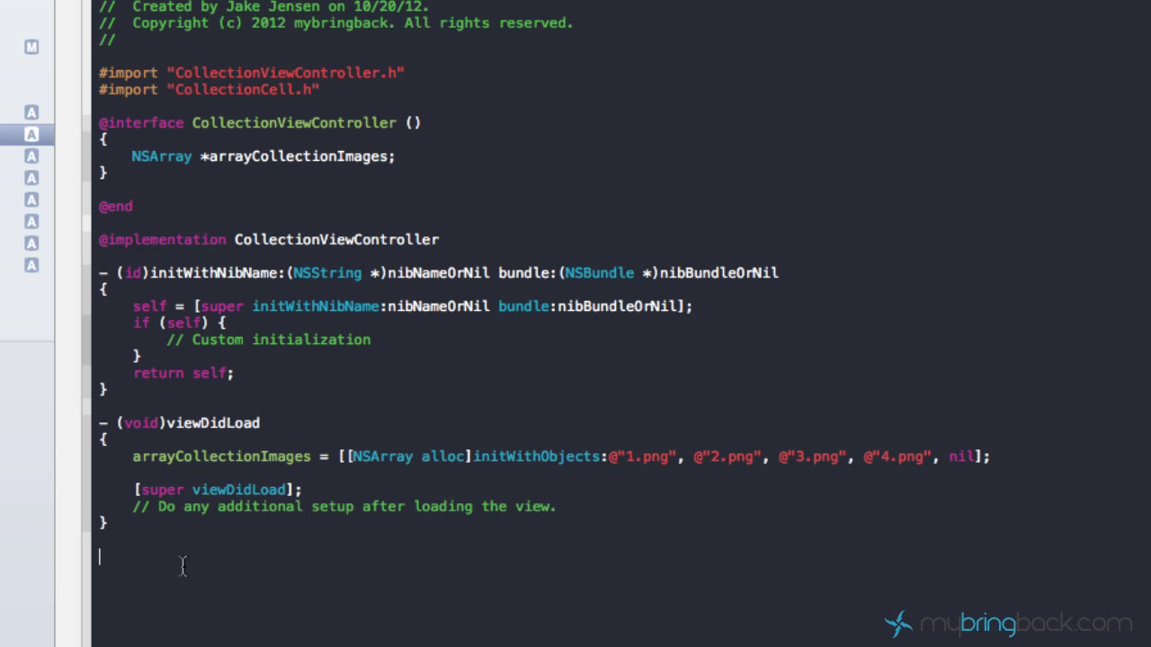
mouse_move(266, 547)
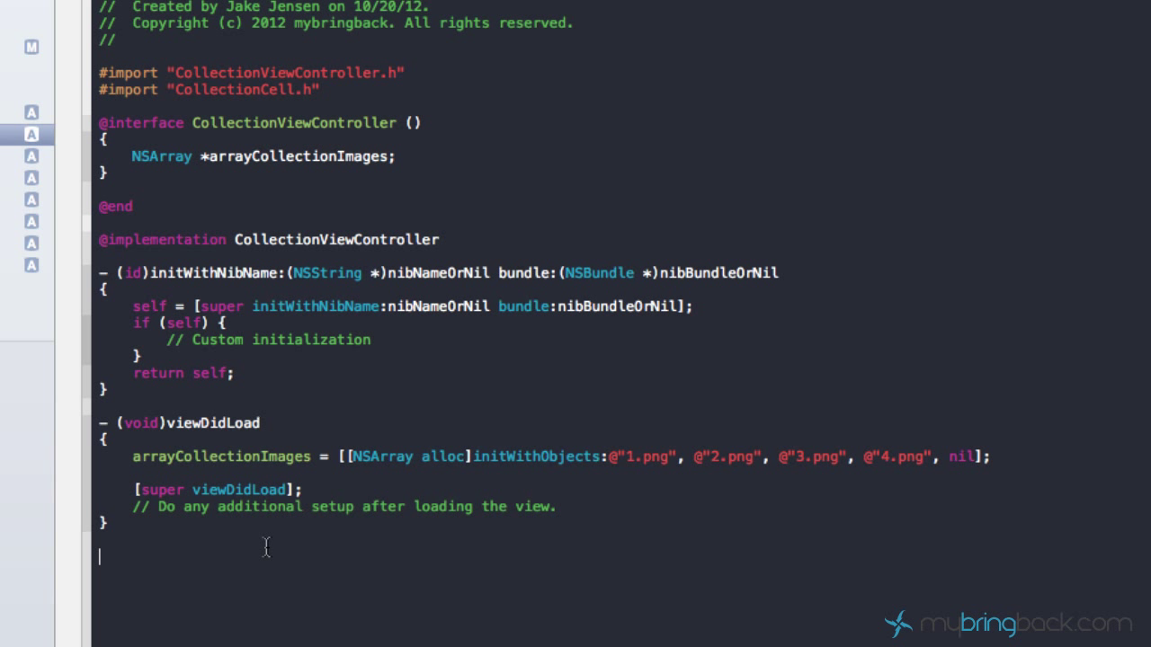
mouse_move(286, 577)
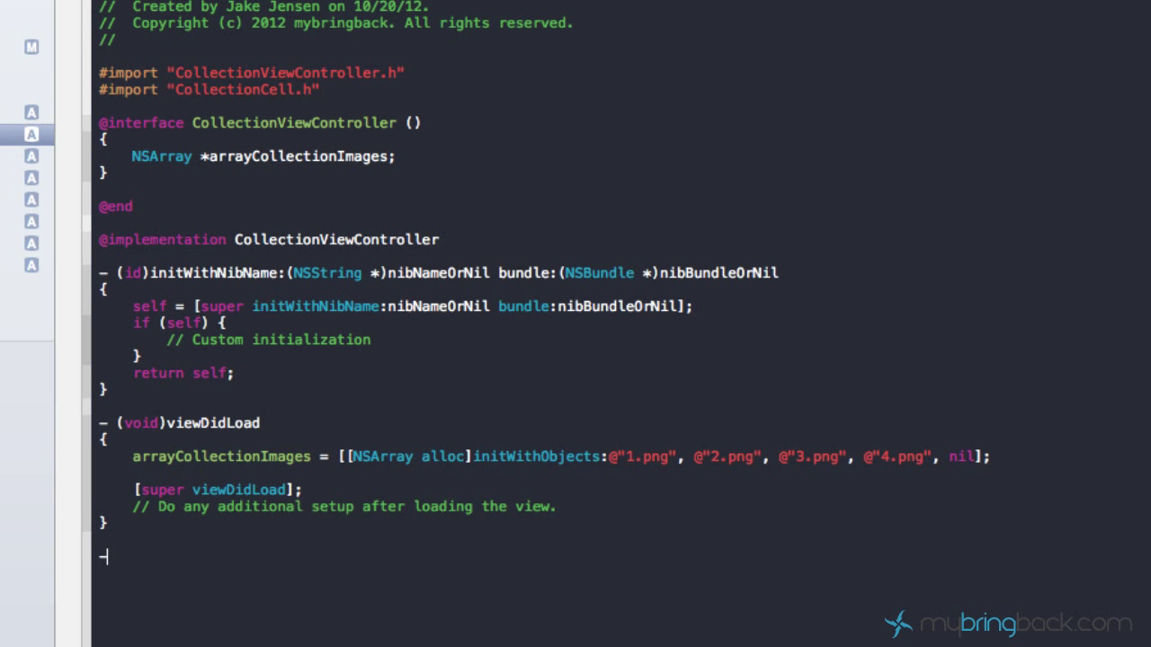
Replace didReceiveMemoryWarning by starting a collectionView:cellForItemAtIndexPath: method below viewDidLoad
text(tab)
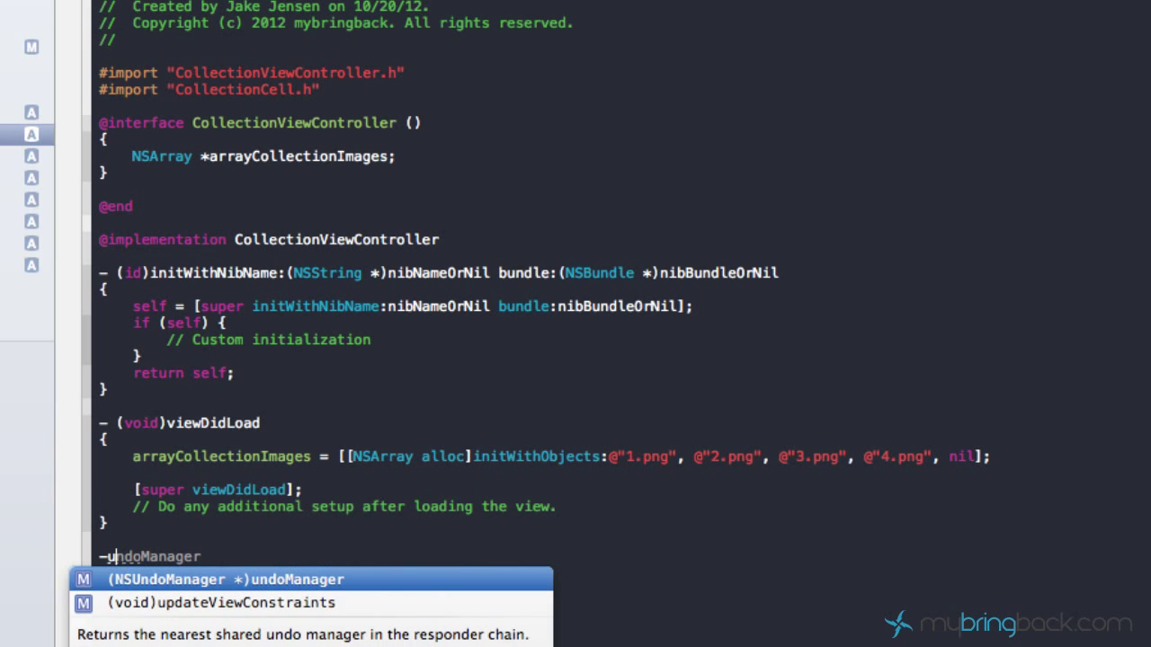
text(collectionView)
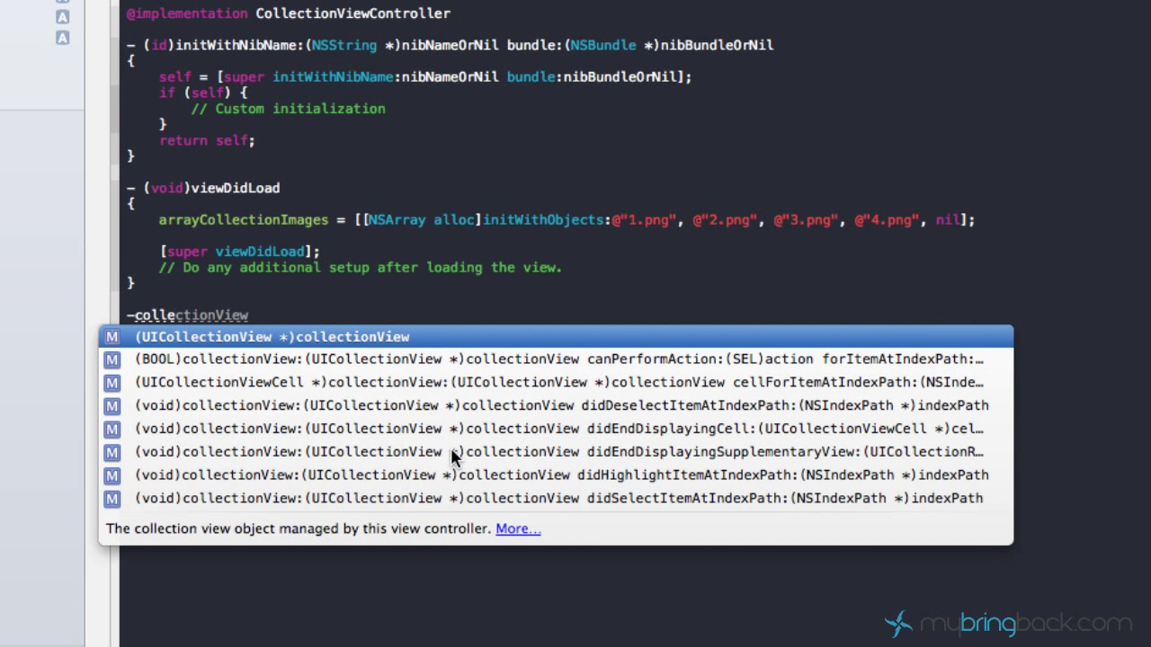
mouse_move(461, 457)
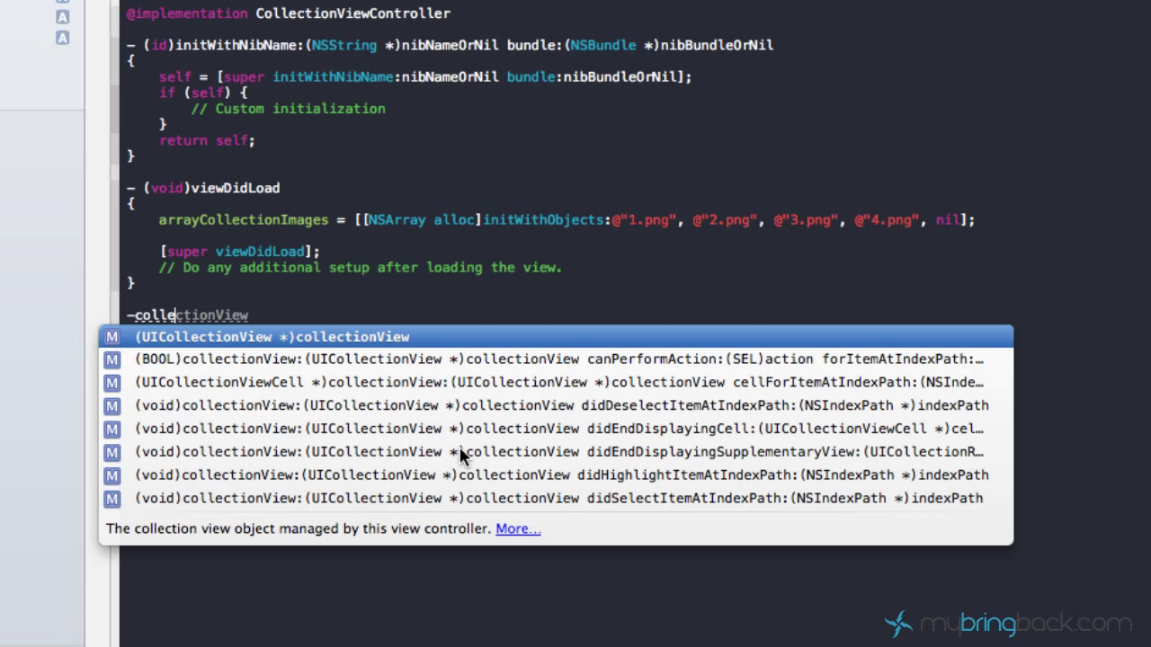
mouse_move(474, 457)
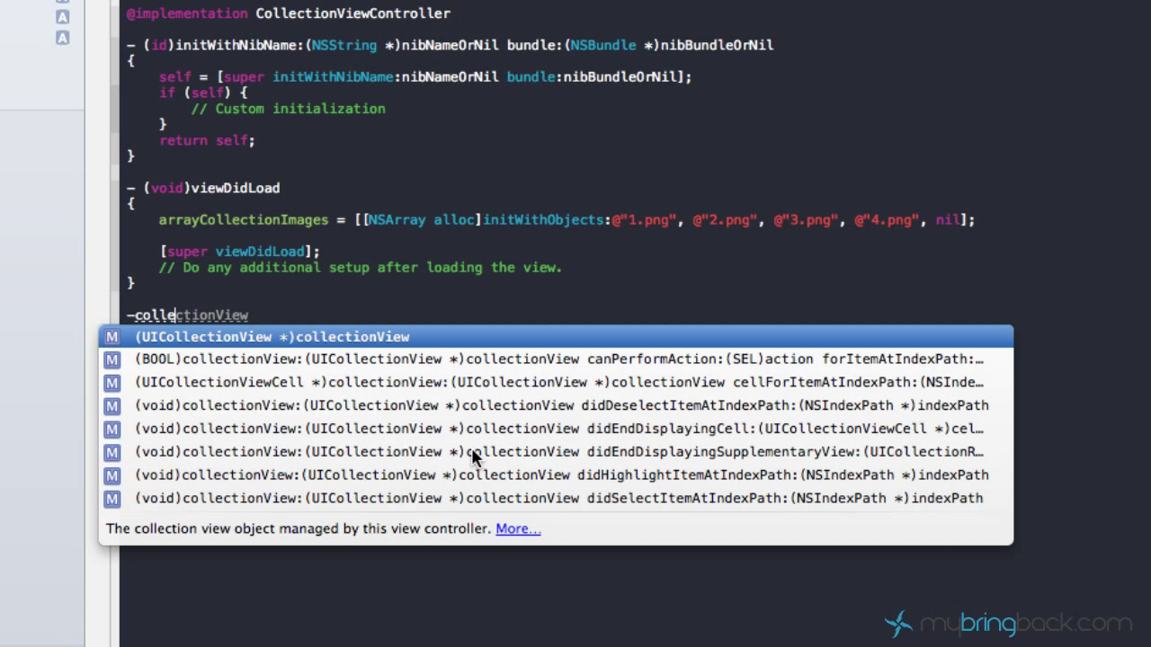
mouse_move(526, 392)
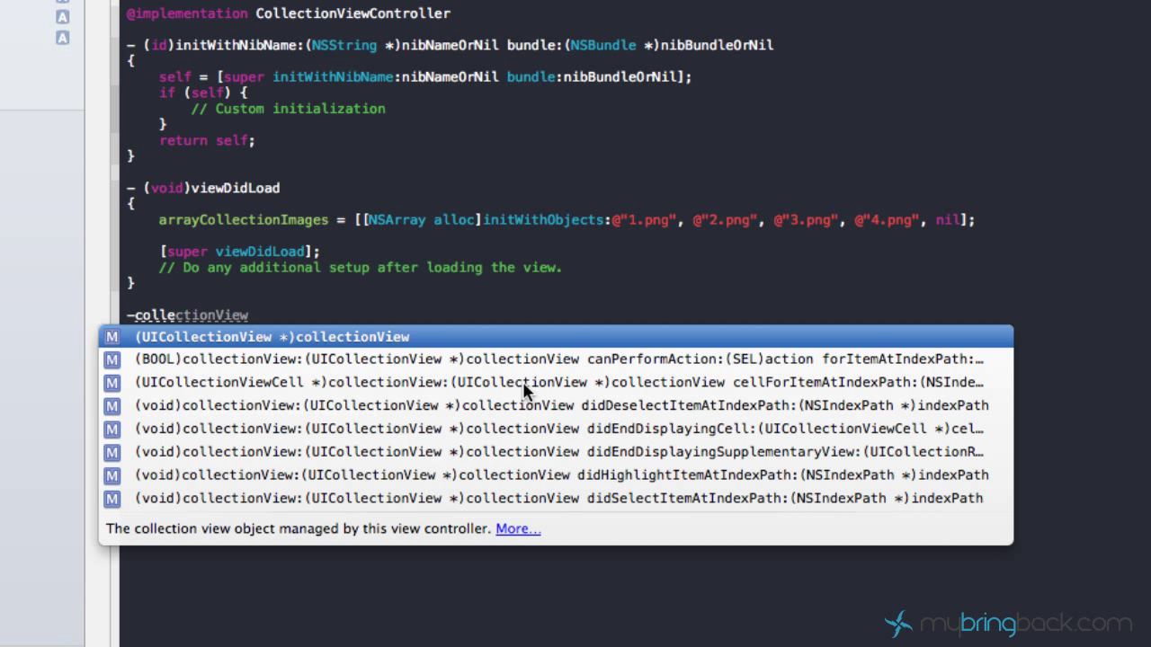
mouse_move(313, 390)
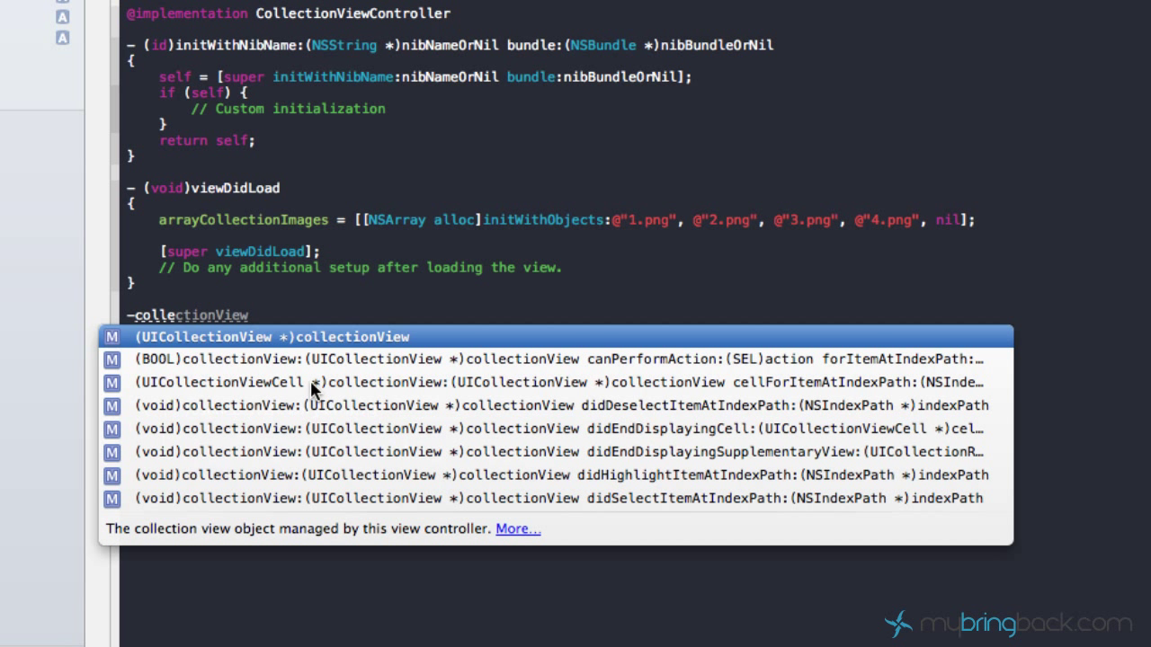
mouse_move(739, 390)
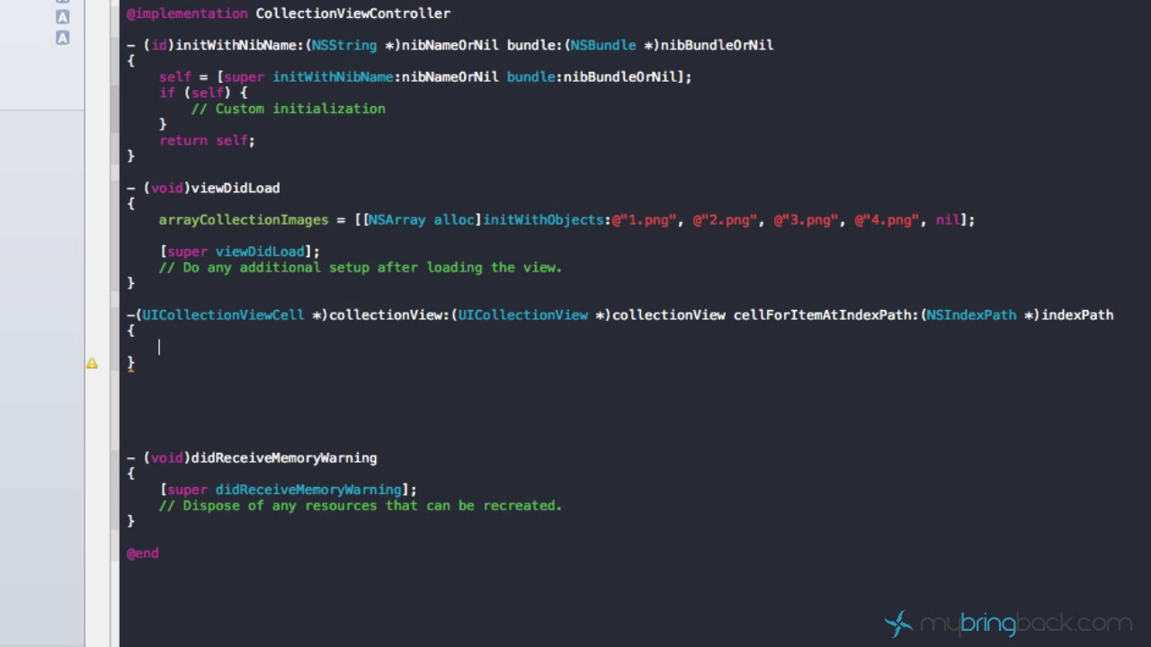
mouse_move(246, 370)
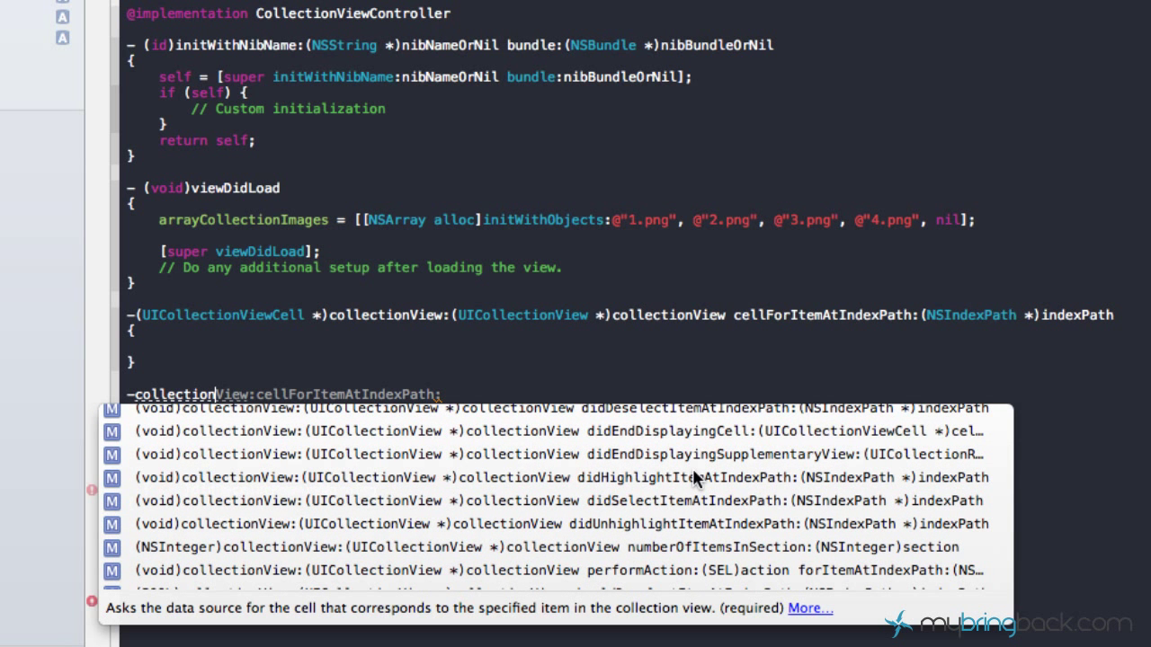
mouse_move(692, 483)
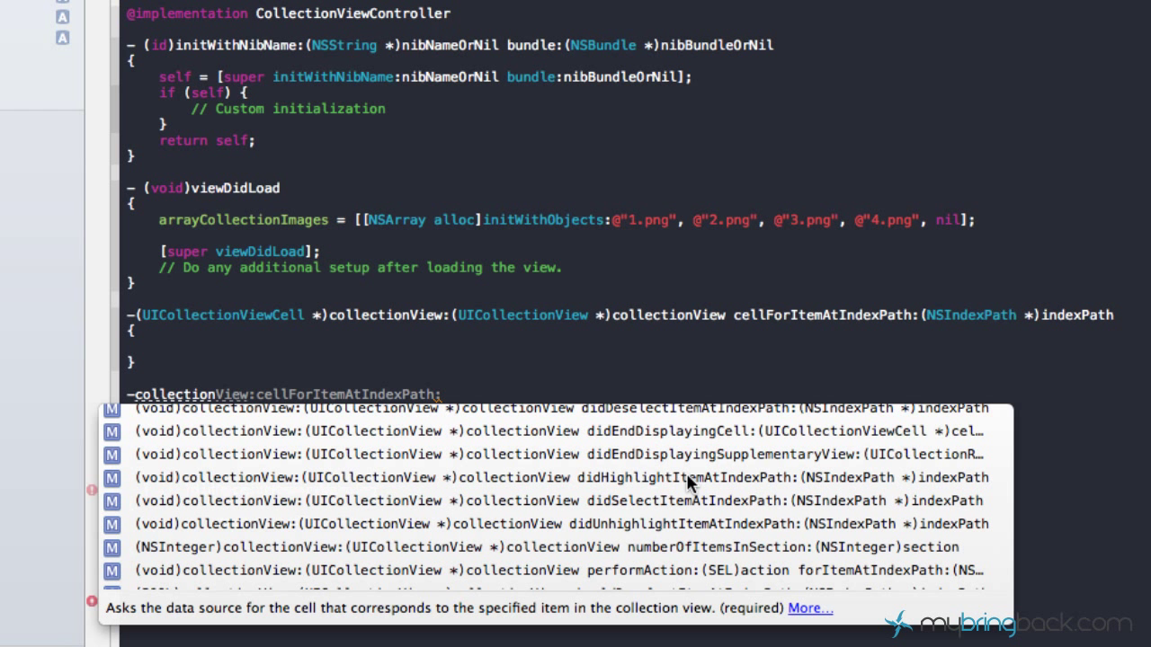
mouse_move(475, 560)
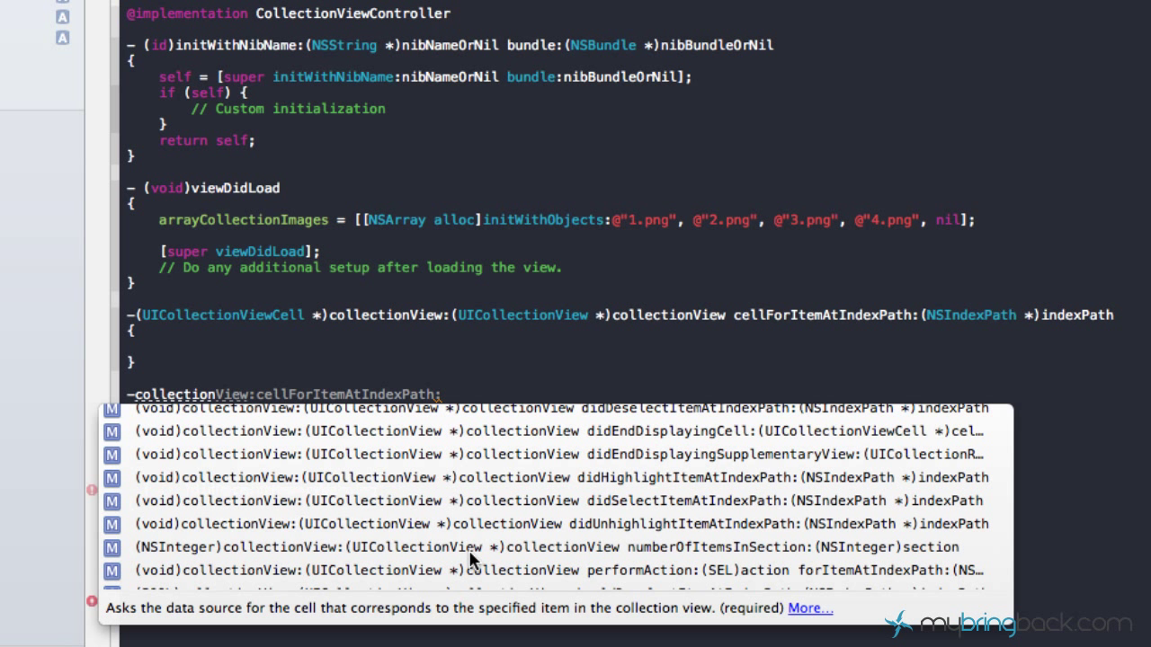
Insert the numberOfItemsInSection: stub and type a provisional return statement inside it
click(539, 547)
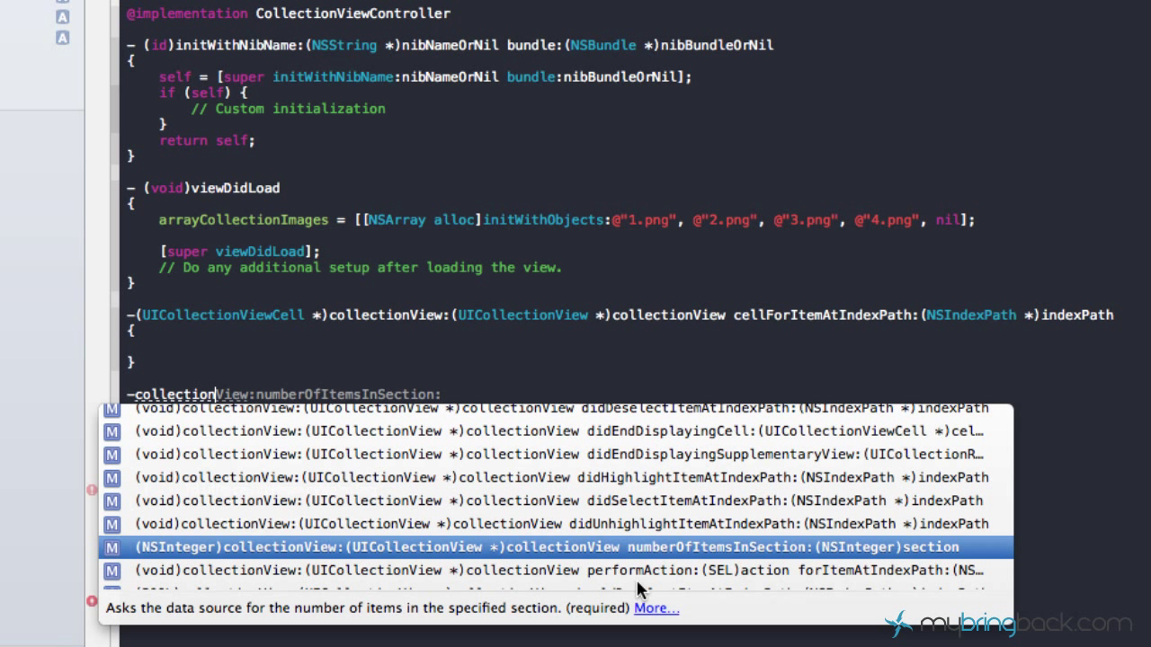
mouse_move(688, 555)
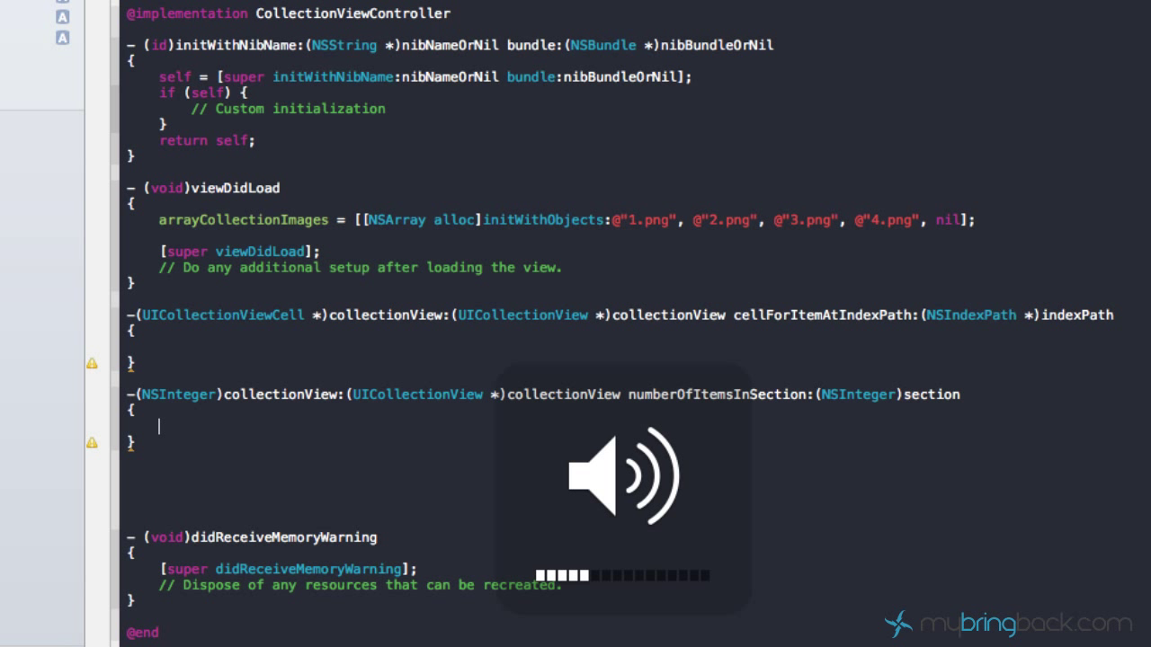
text(return)
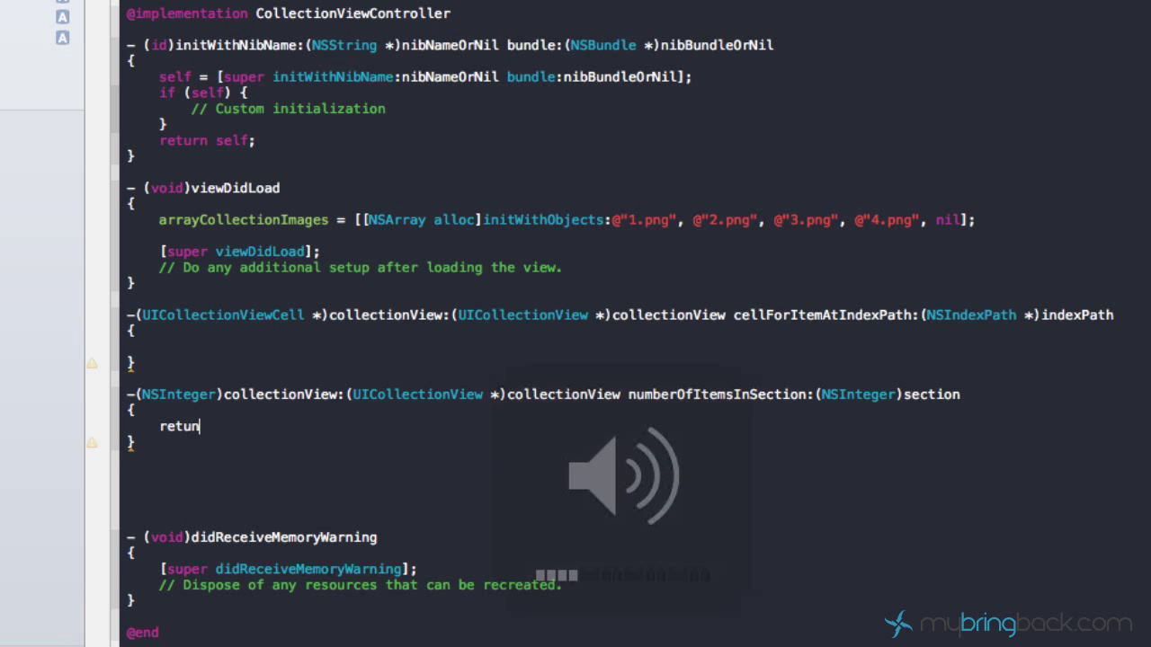
text(1;)
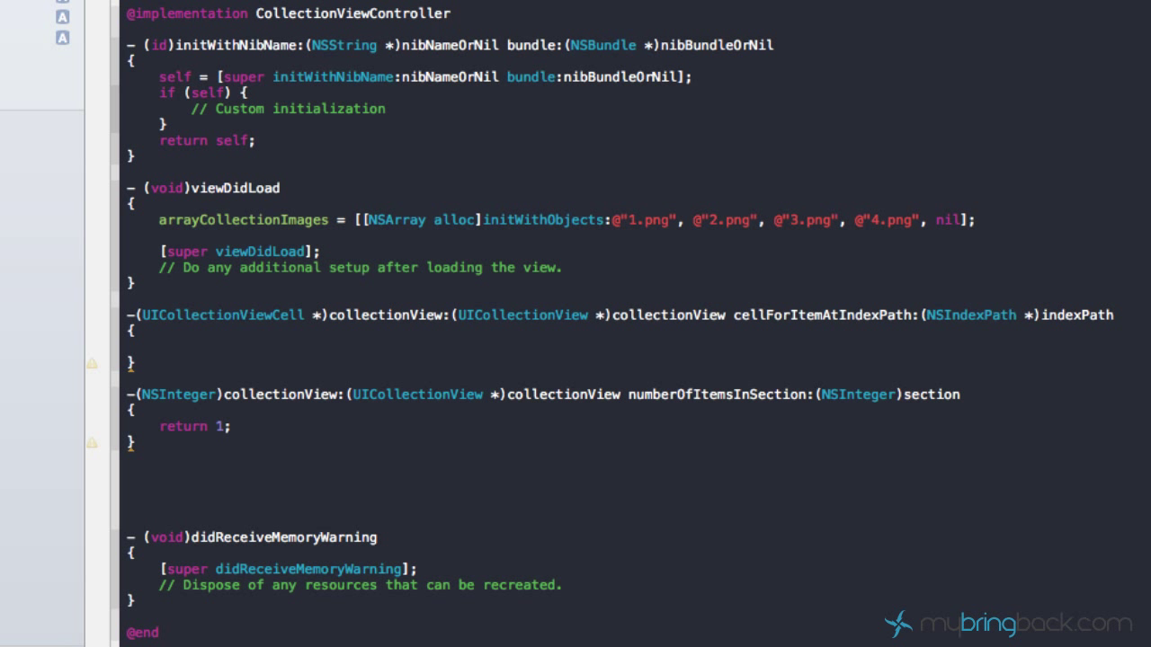
text(2)
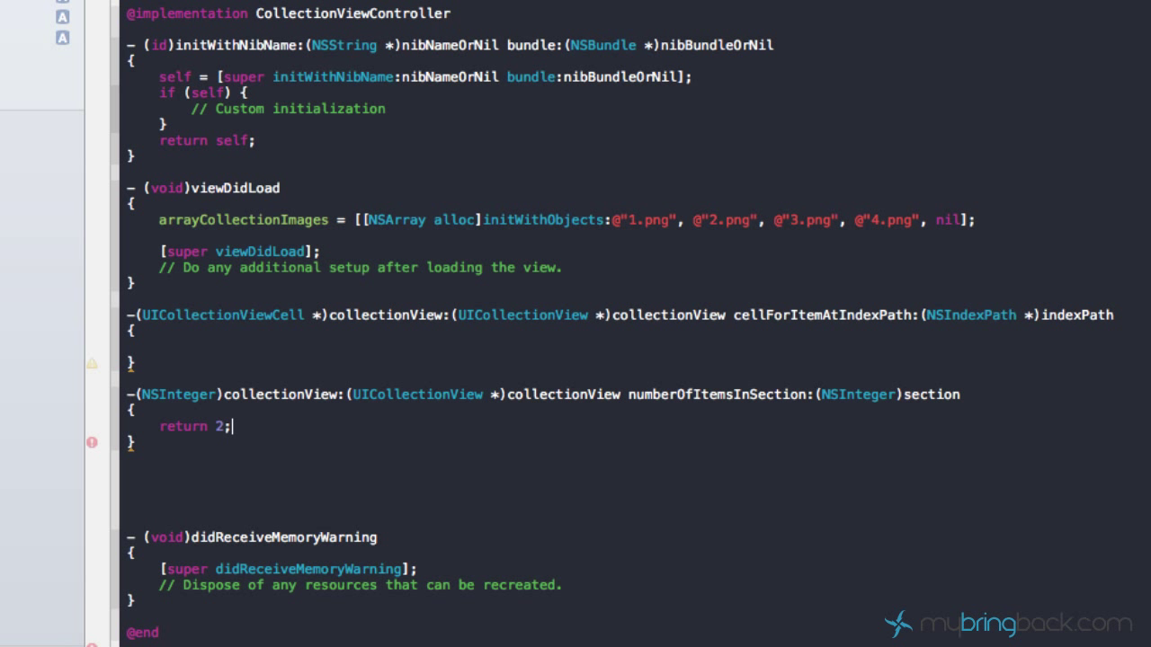
key(Backspace)
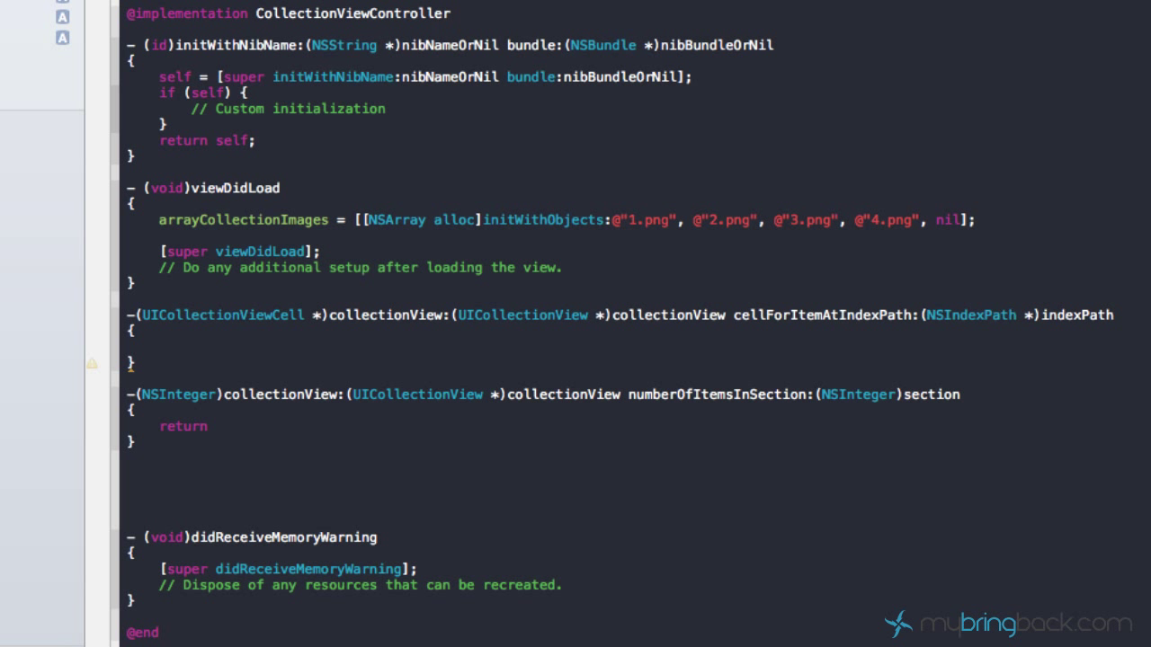
drag(503, 220, 715, 221)
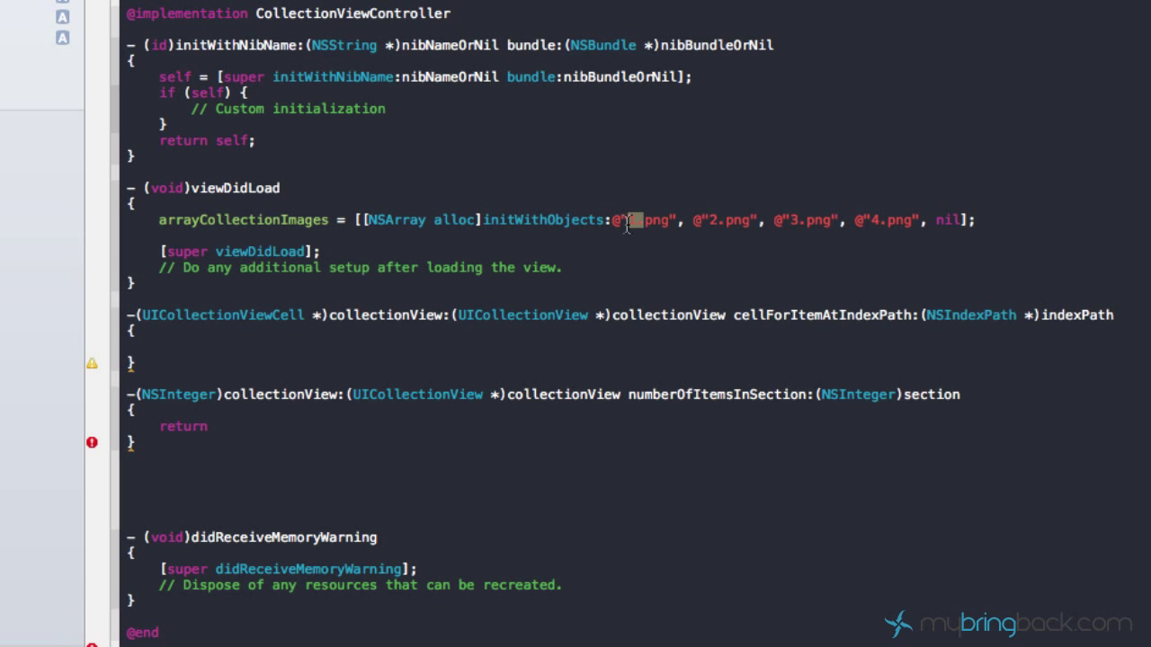
drag(620, 220, 764, 219)
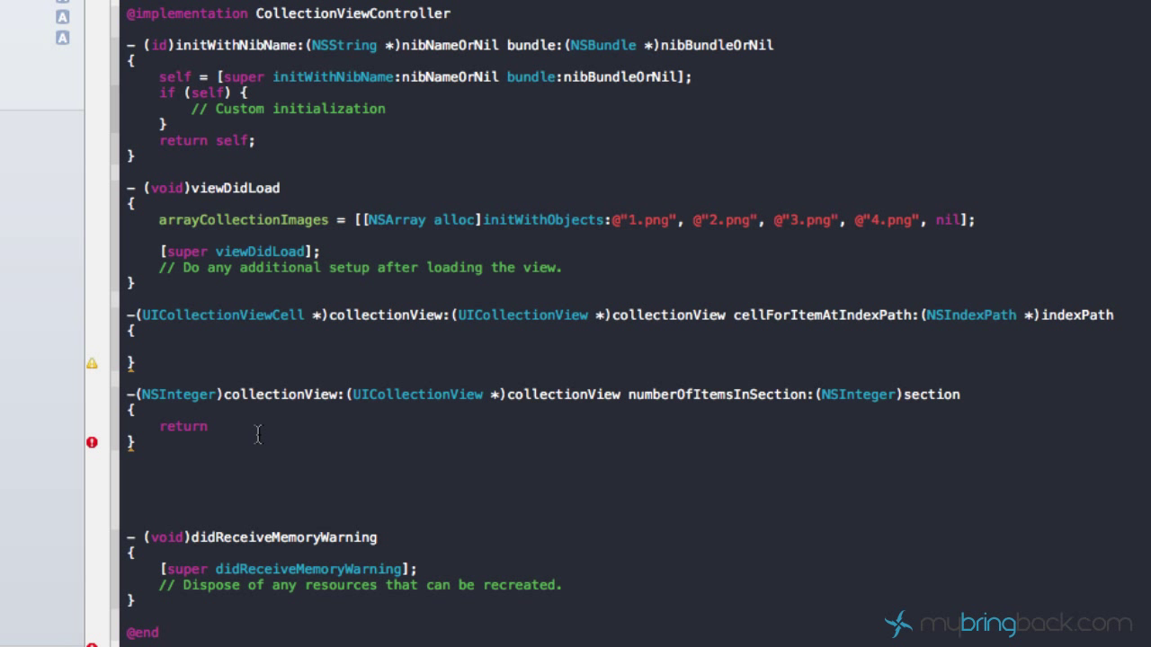
Complete the line as return [arrayCollectionImages count]; using code completion
text(110)
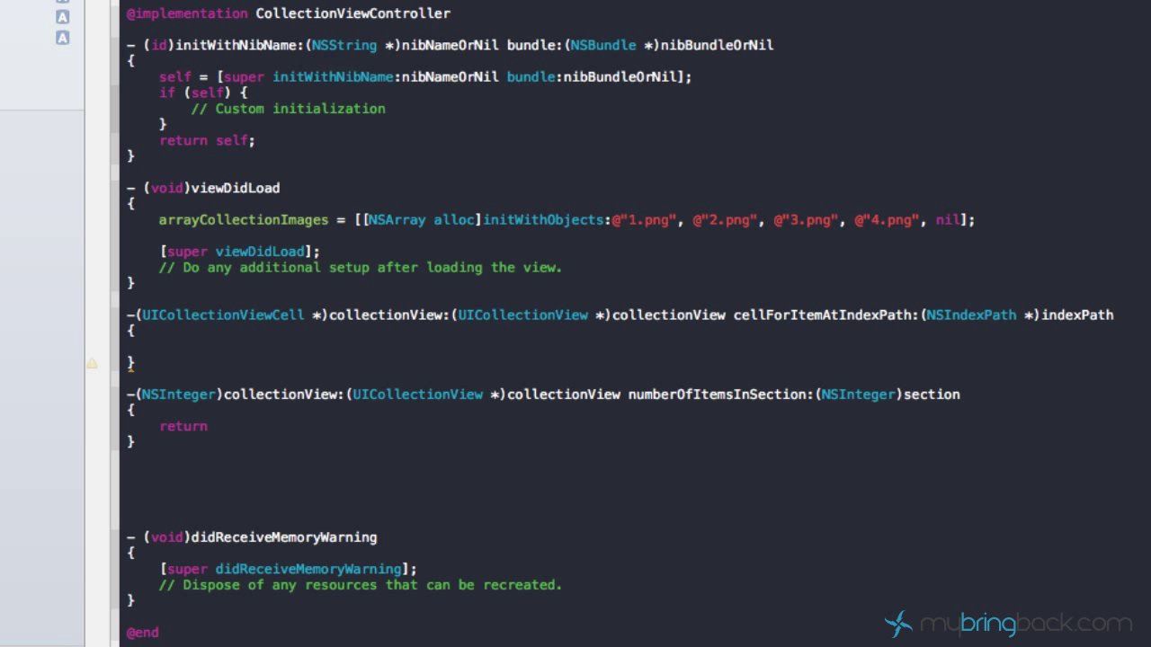
text([)
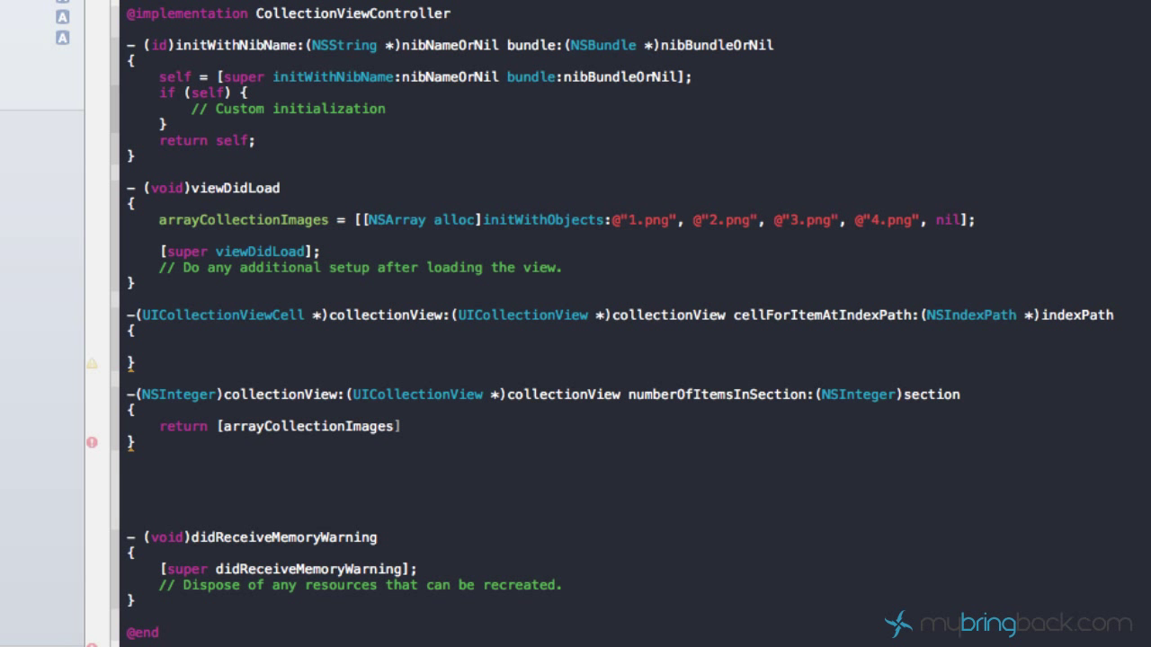
text(count)
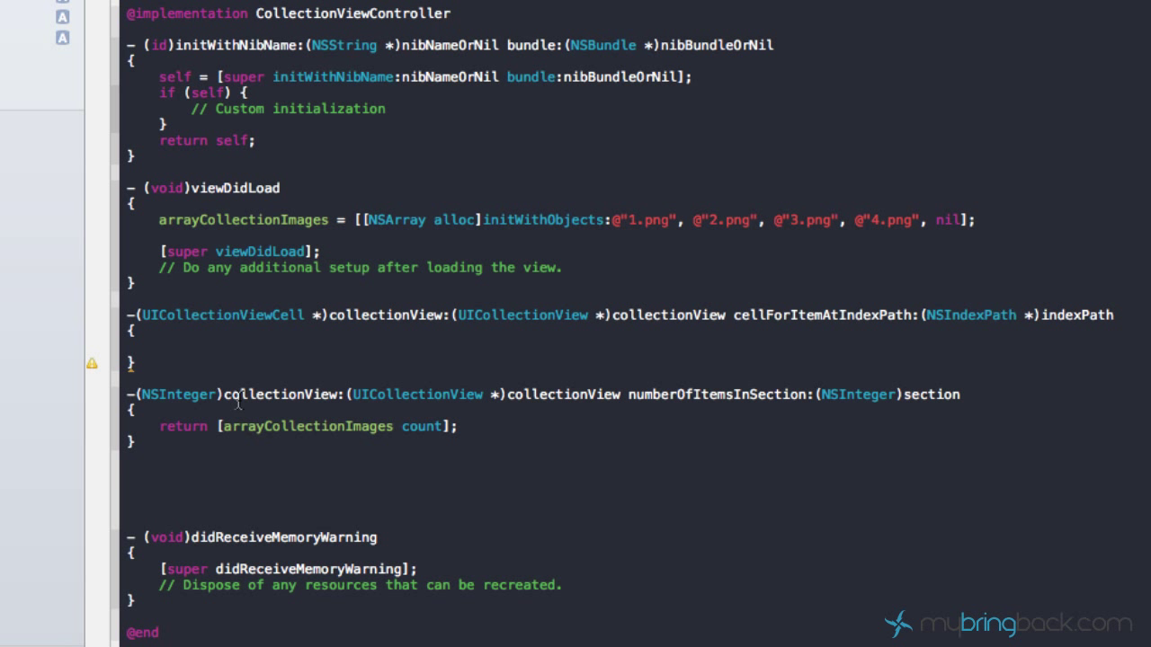
double_click(303, 426)
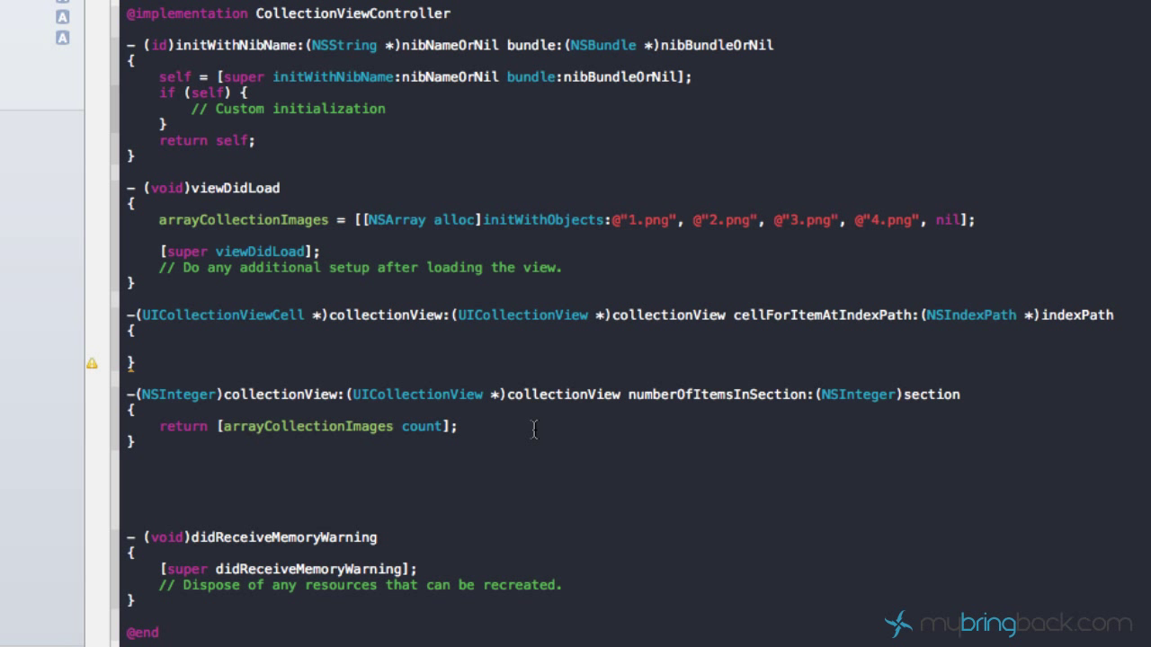
double_click(423, 426)
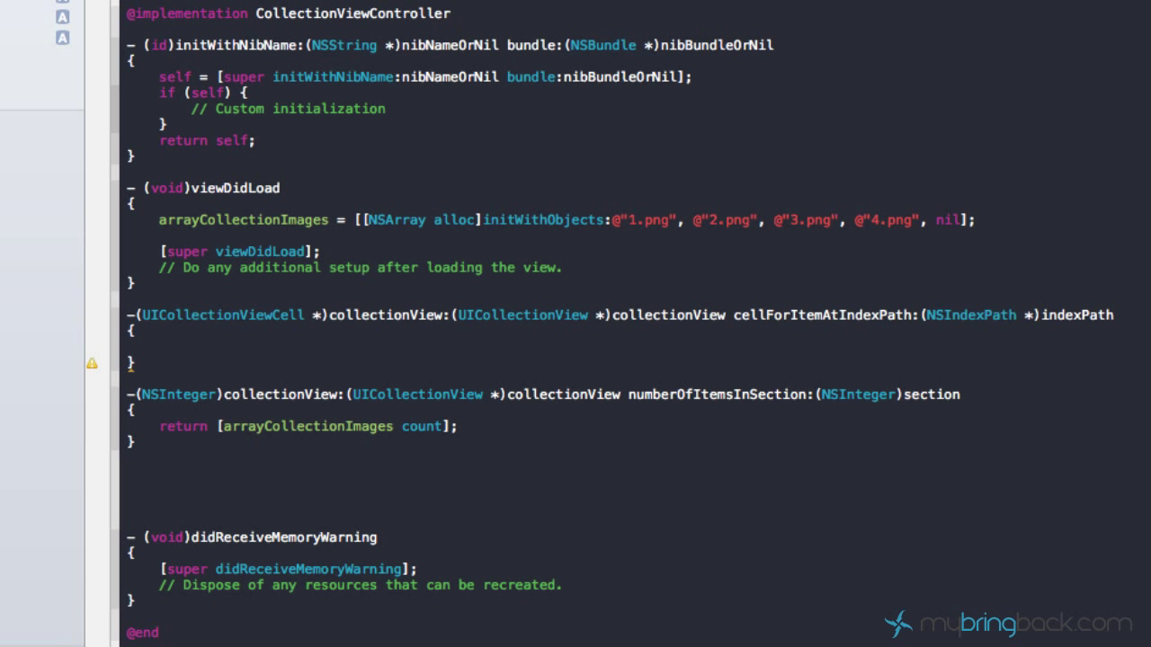
Declare CollectionCell *cell at the start of cellForItemAtIndexPath using autocomplete
text(ceil)
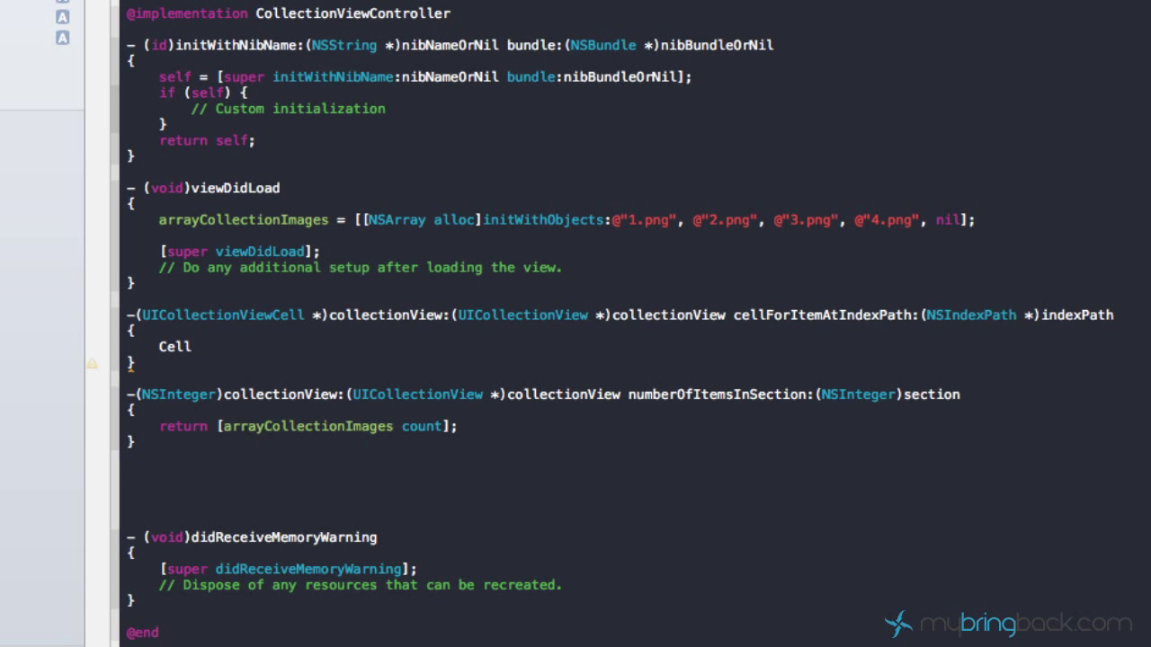
text(co)
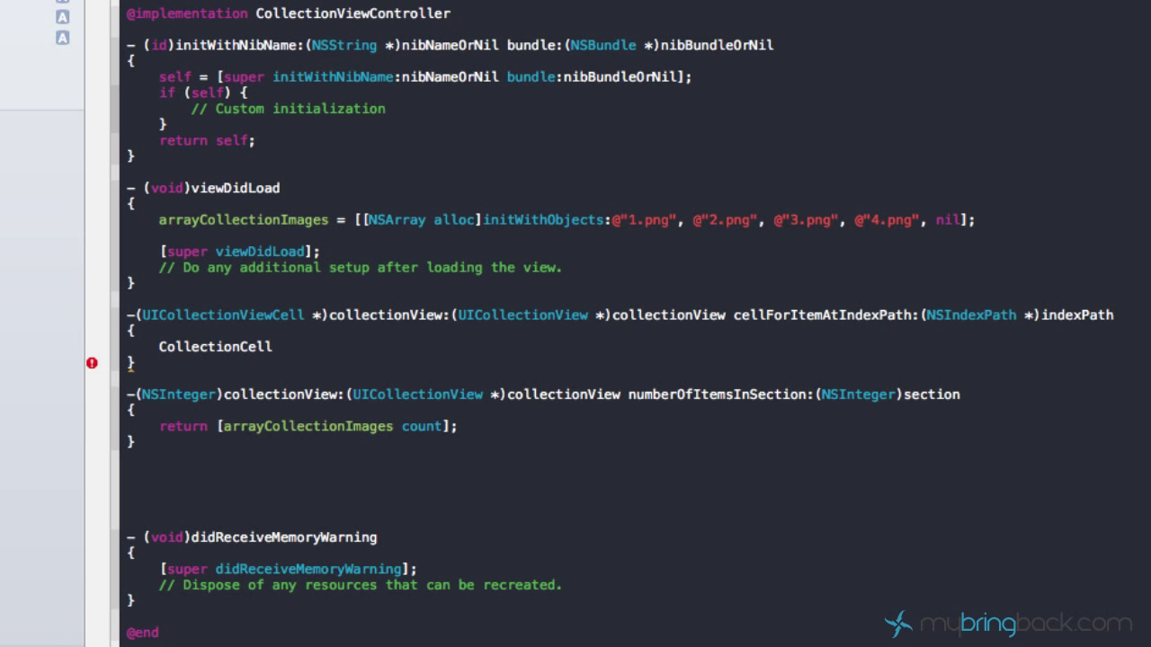
click(273, 347)
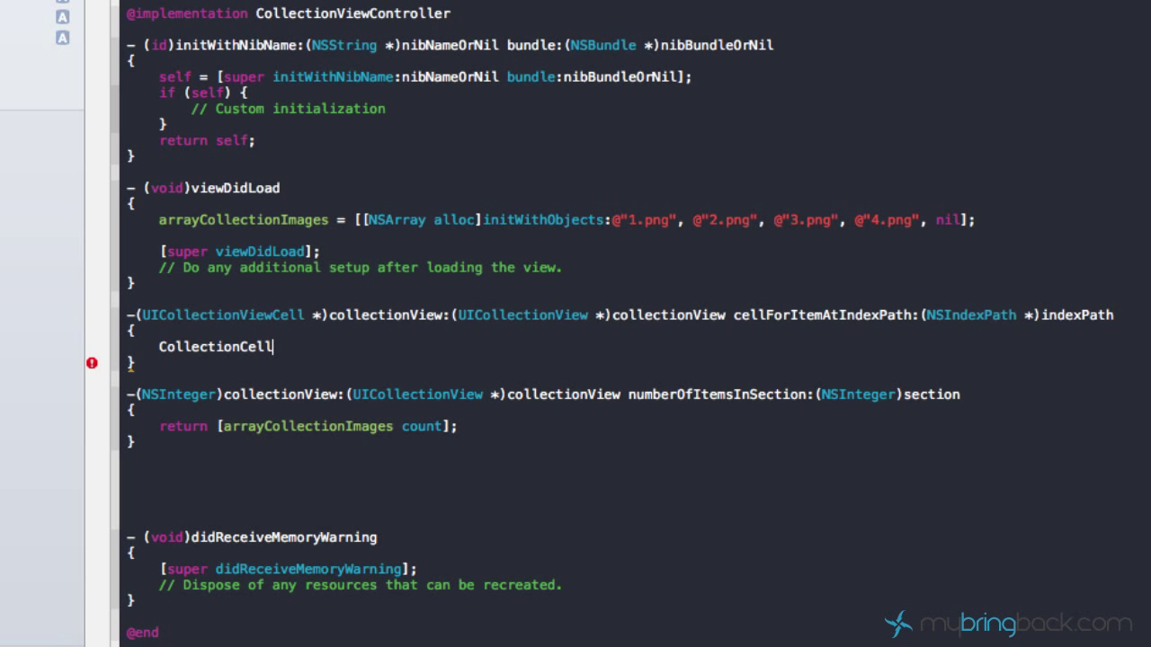
text(" ")
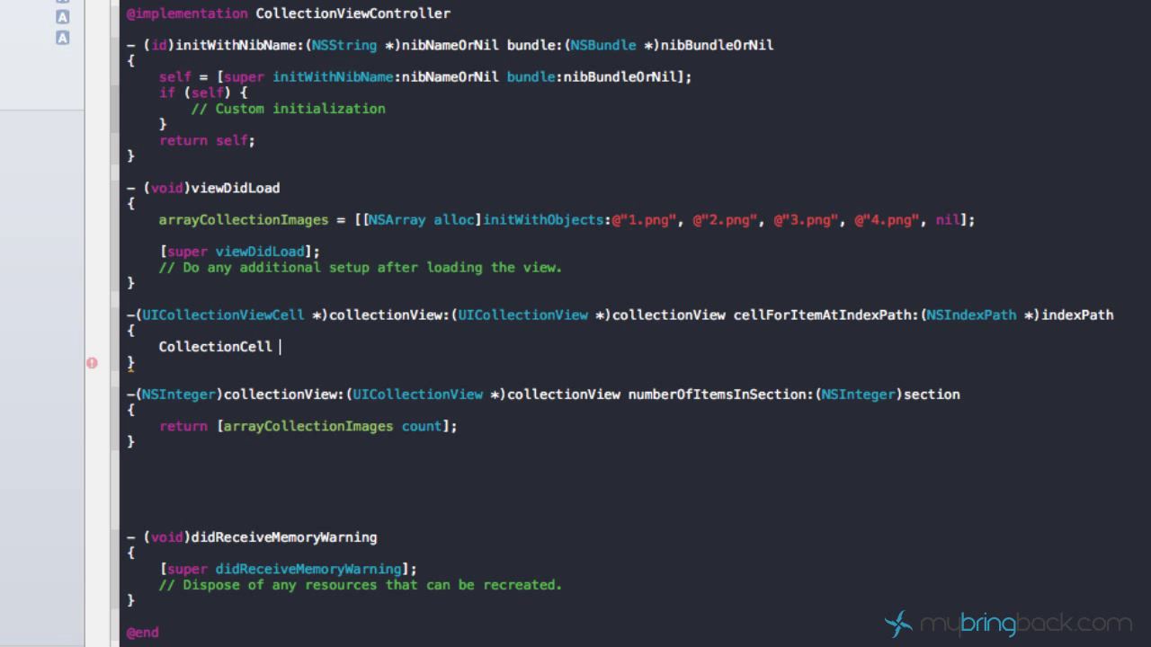
text(*cell)
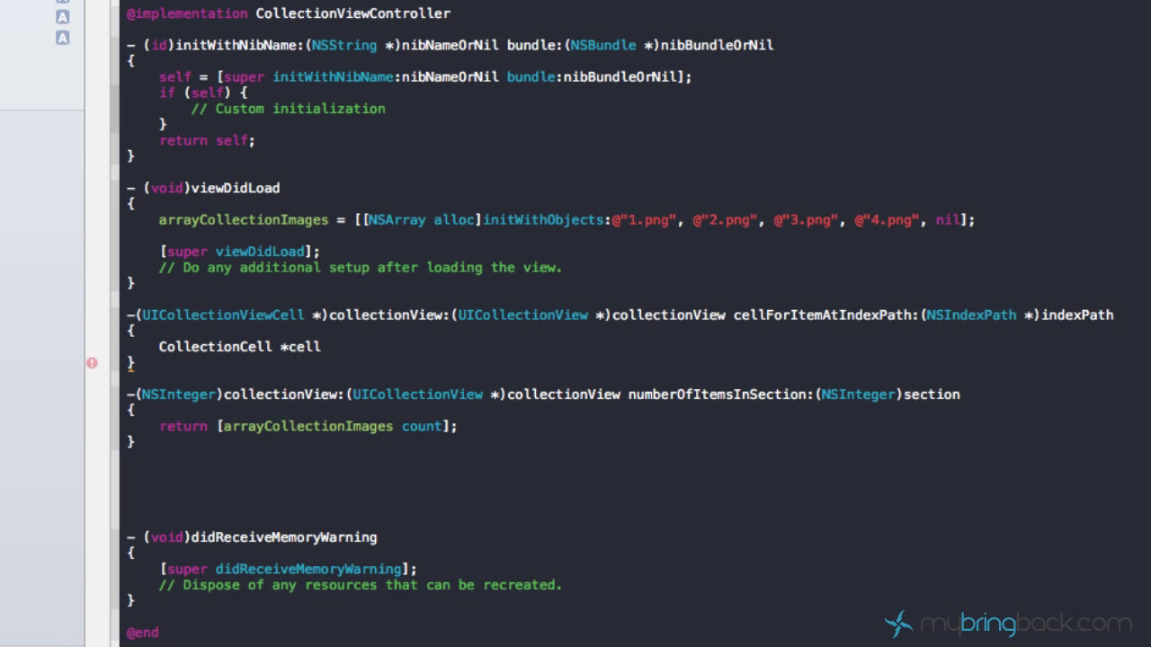
Start the collectionView dequeueReusableCellWithReuseIdentifier:@"ReuseID" forIndexPath: call
text([)
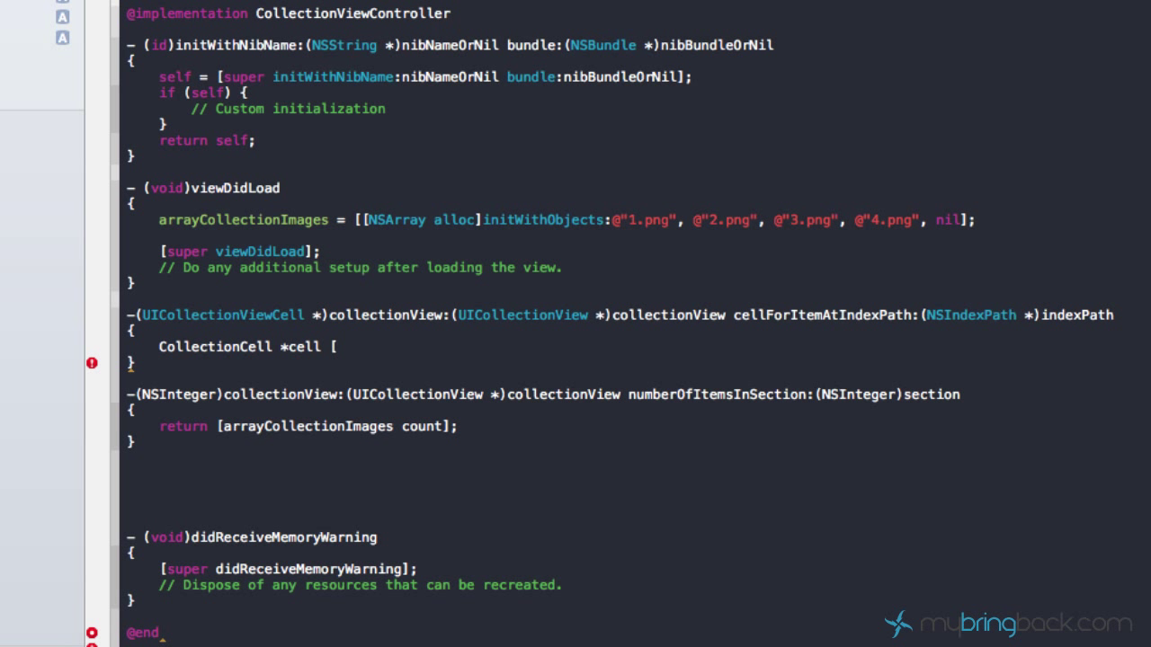
text(collectionView deq)
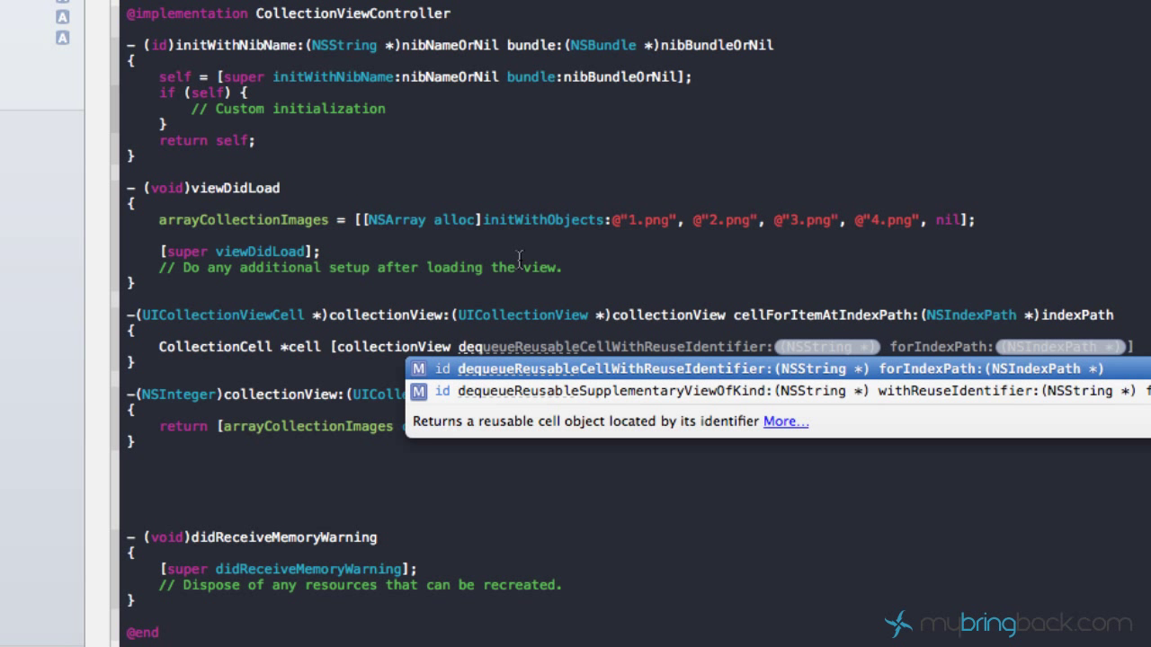
mouse_move(724, 358)
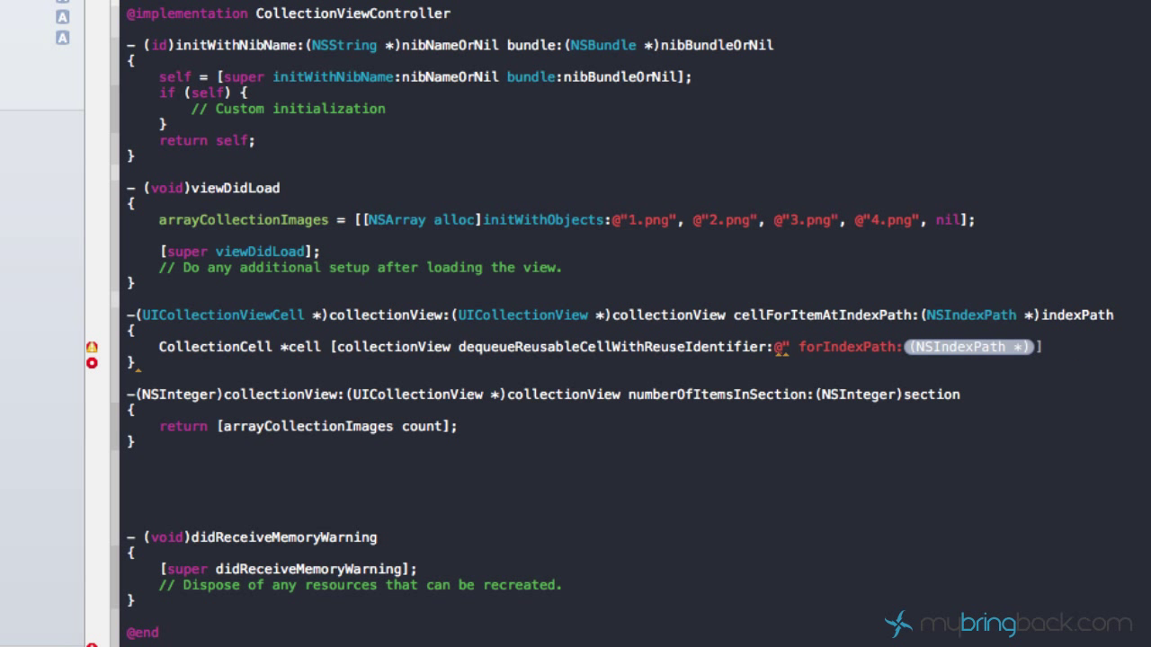
text(Reuse)
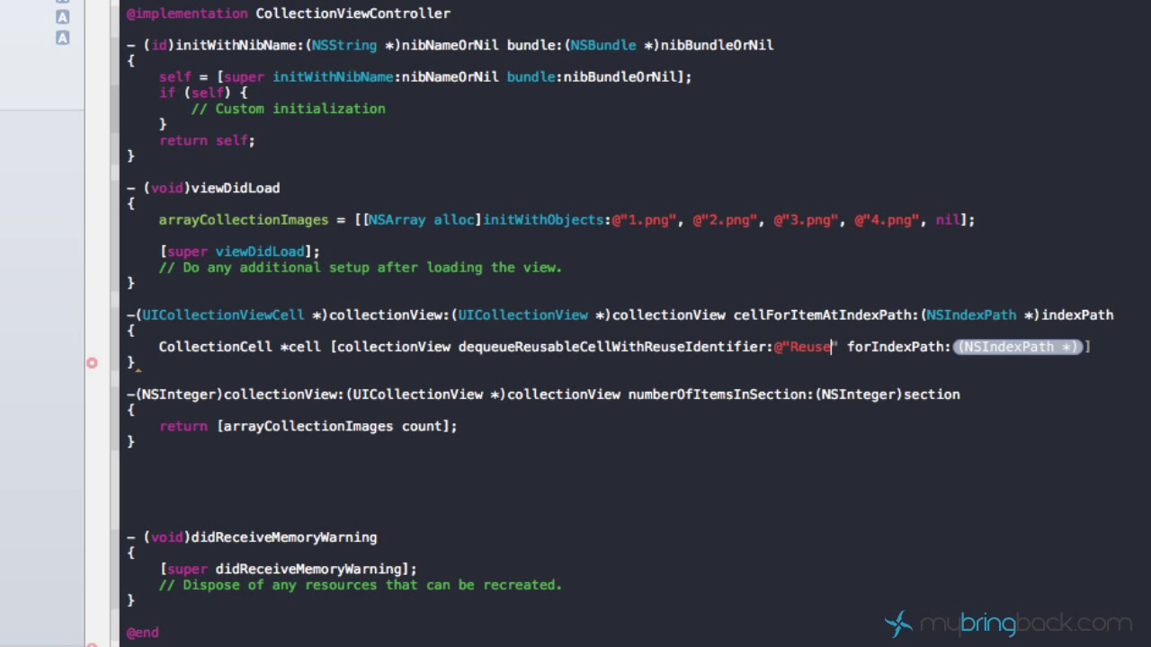
text(ID)
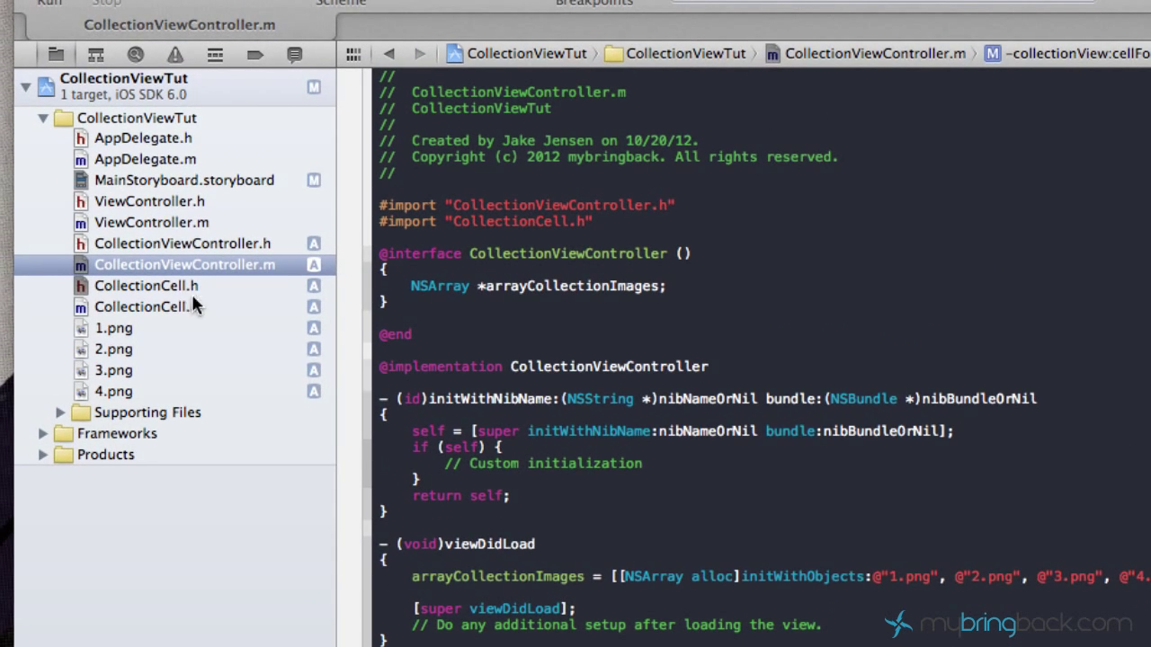
In MainStoryboard, select the collection cell and start typing its reuse identifier
click(183, 180)
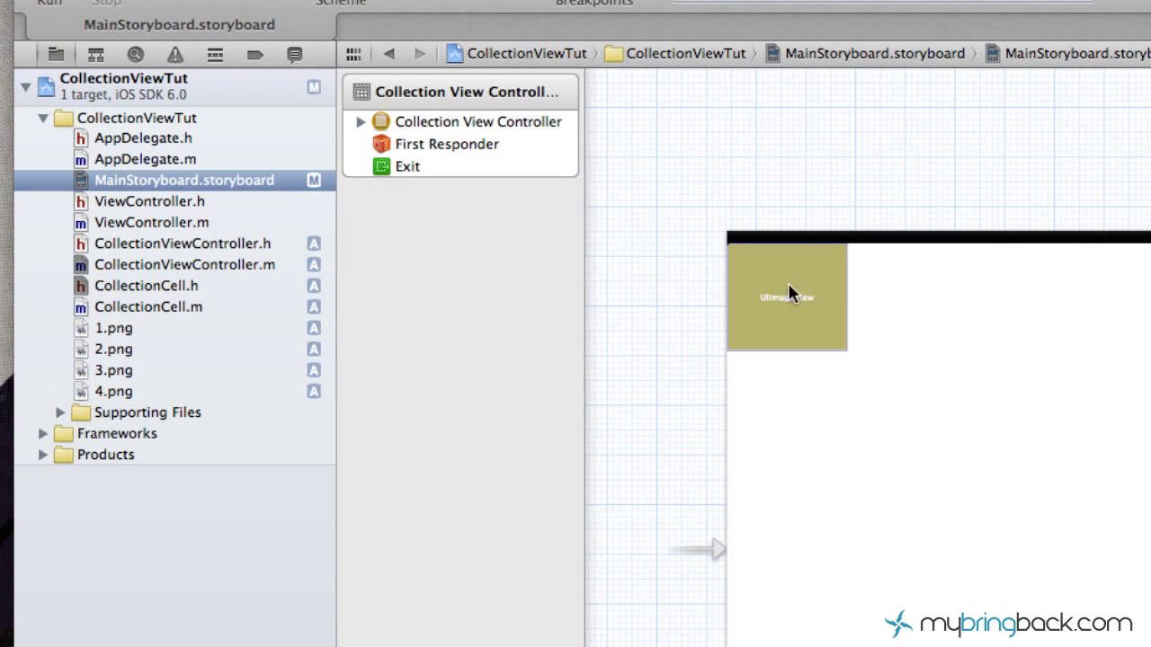
click(787, 296)
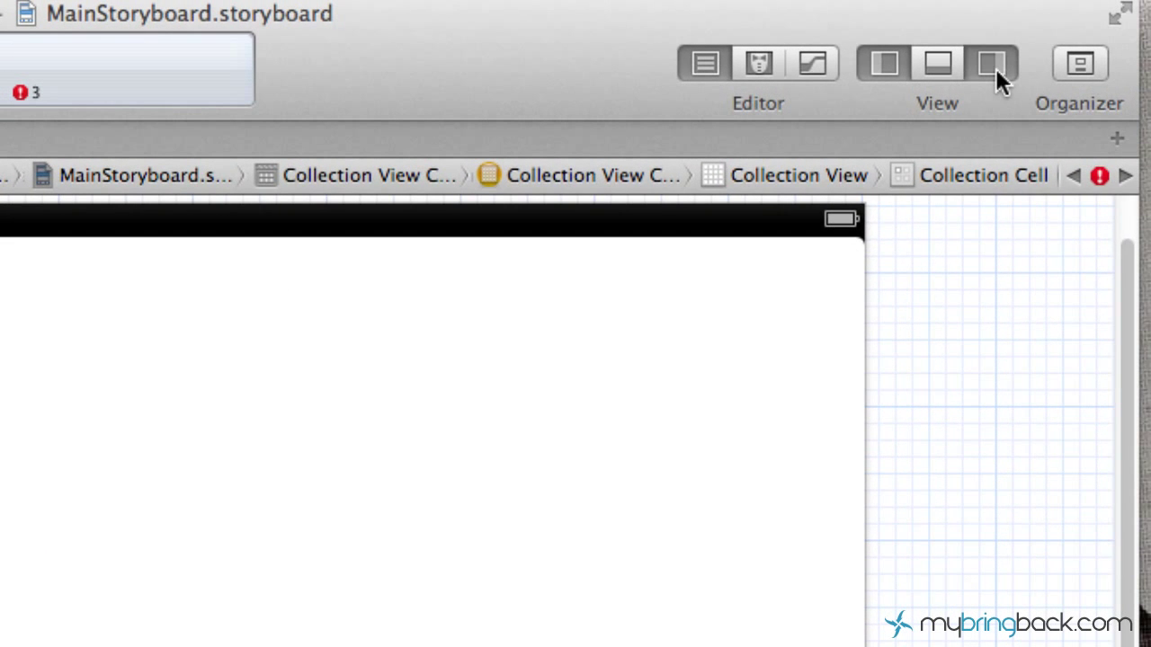
click(990, 63)
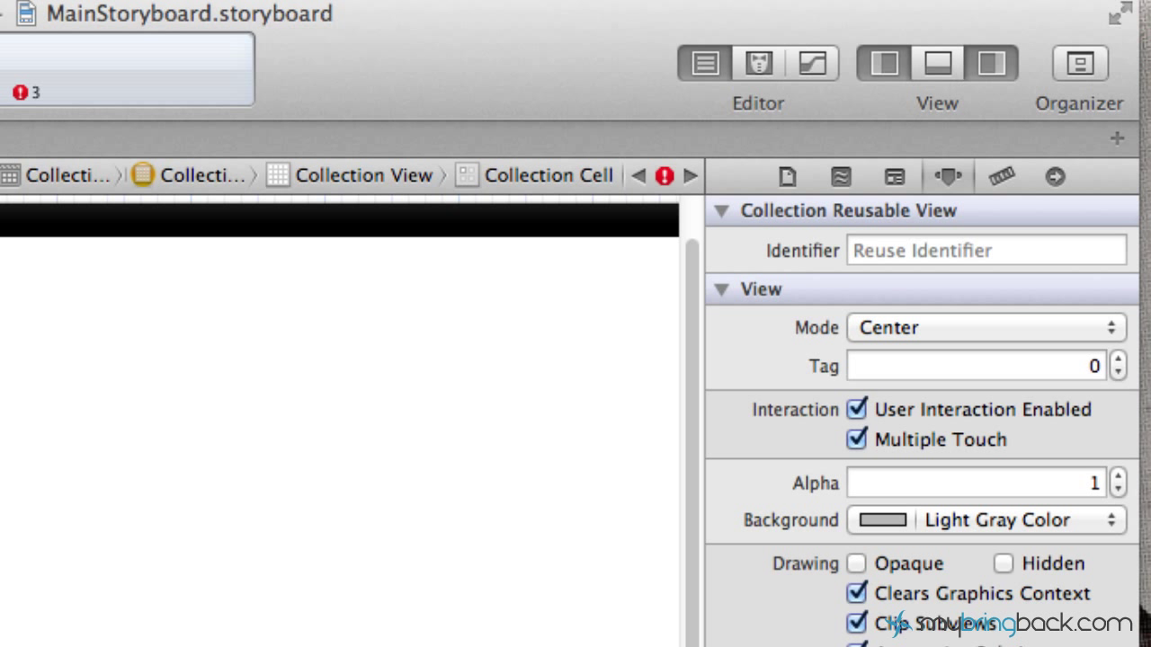
mouse_move(589, 358)
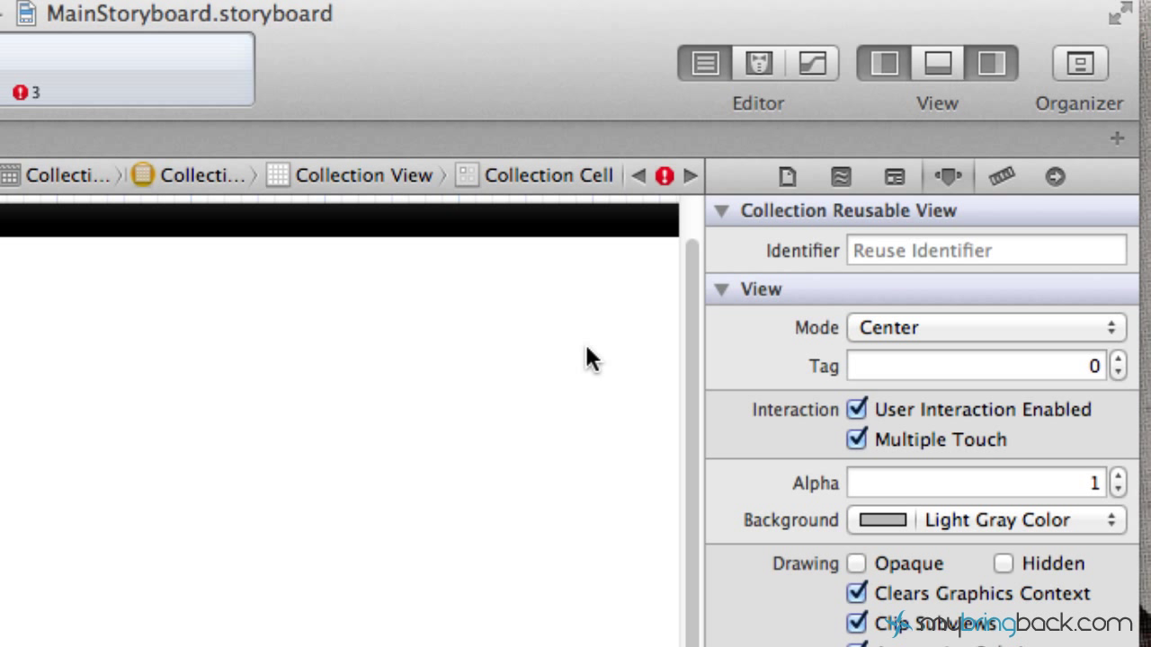
click(986, 250)
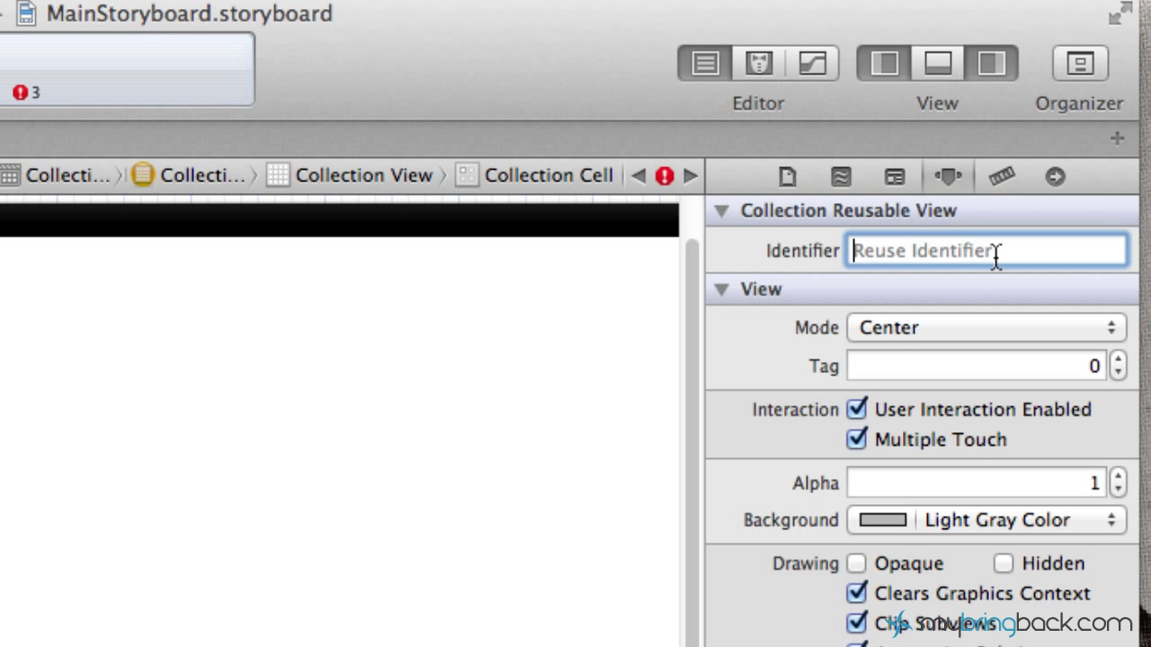
text(Res)
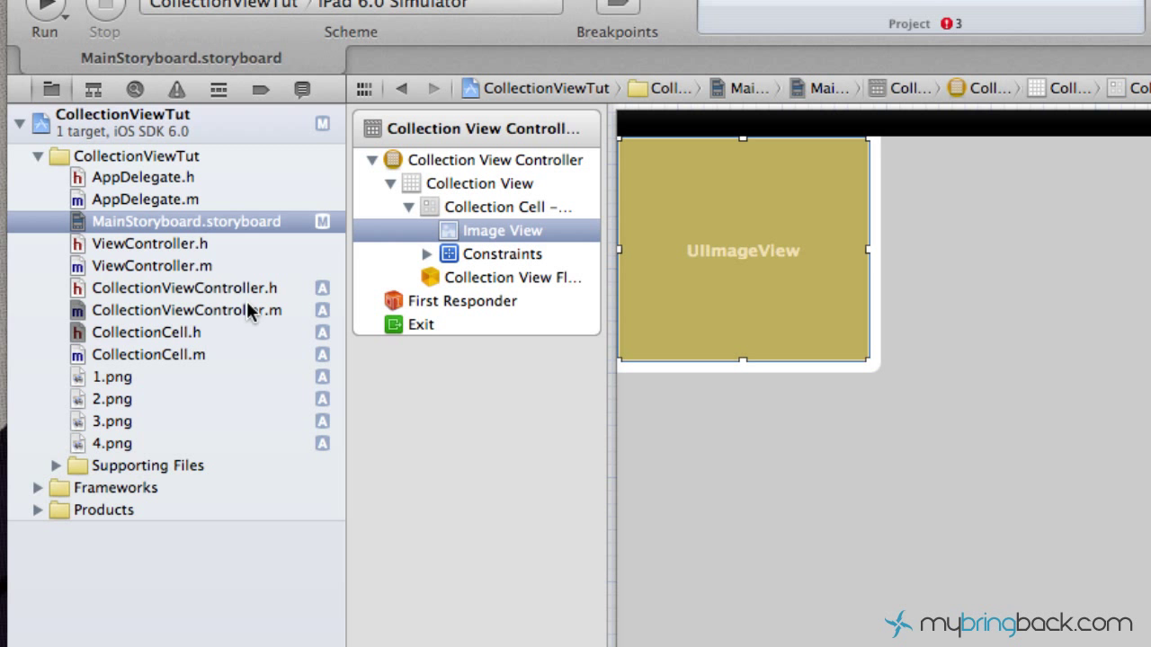
mouse_move(232, 313)
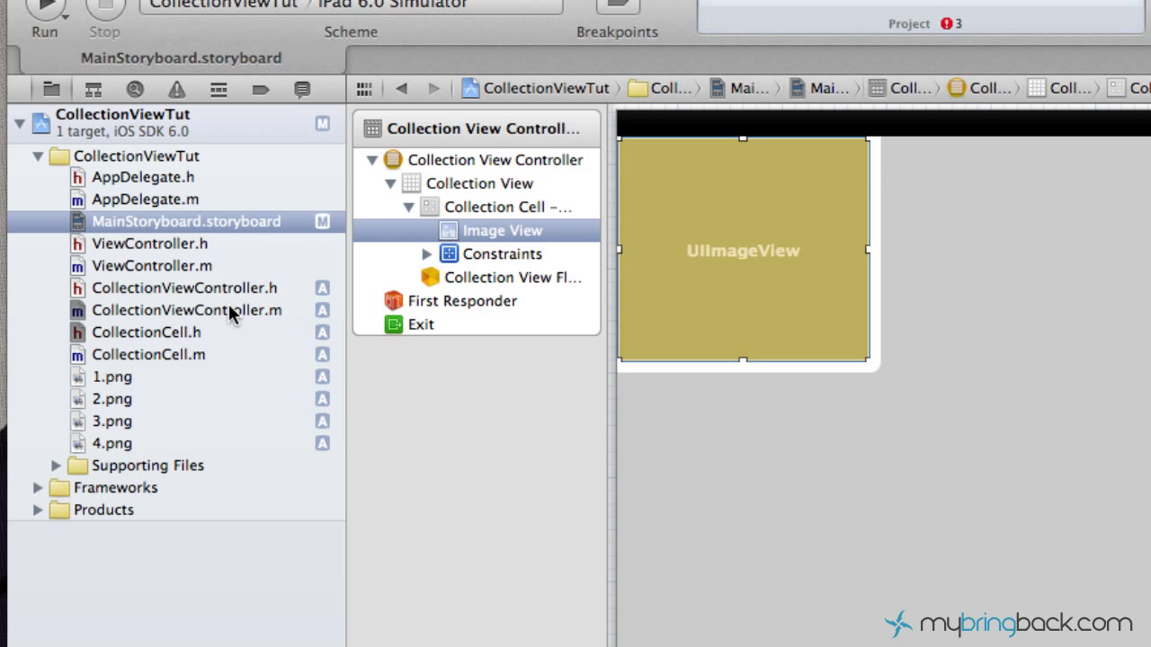
In CollectionViewController.m, complete the ReuseID dequeue line with its '=' assignment and add a new line
click(186, 309)
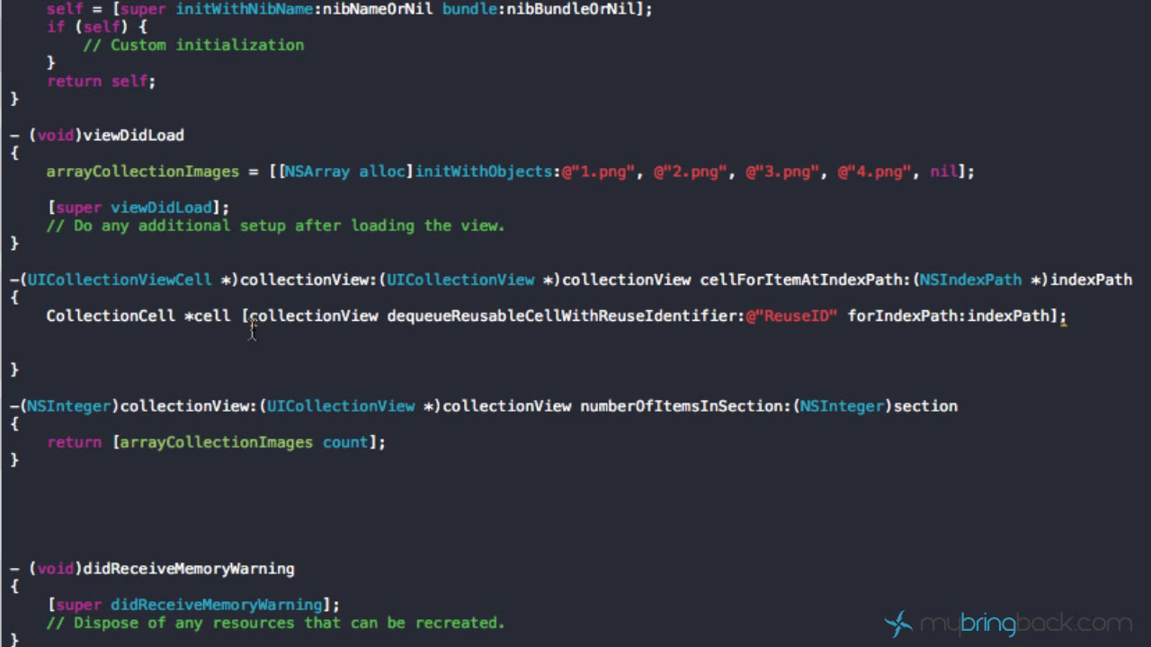
click(231, 317)
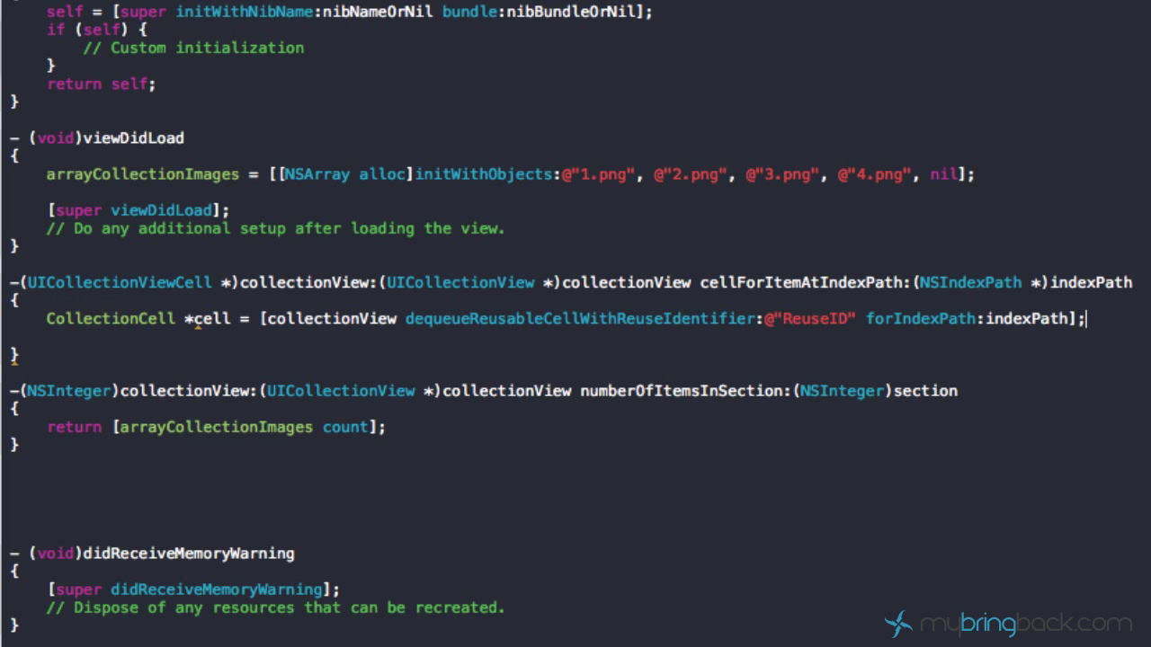
key(enter)
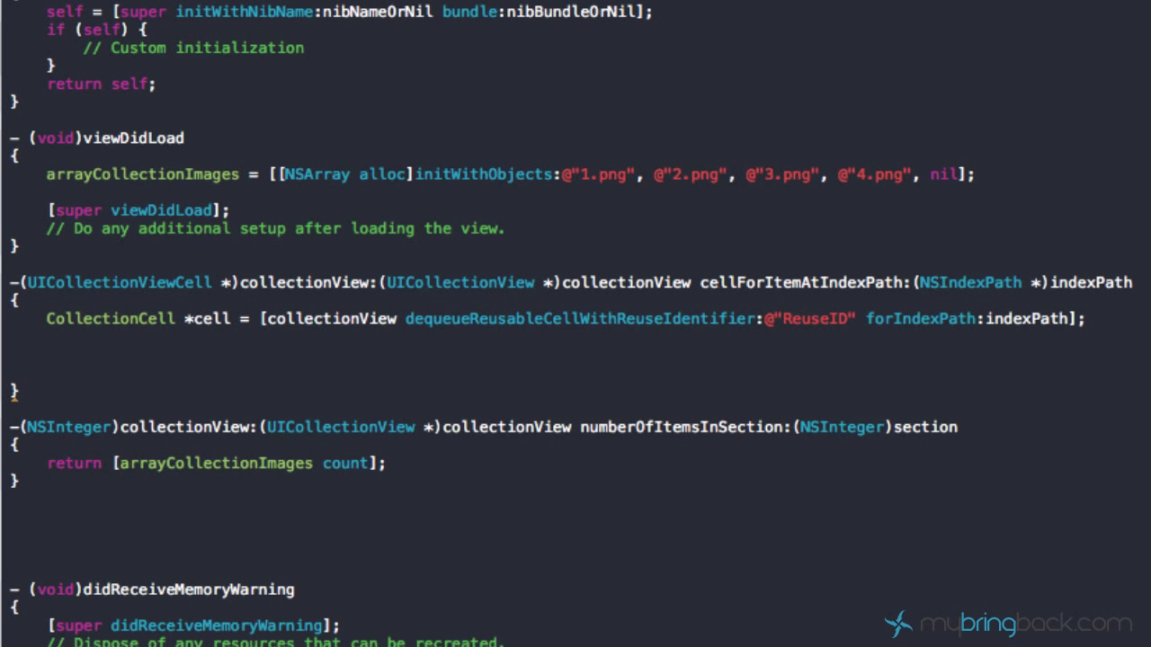
Set the cell's collectionImageView image using imageNamed with arrayCollectionImages objectAtIndex:indexPath.item
text(cell]])
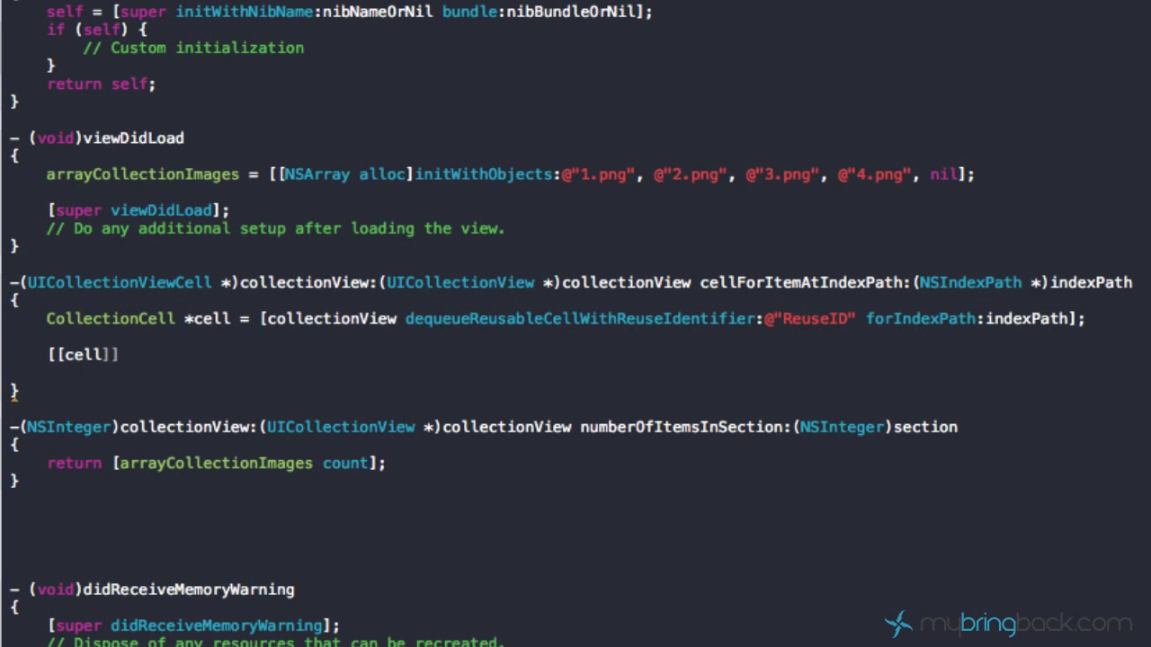
text(coo)
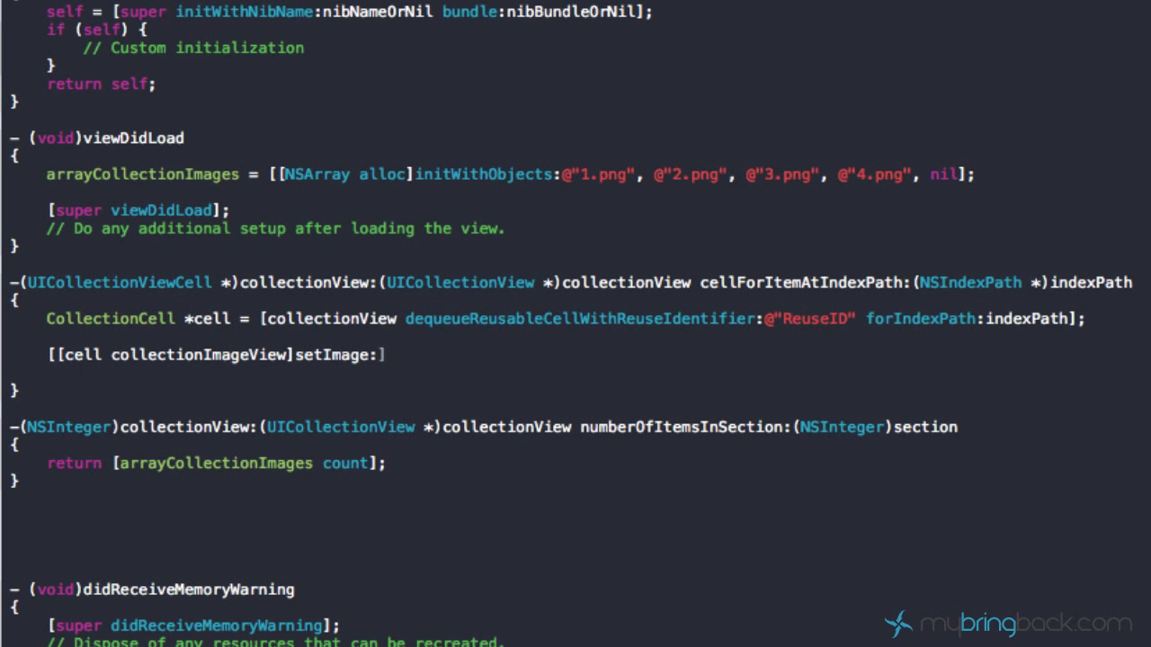
click(382, 355)
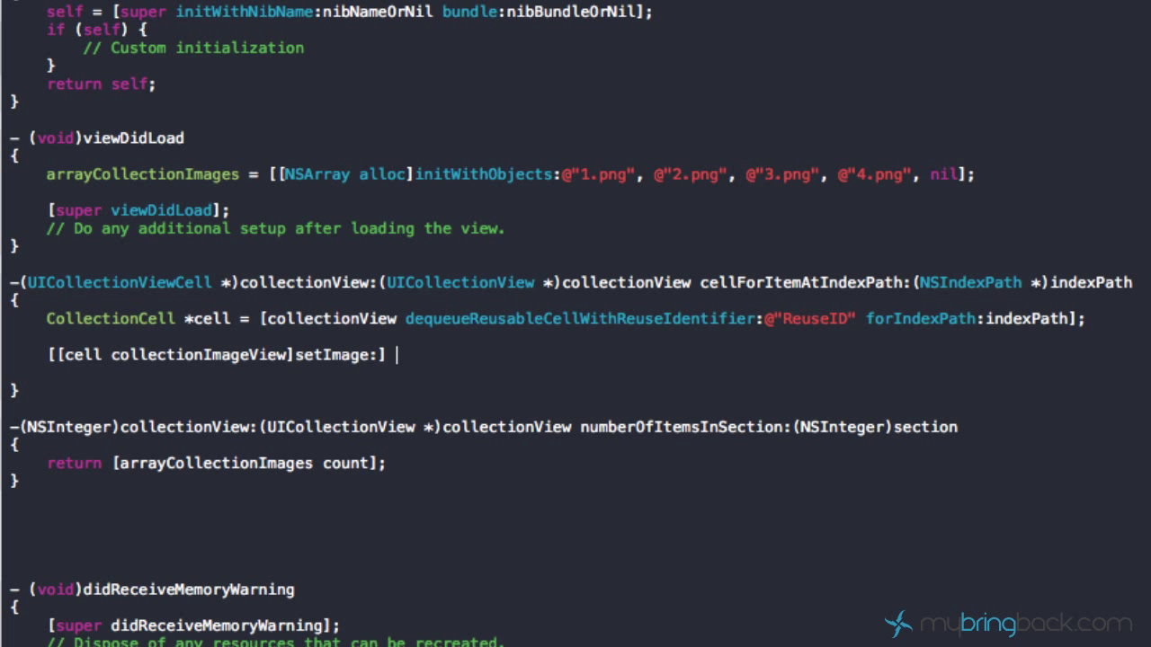
text(])
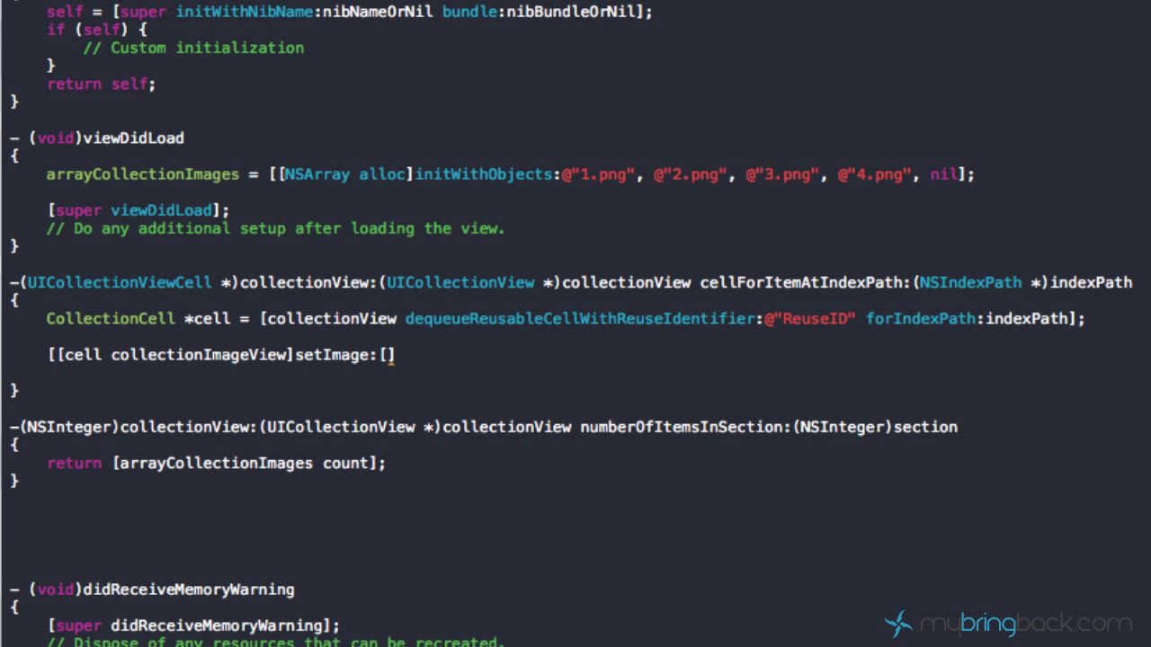
text(UIImage imagedNamed)
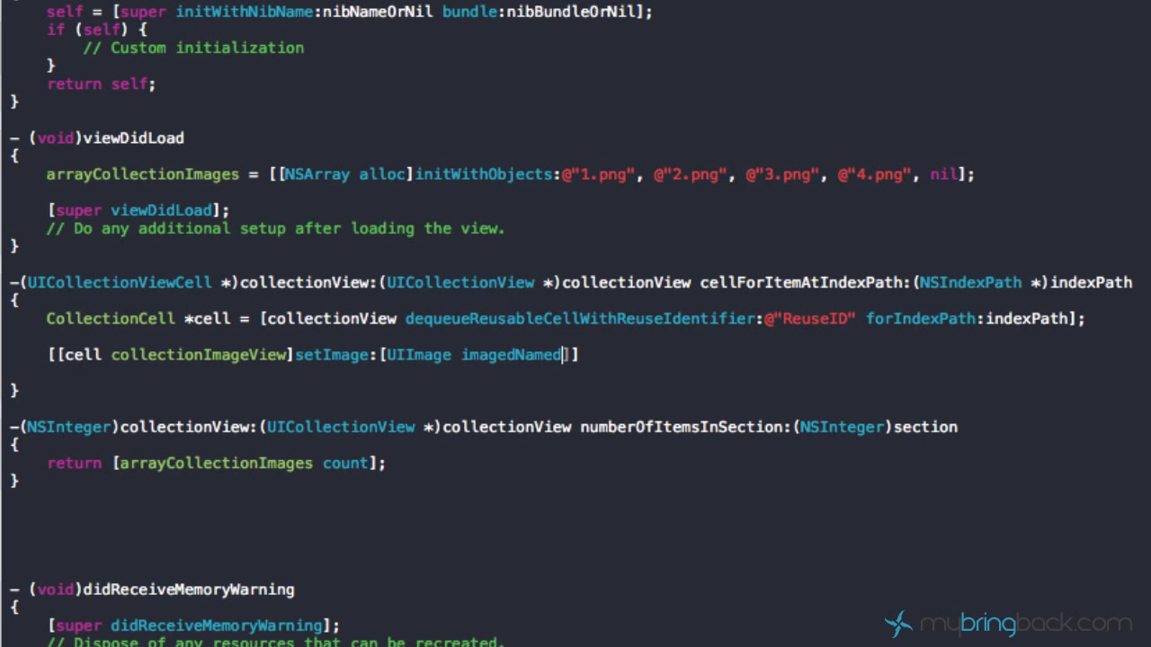
text(:)
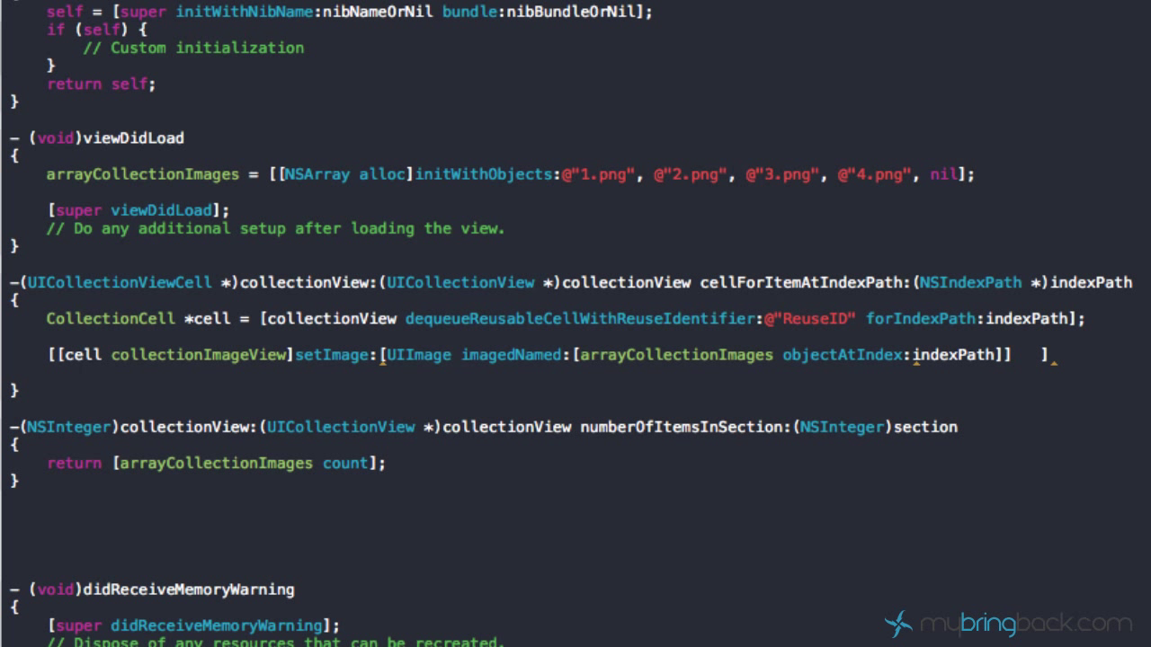
text(];)
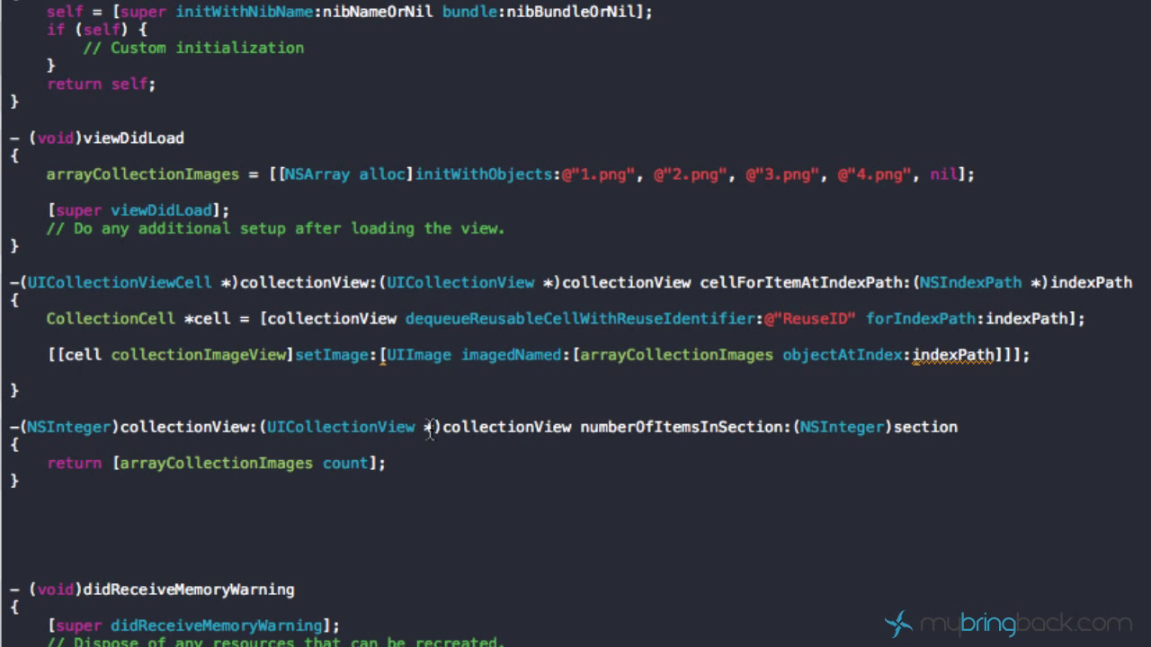
mouse_move(262, 400)
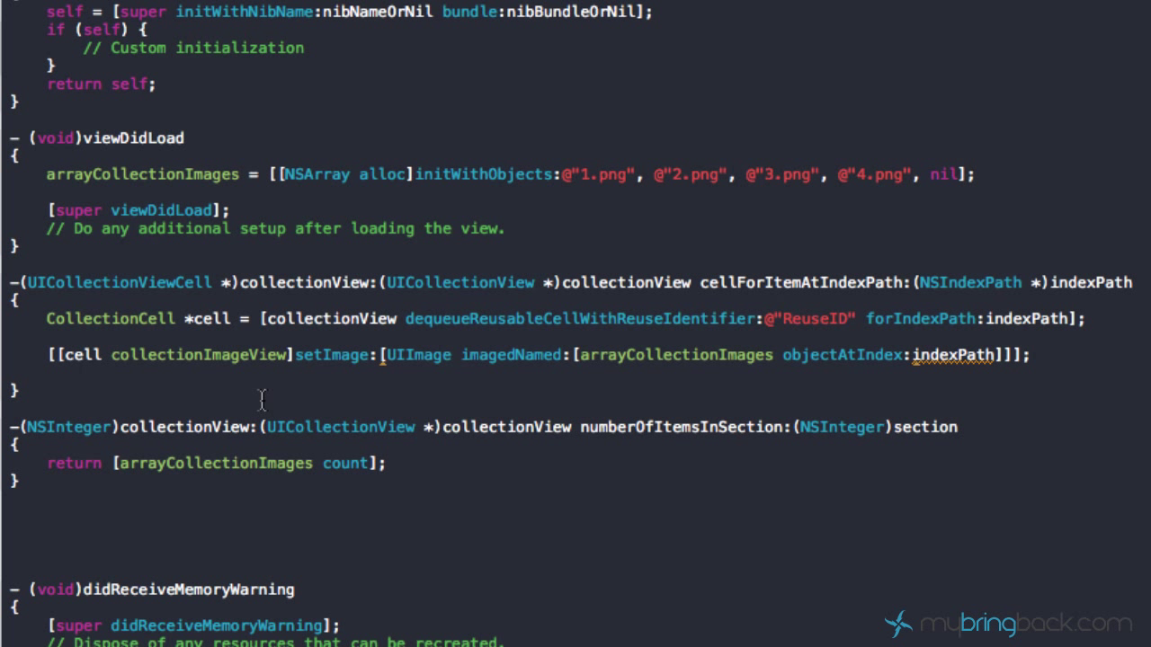
click(1032, 355)
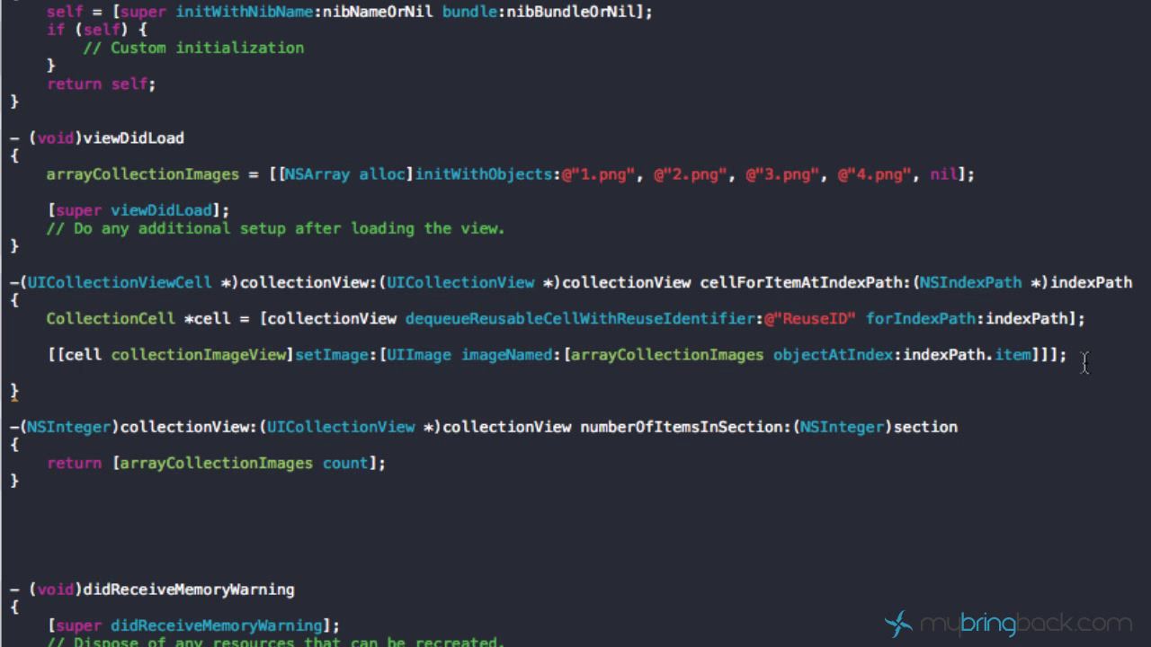
key(Return)
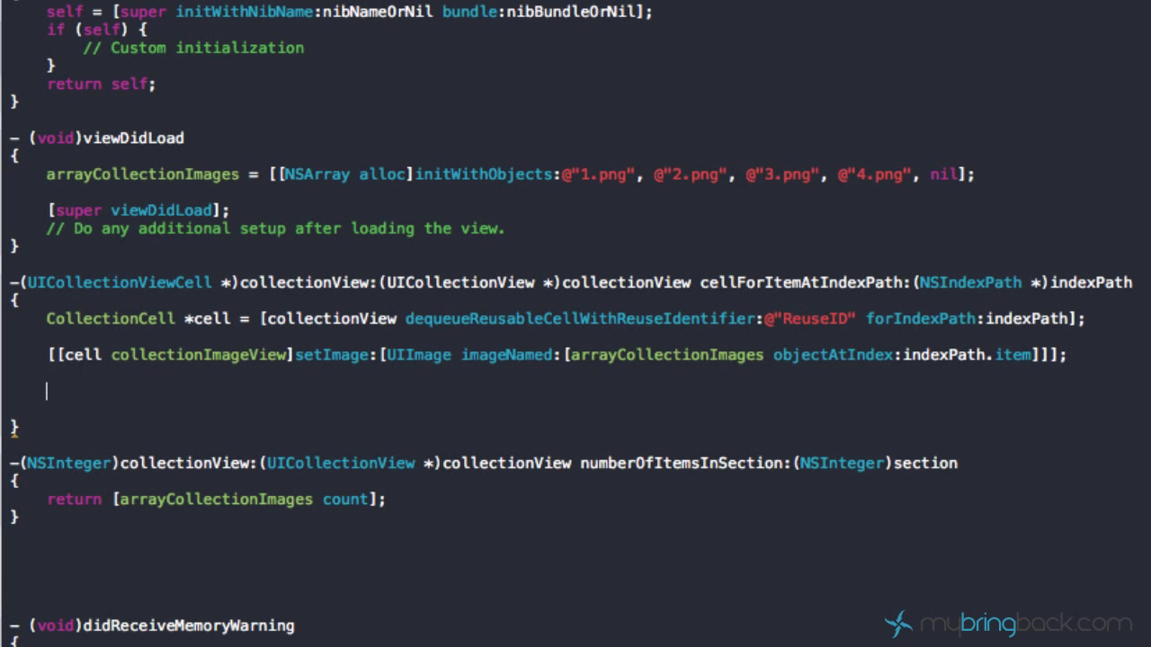
text(return cell)
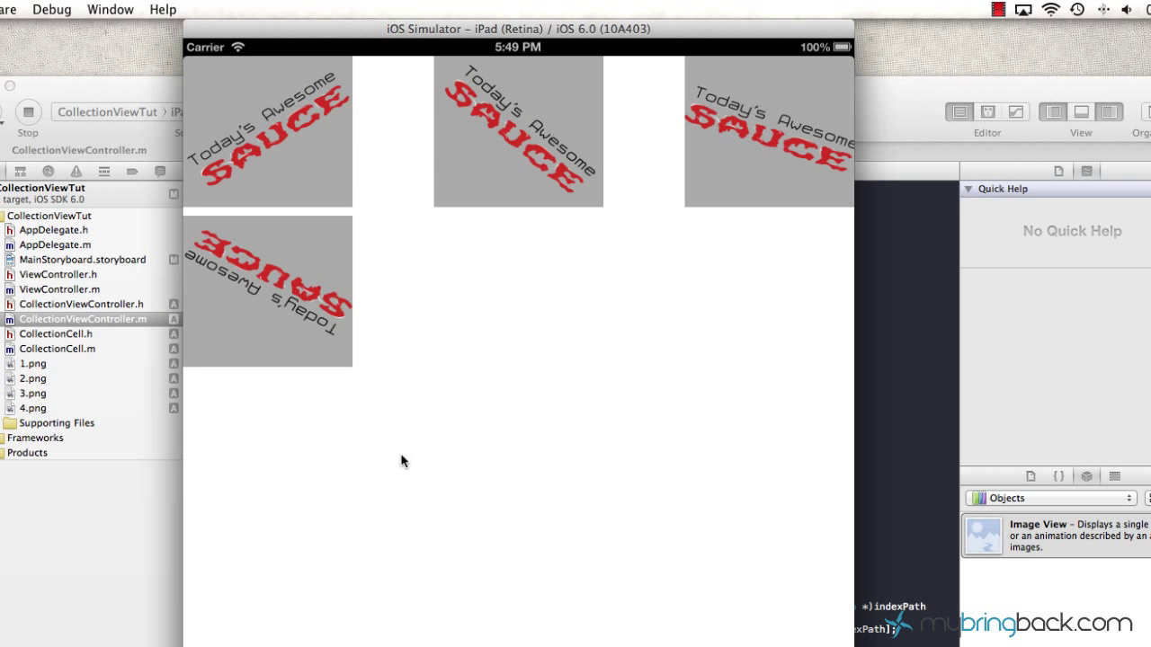
mouse_move(307, 147)
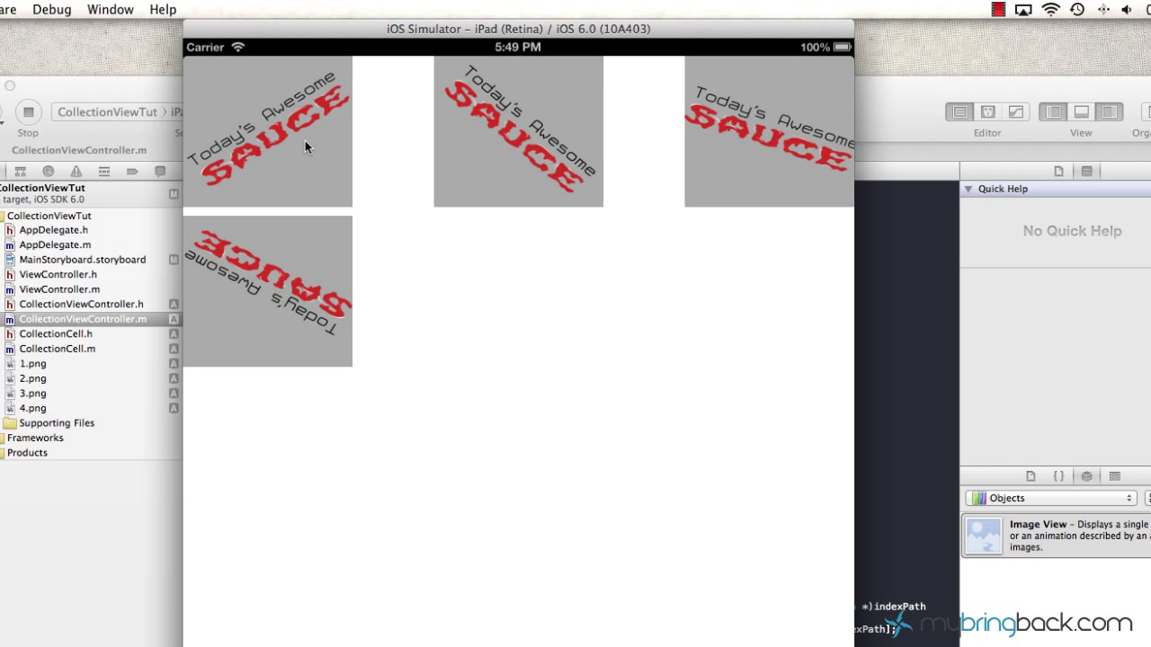
mouse_move(301, 147)
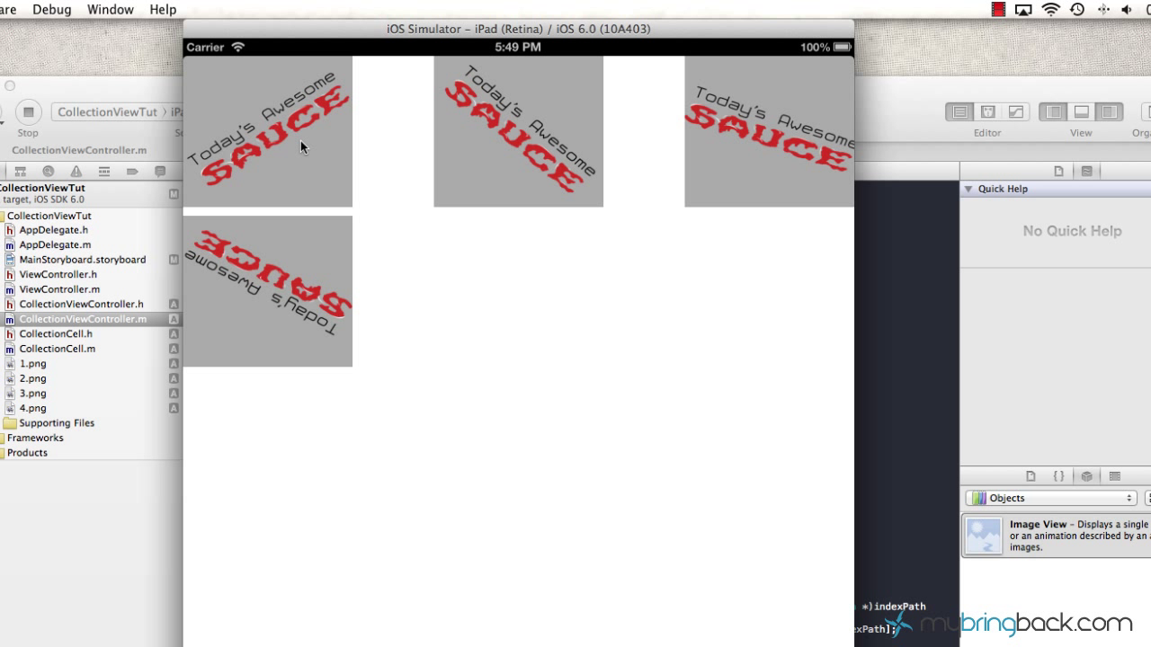
mouse_move(317, 306)
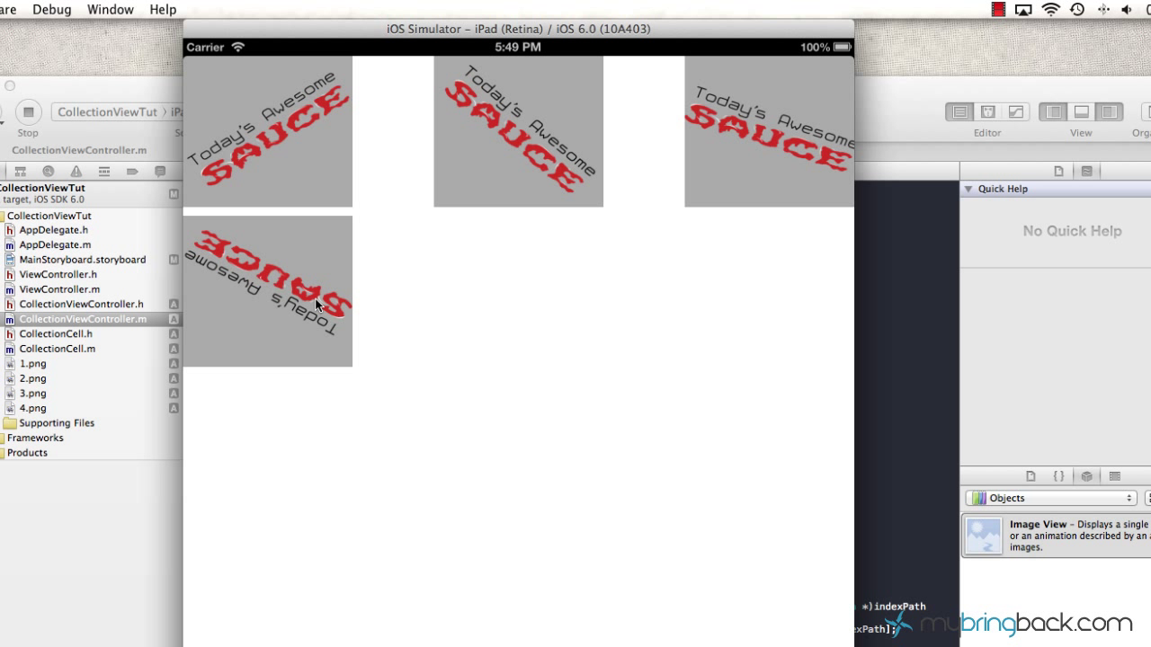
mouse_move(614, 177)
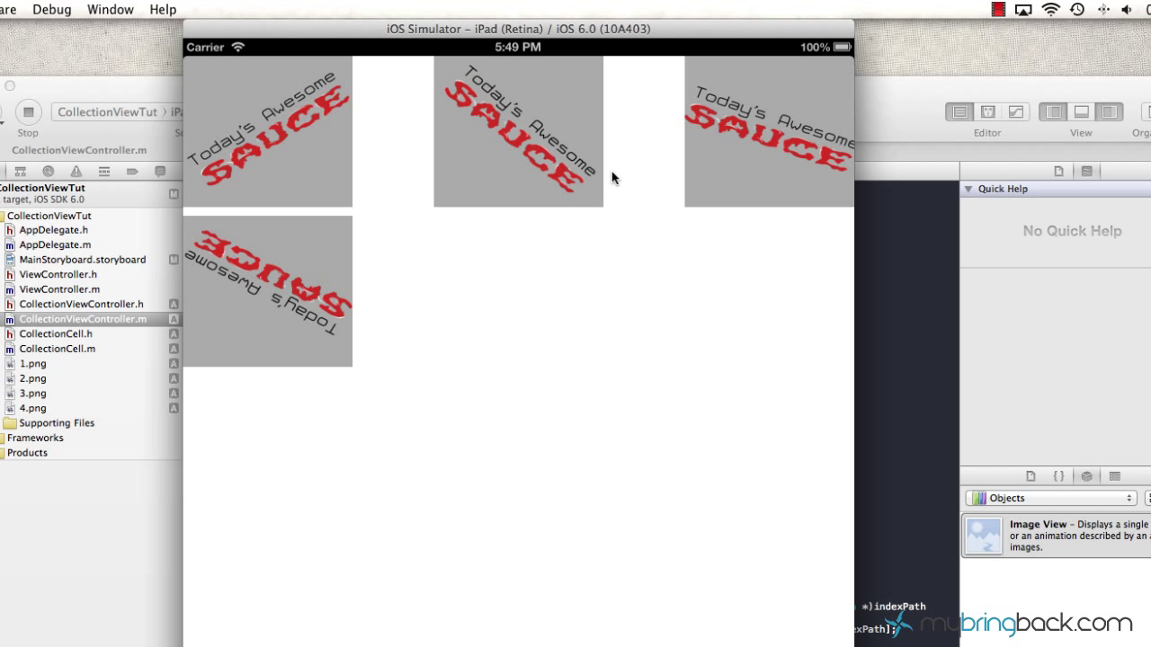
mouse_move(384, 182)
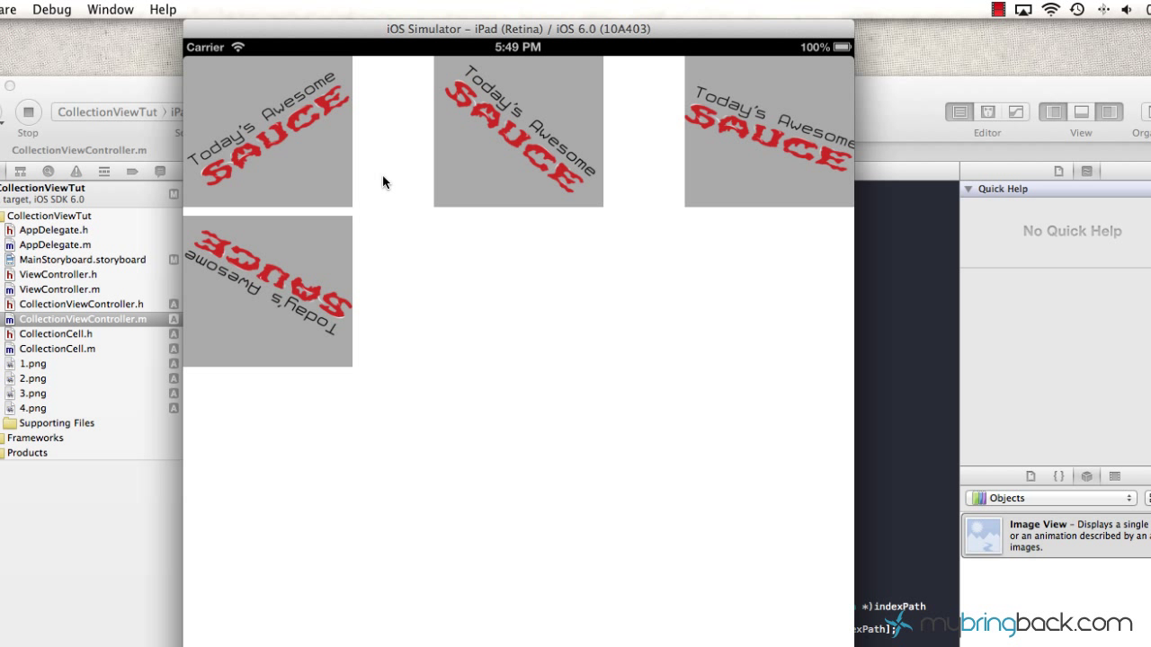
mouse_move(236, 137)
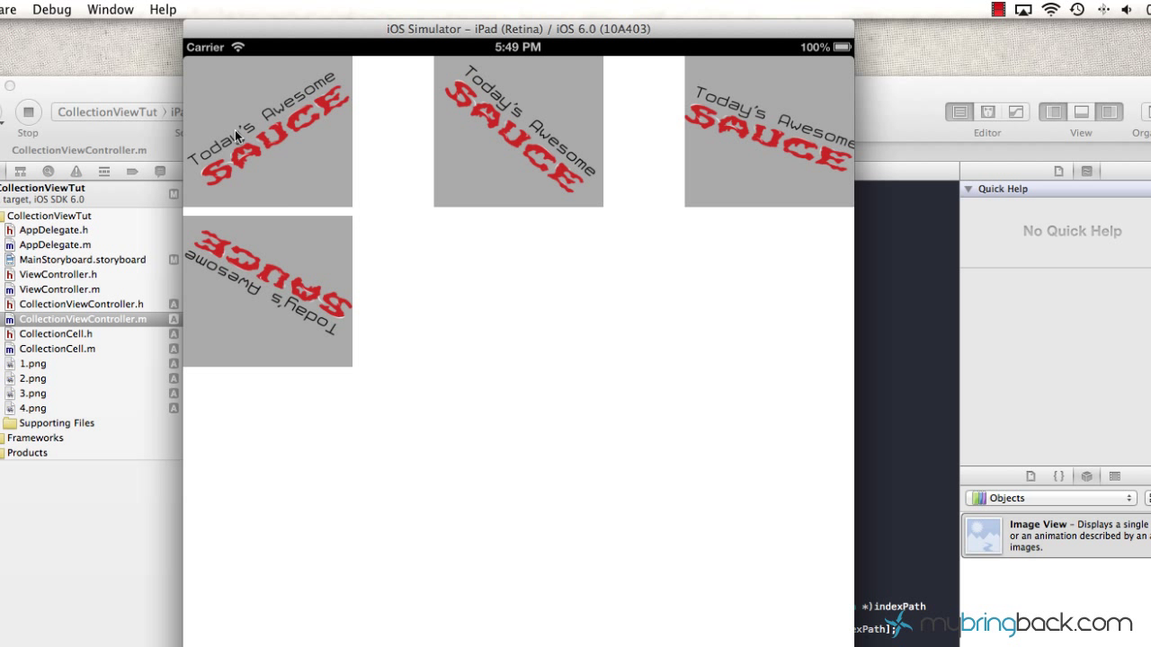
mouse_move(340, 198)
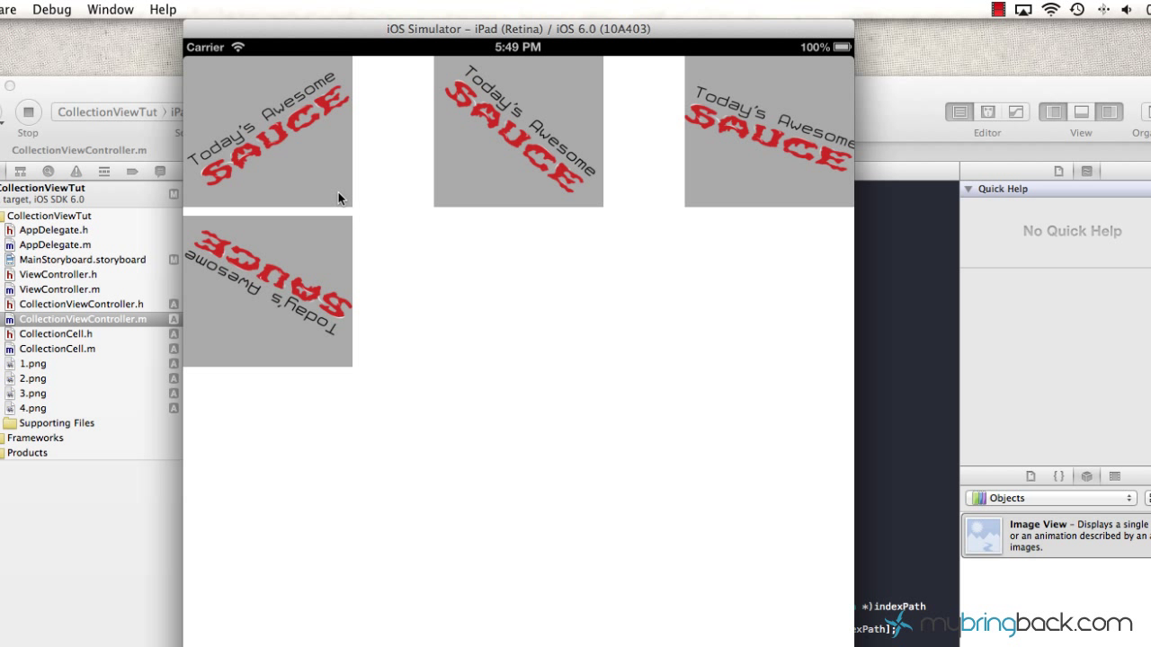
mouse_move(358, 185)
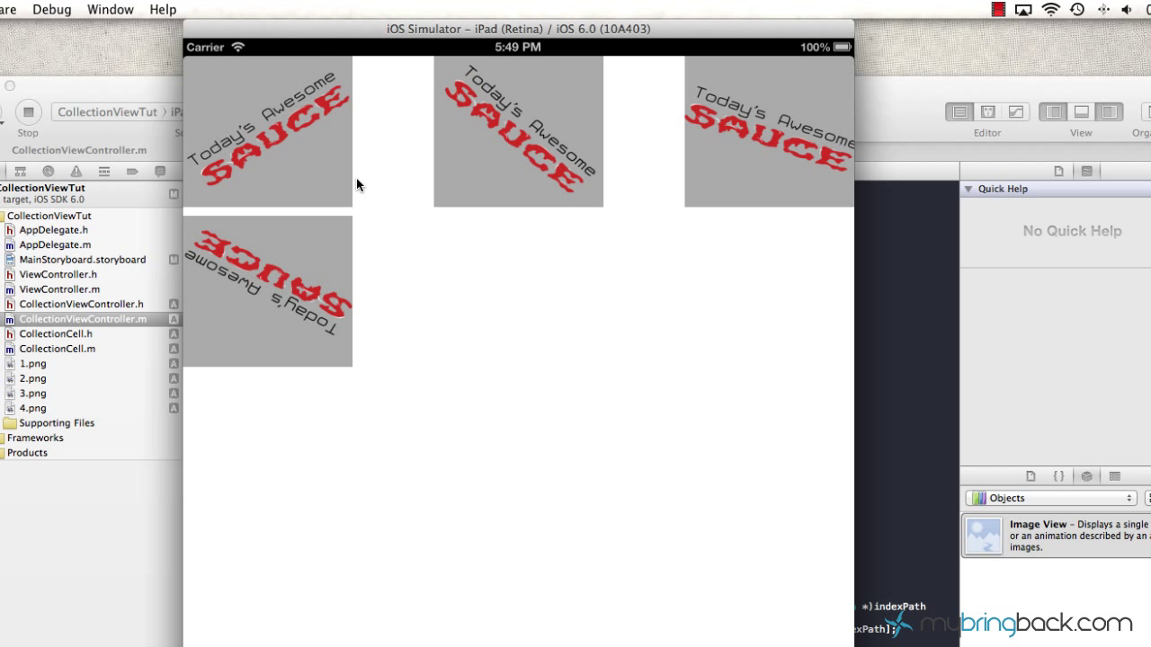
mouse_move(646, 165)
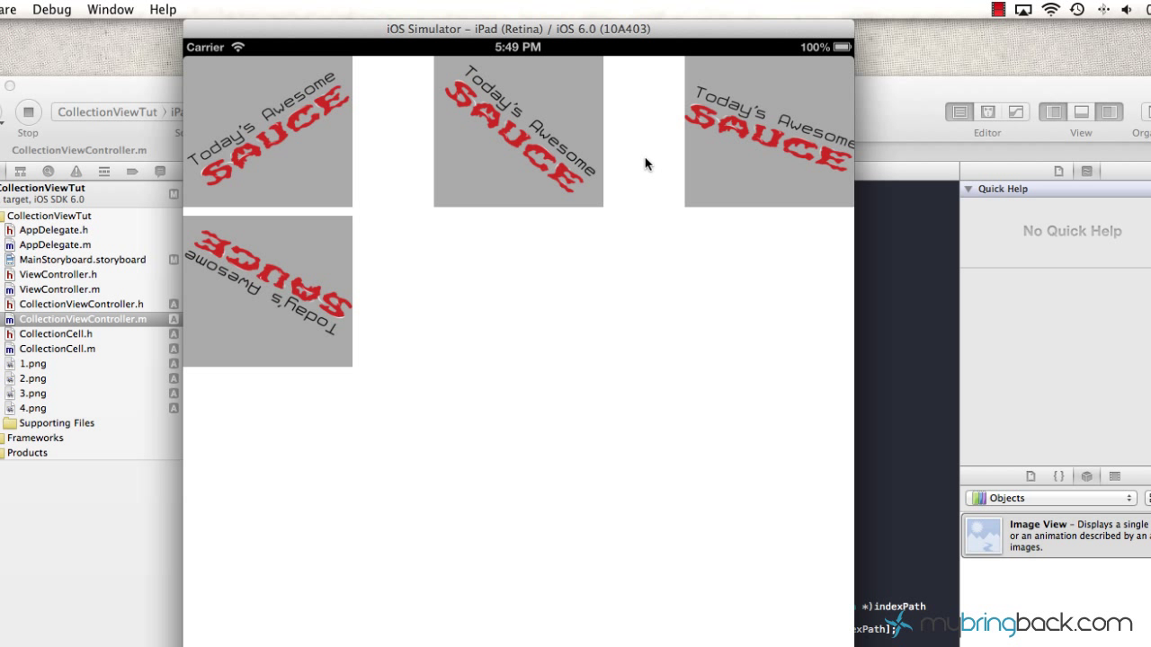
mouse_move(394, 232)
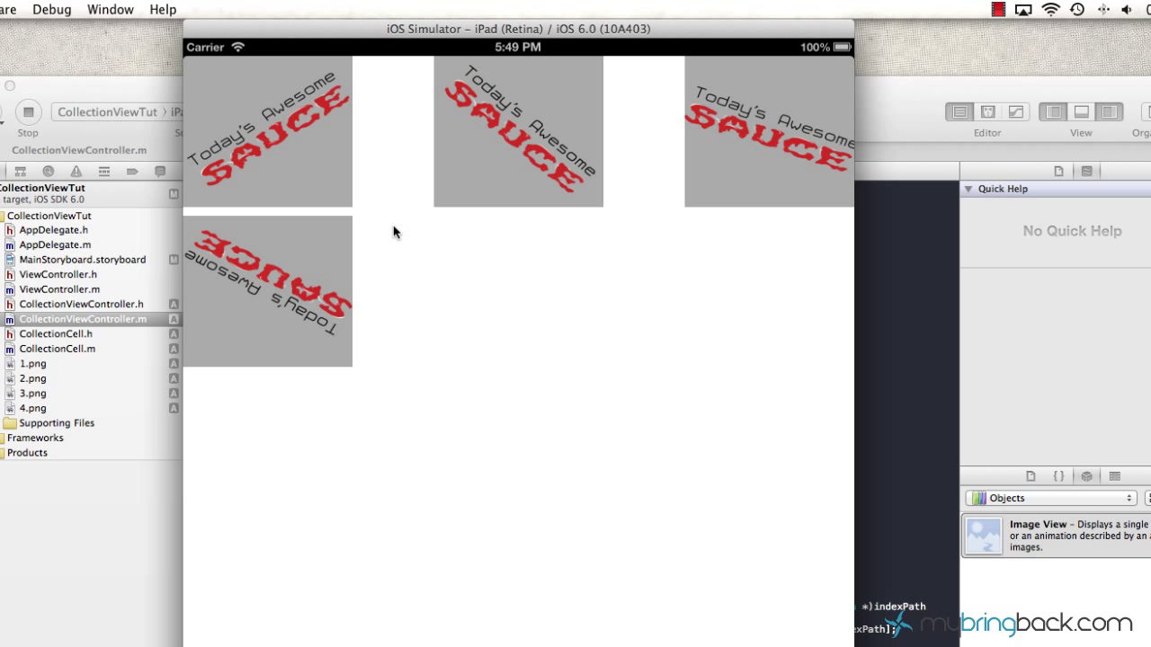
mouse_move(359, 224)
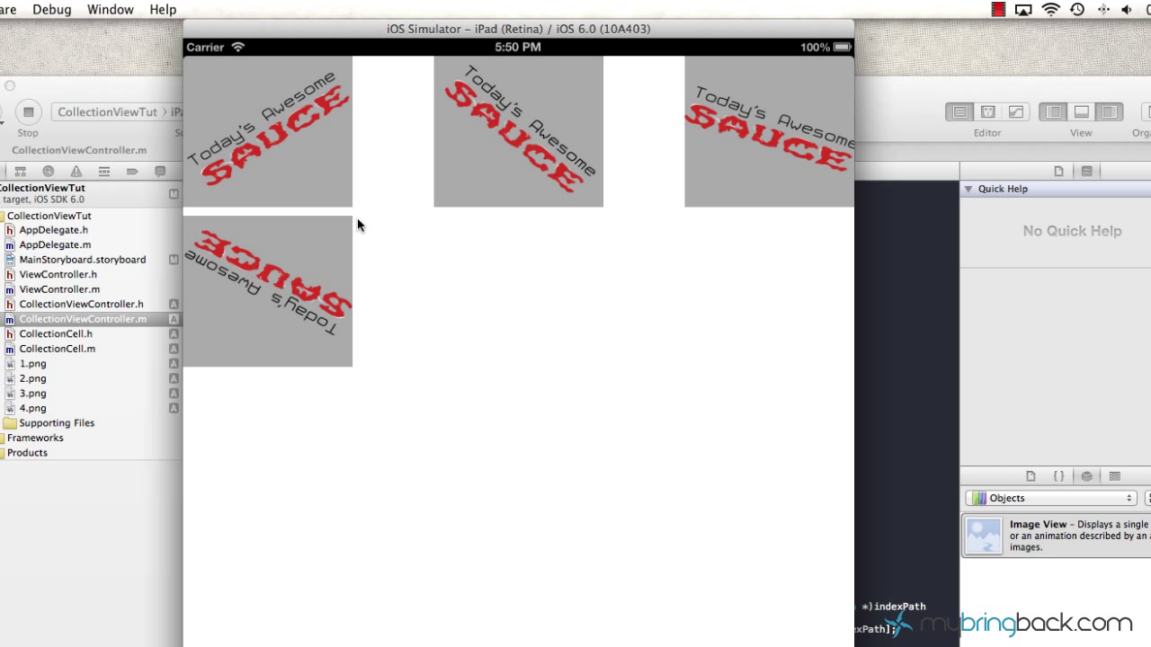
mouse_move(432, 208)
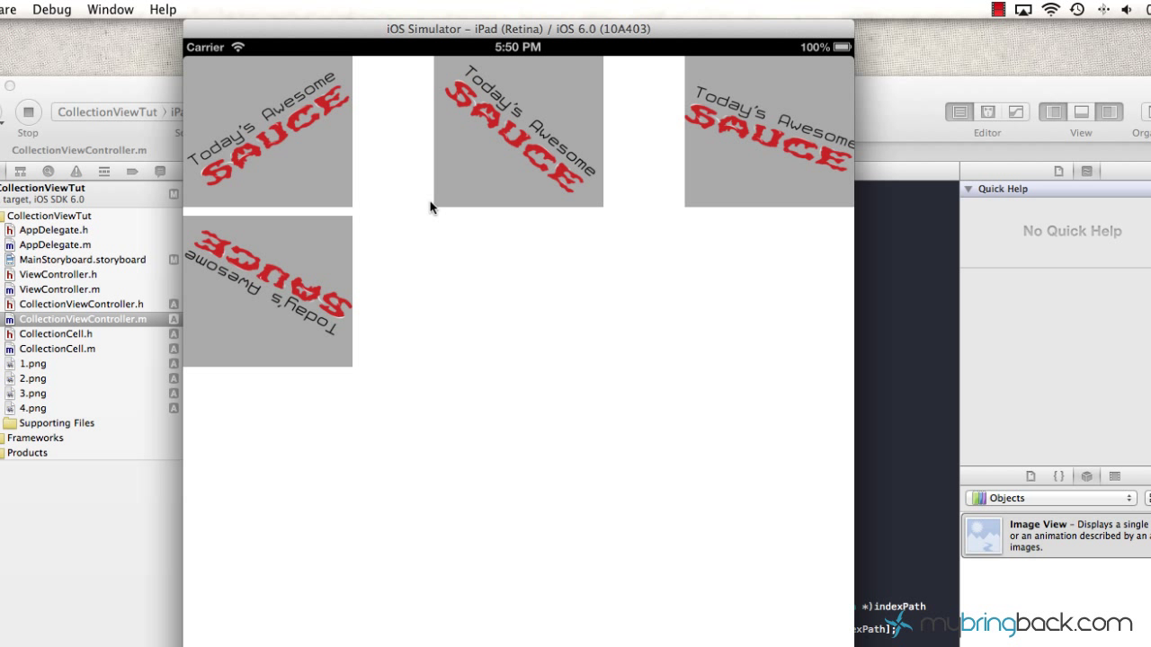
mouse_move(447, 283)
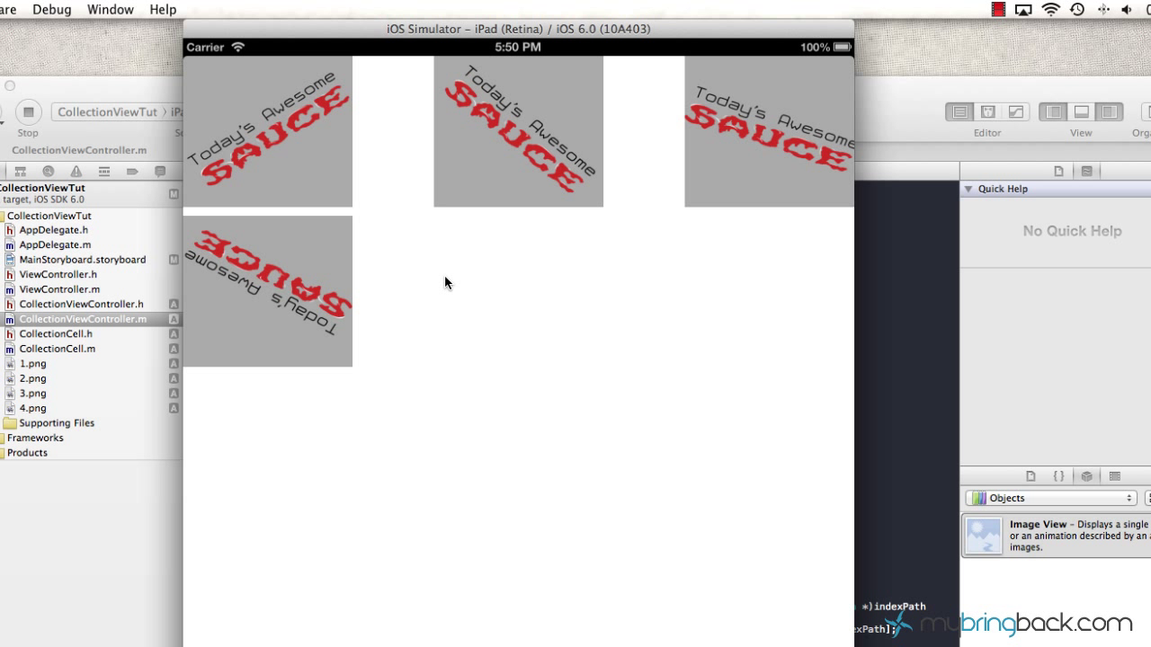